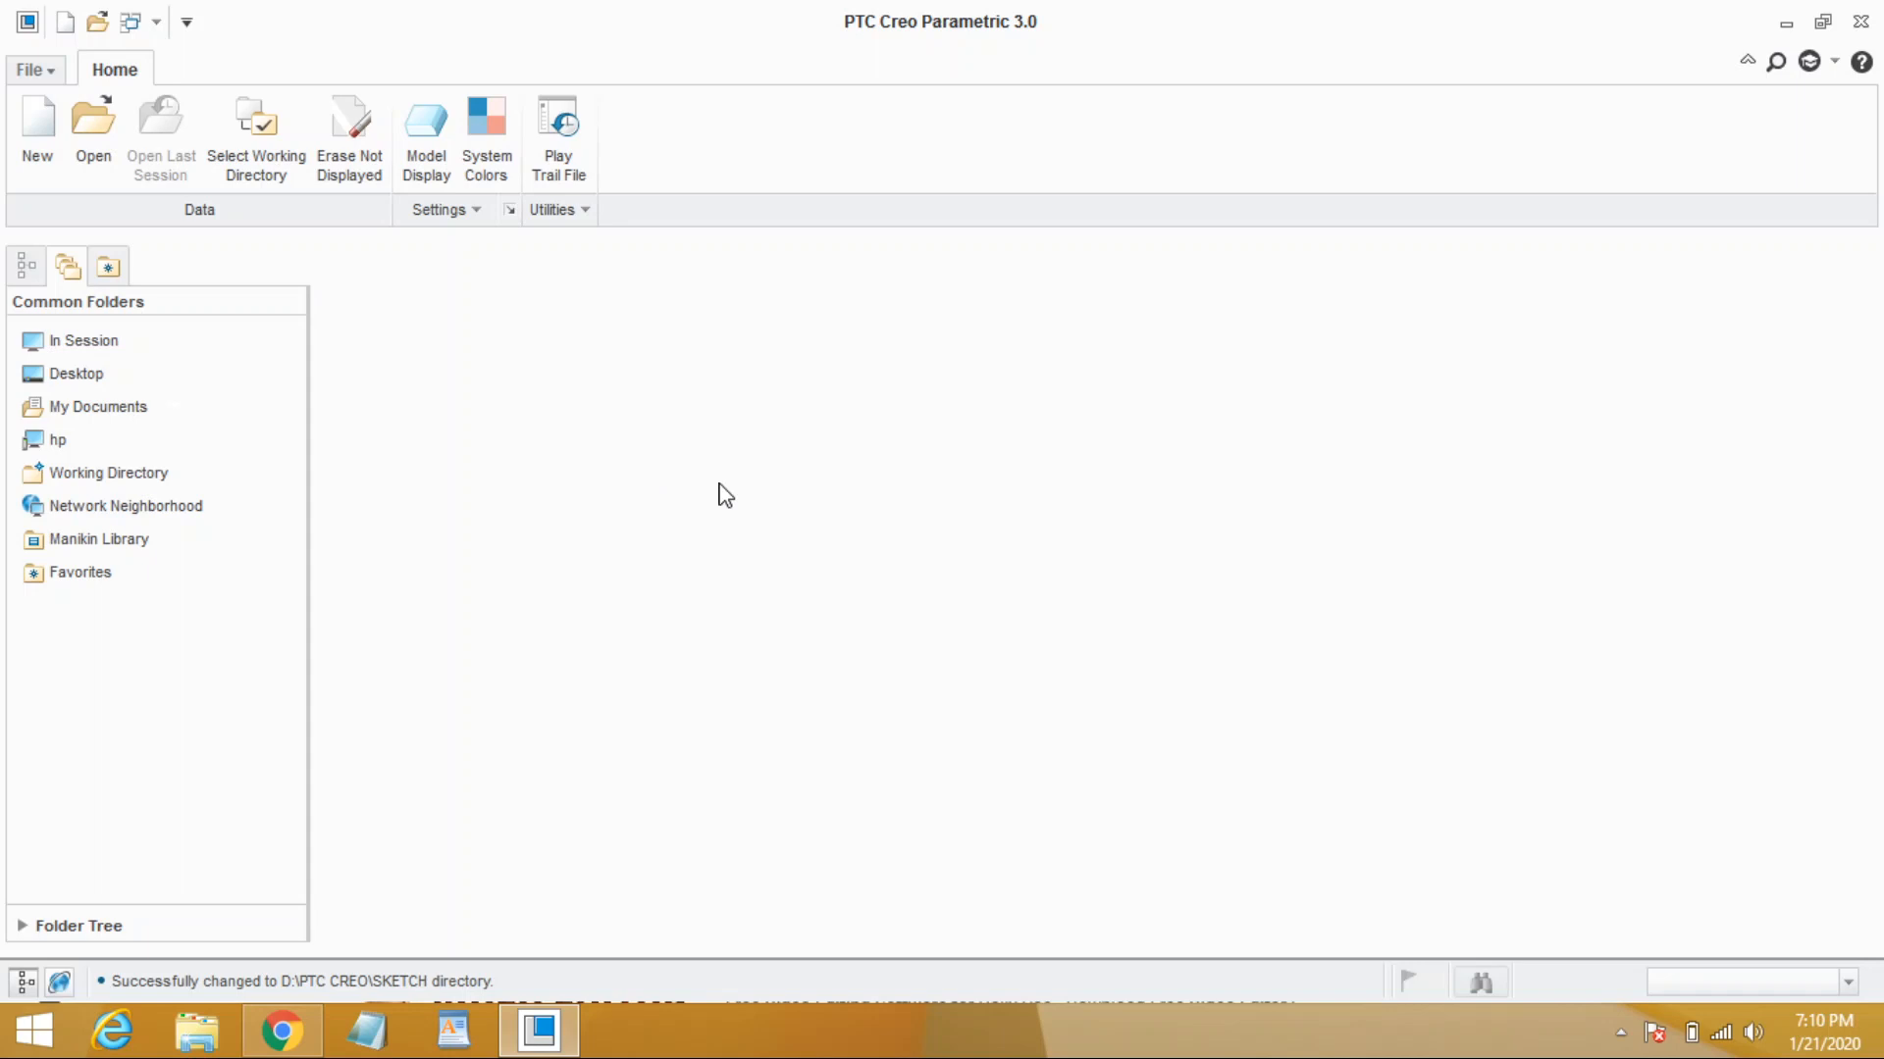
Create a new Sketch file, keeping the default name s2d0001
{"action": "left_click", "coordinate": [36, 135]}
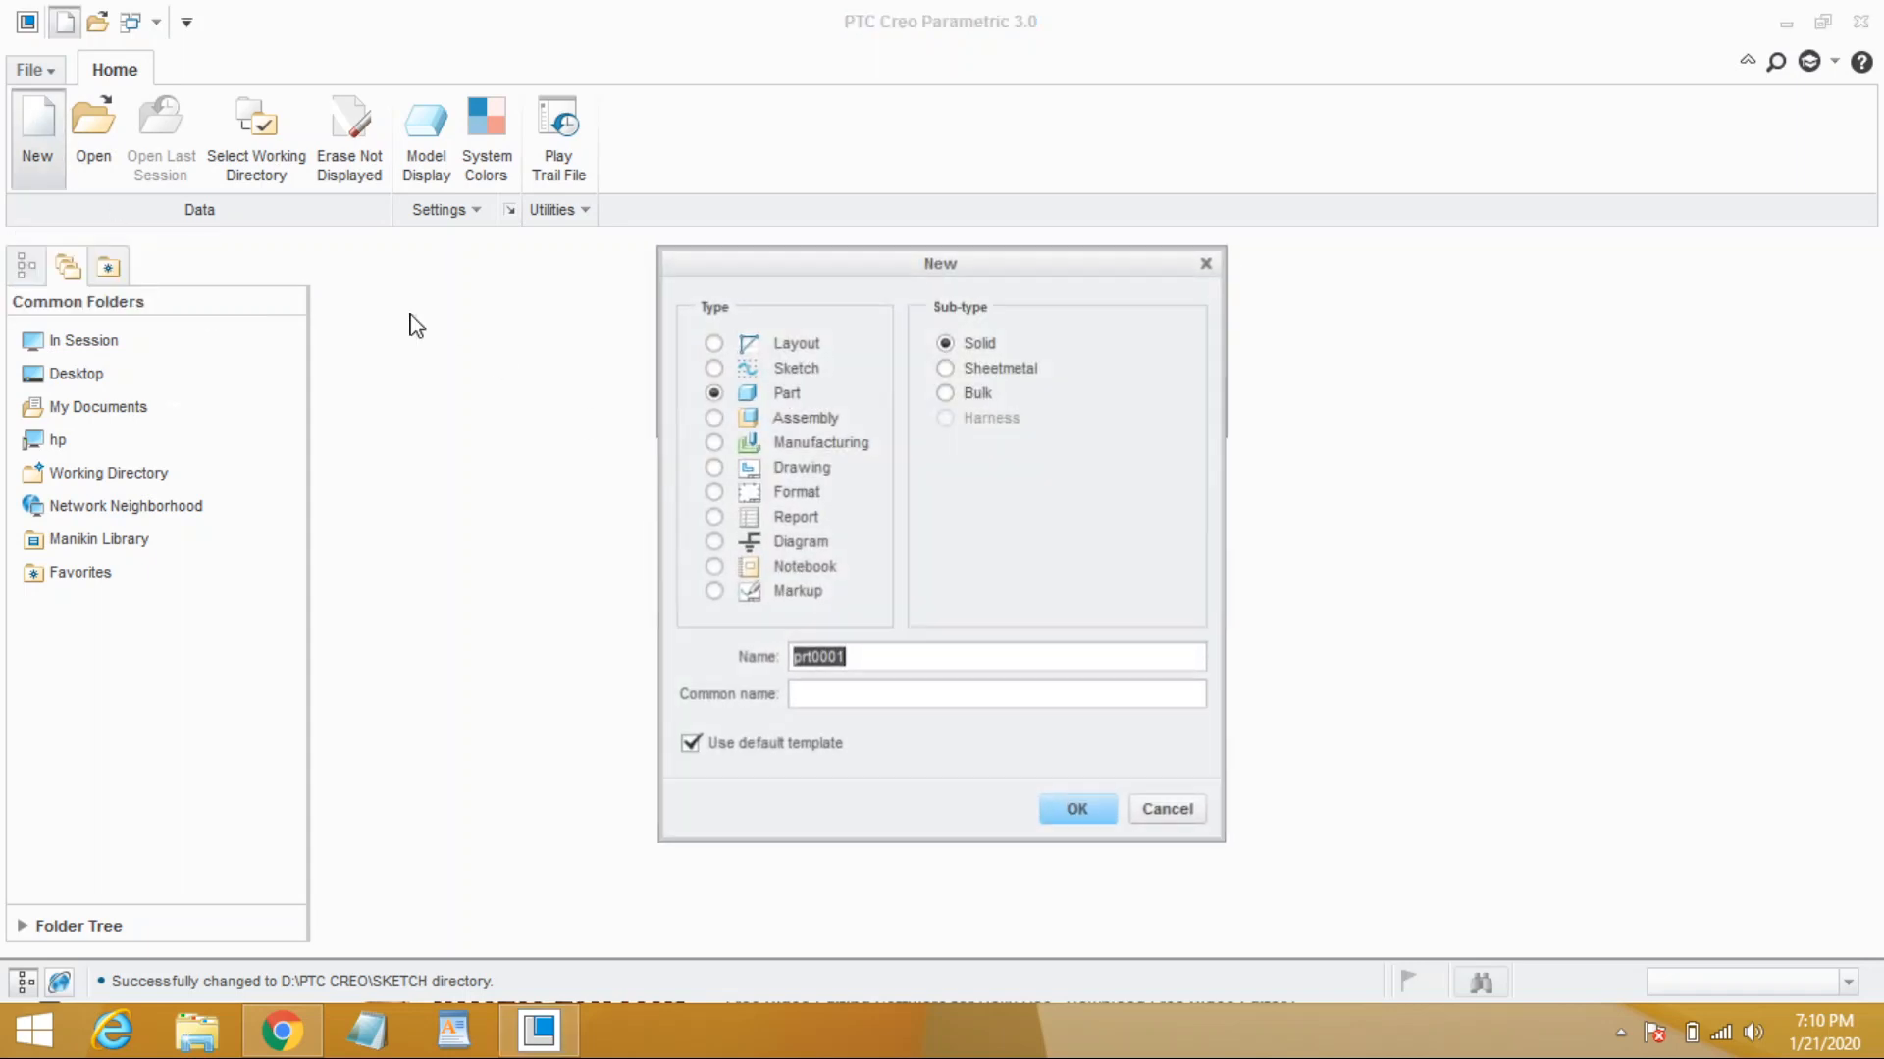
{"action": "left_click", "coordinate": [713, 368]}
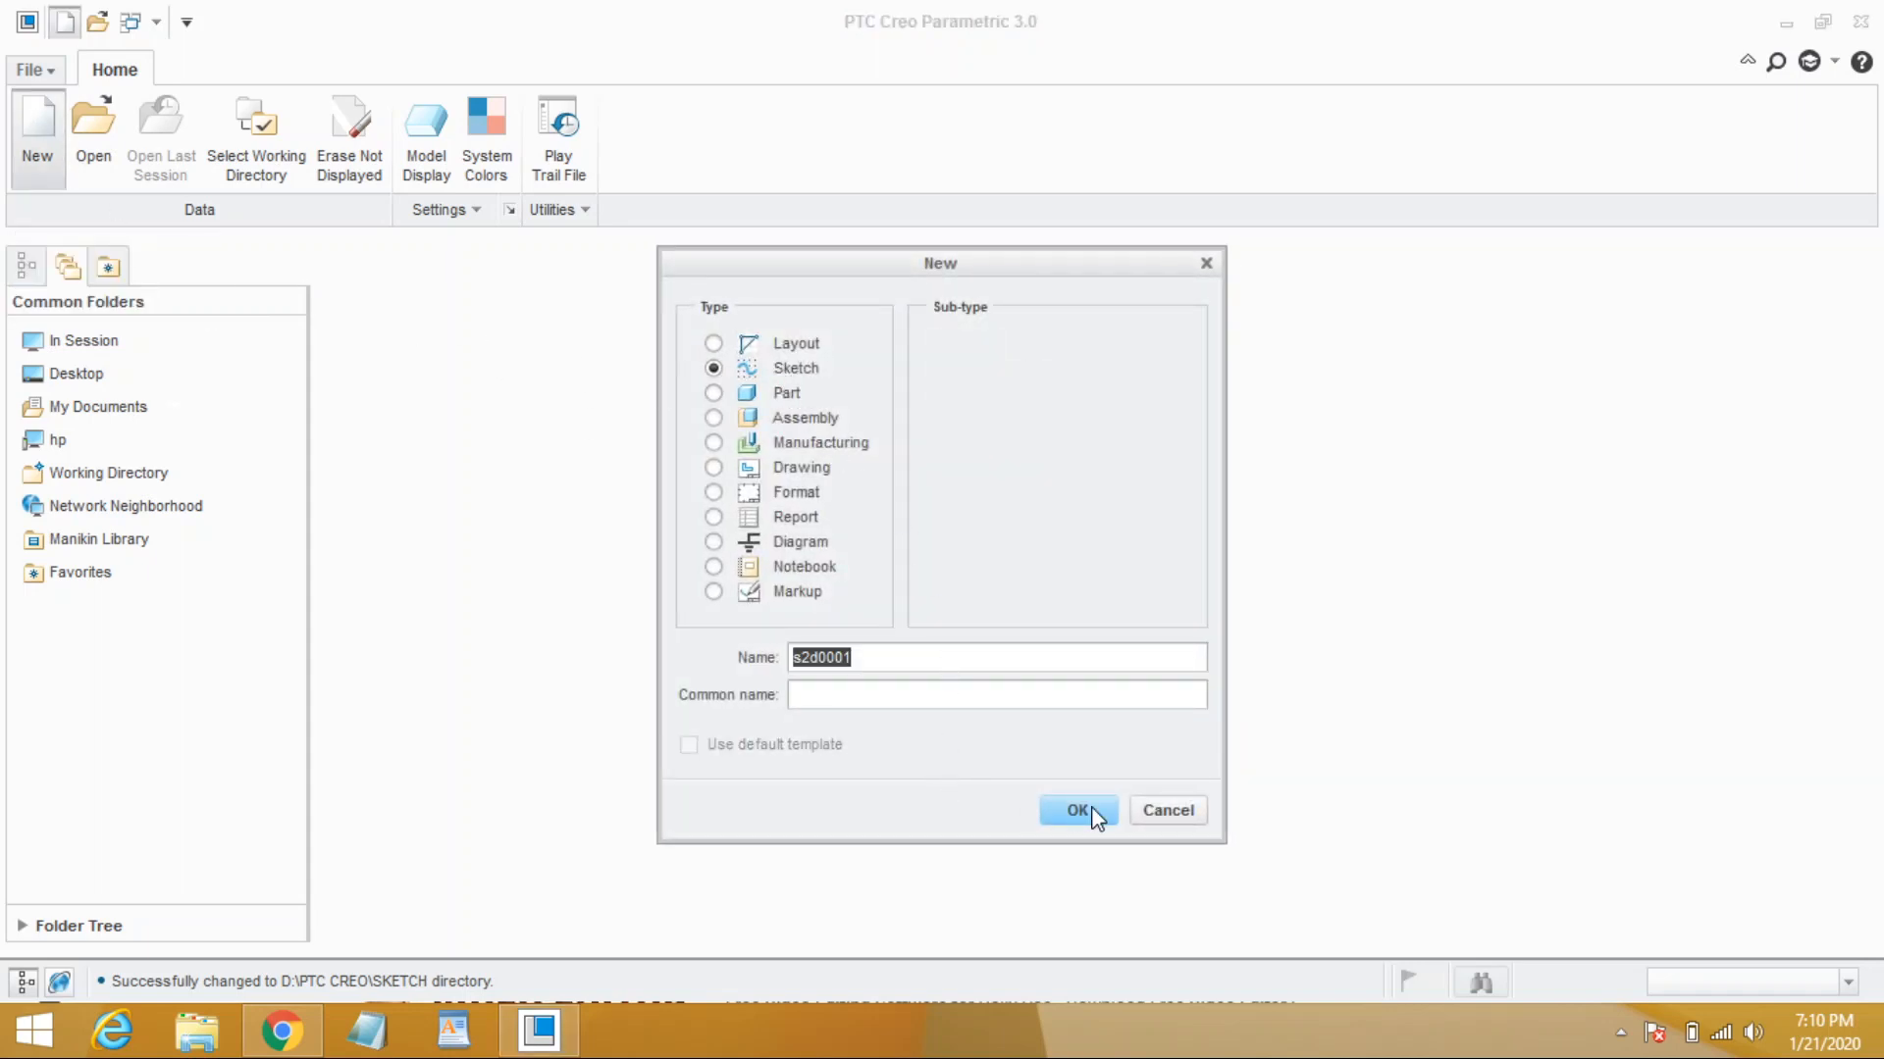
{"action": "left_click", "coordinate": [1075, 809]}
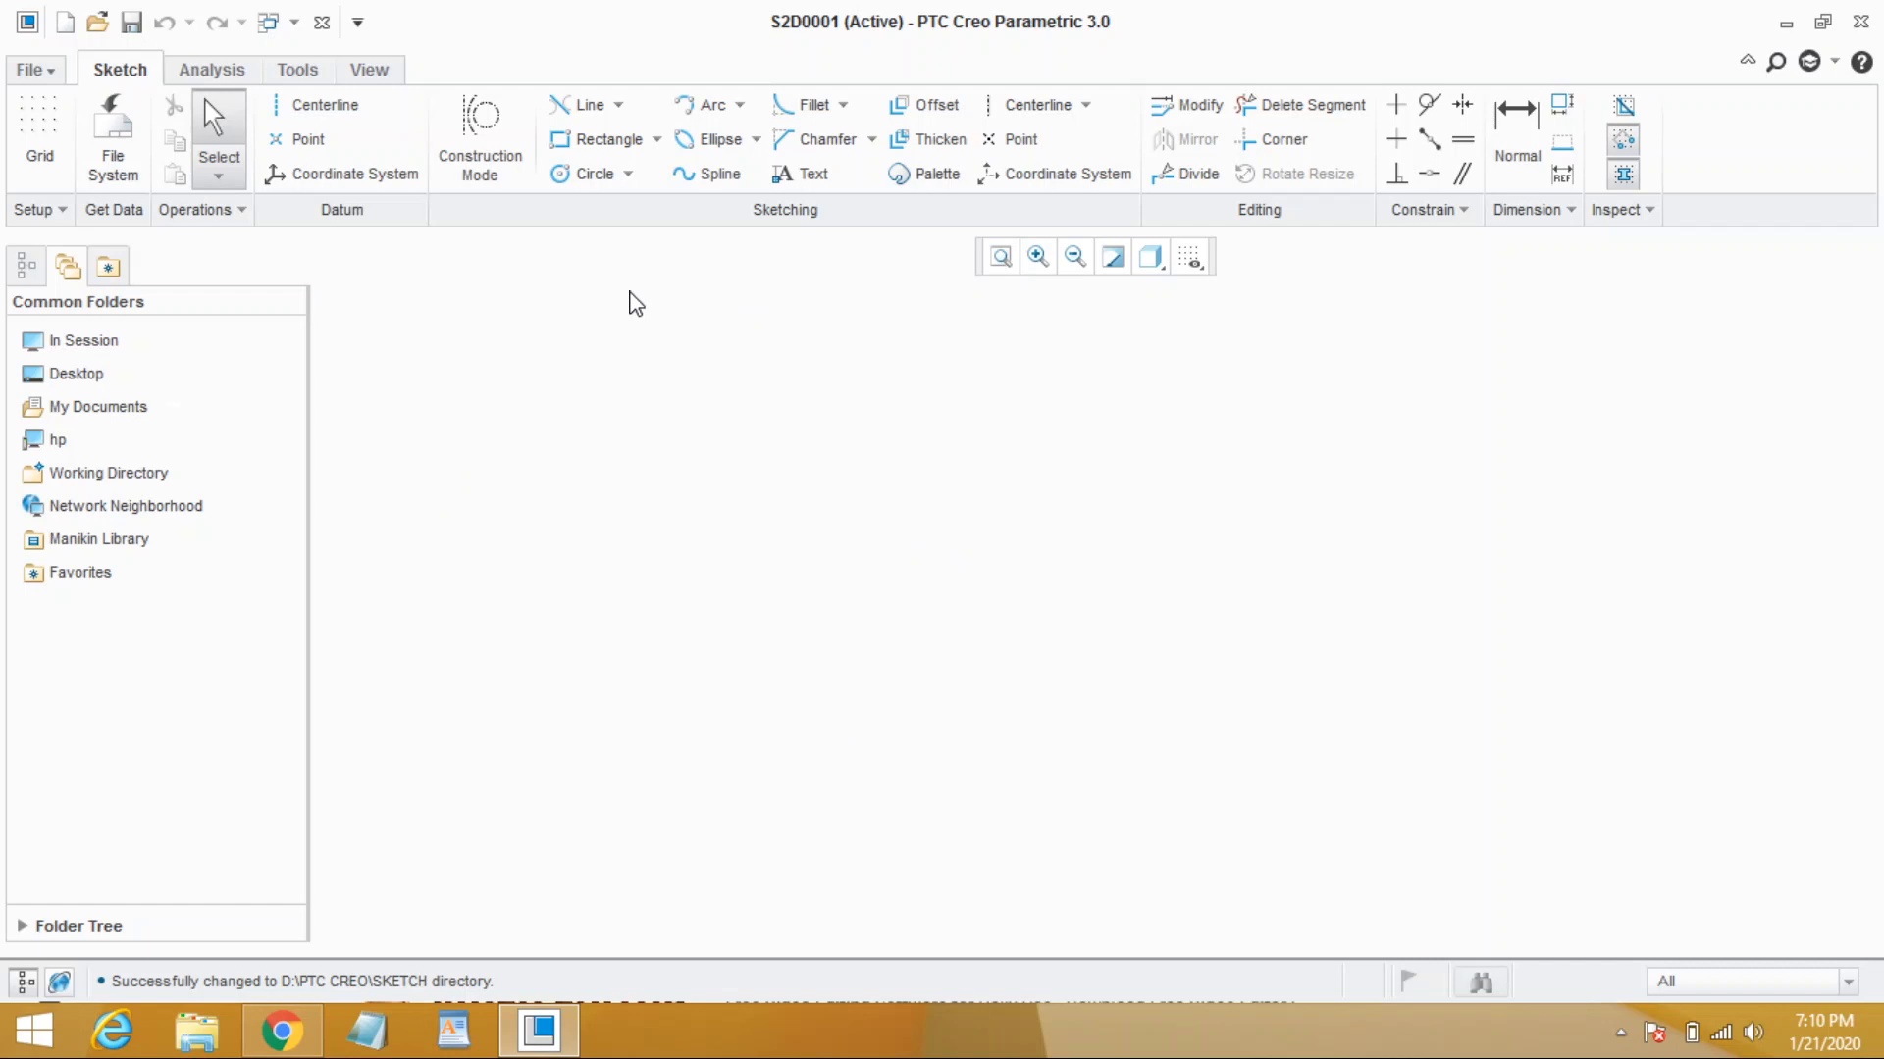
{"action": "mouse_move", "coordinate": [1072, 157]}
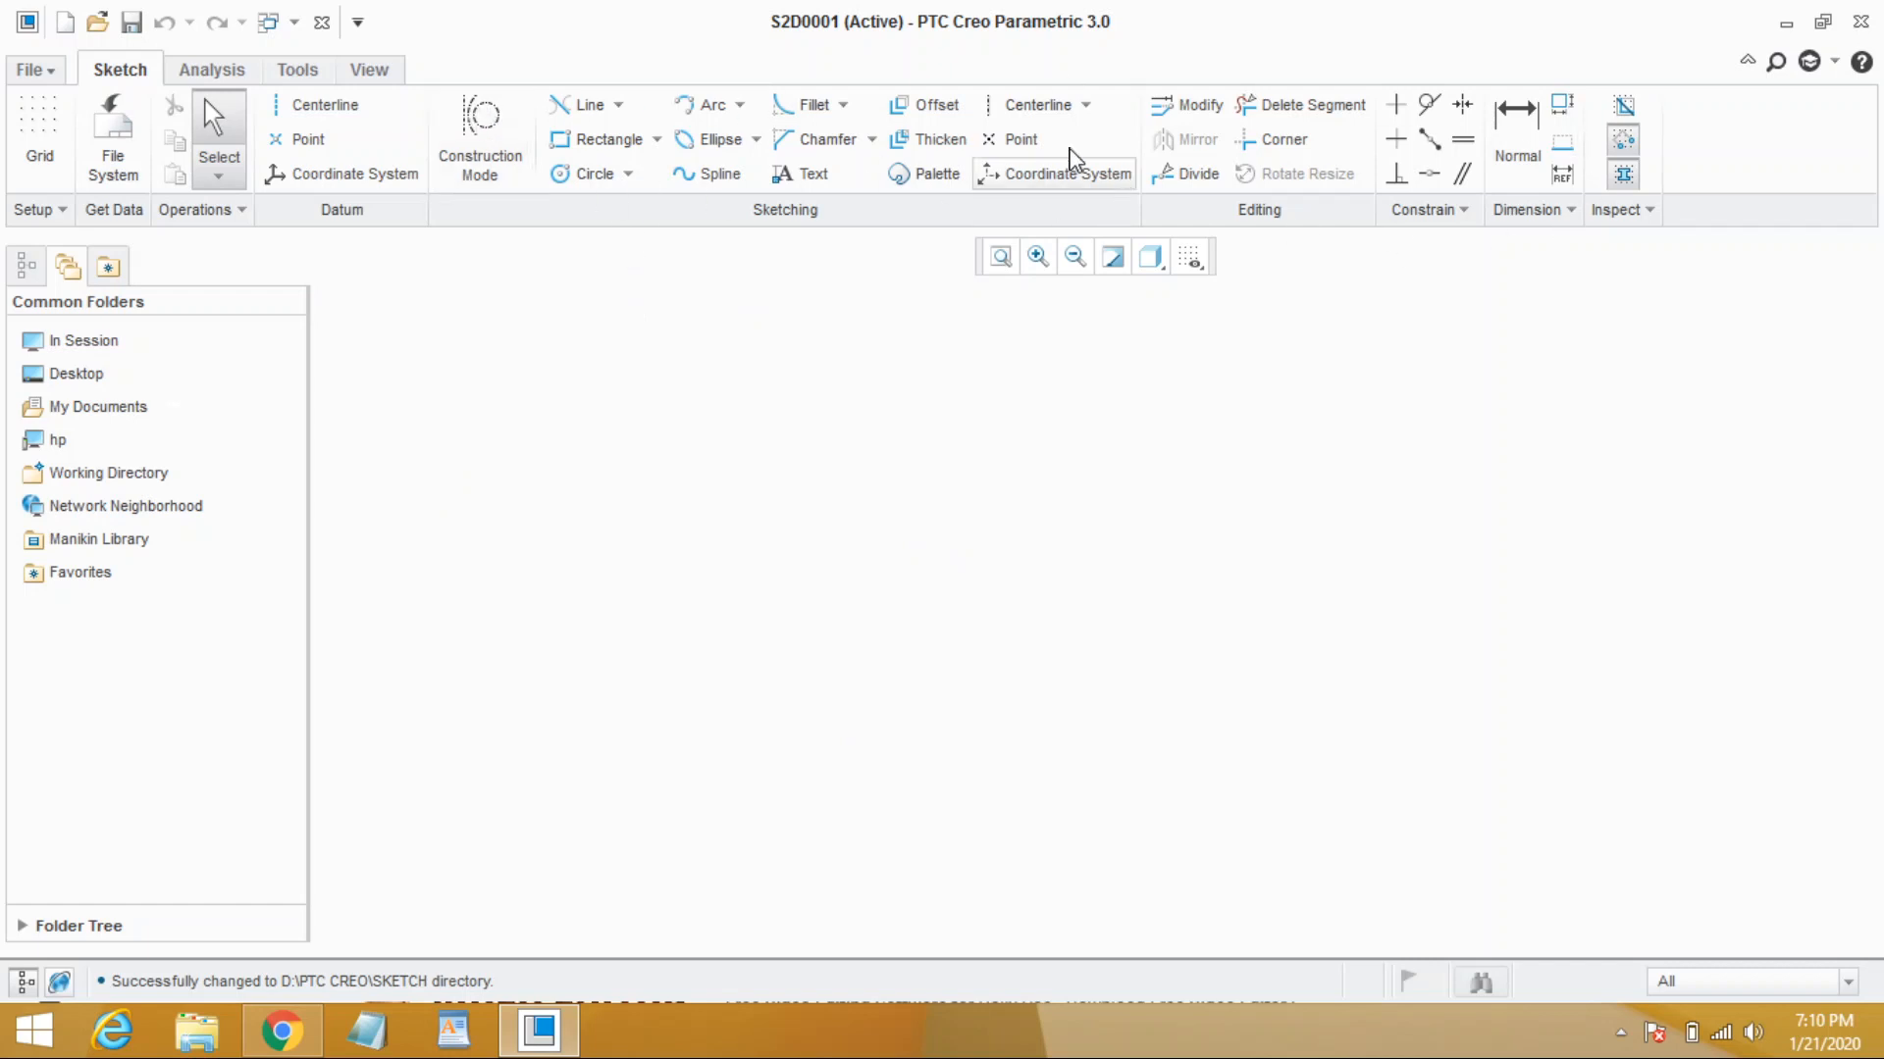
{"action": "mouse_move", "coordinate": [721, 139]}
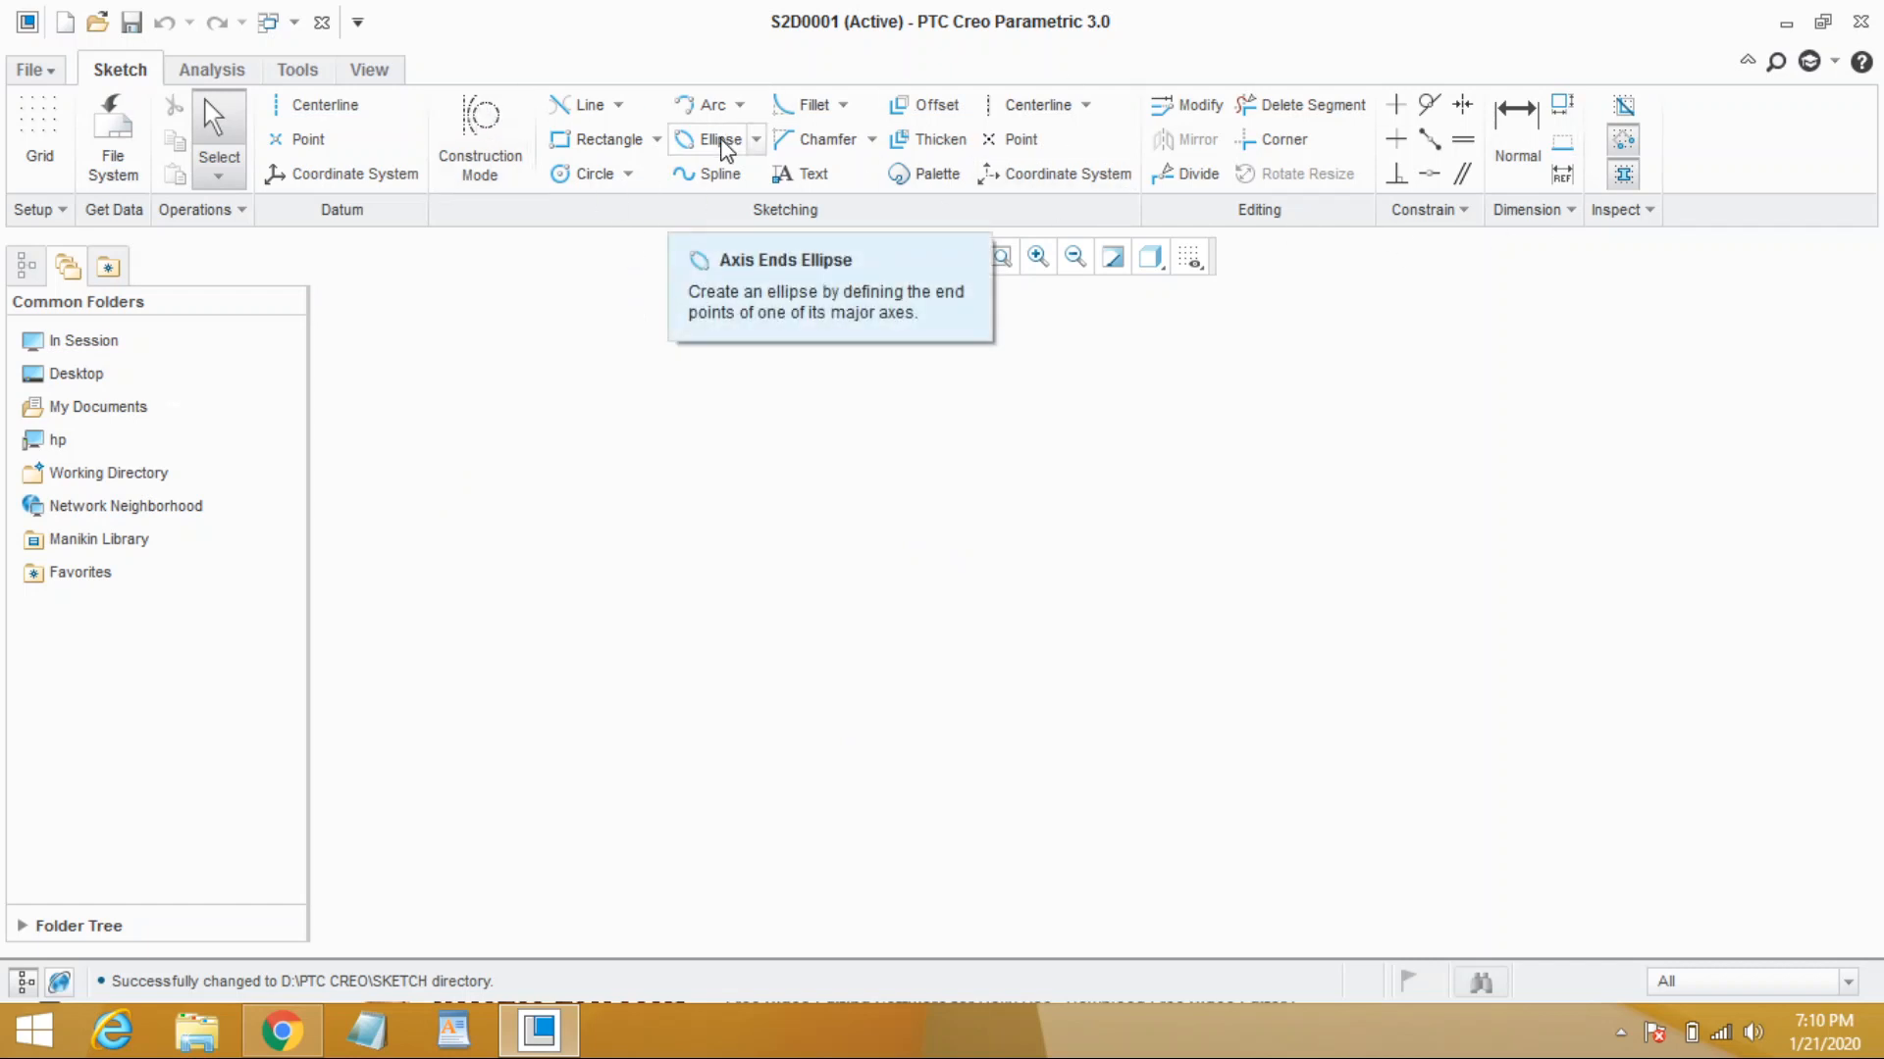
{"action": "mouse_move", "coordinate": [1518, 114]}
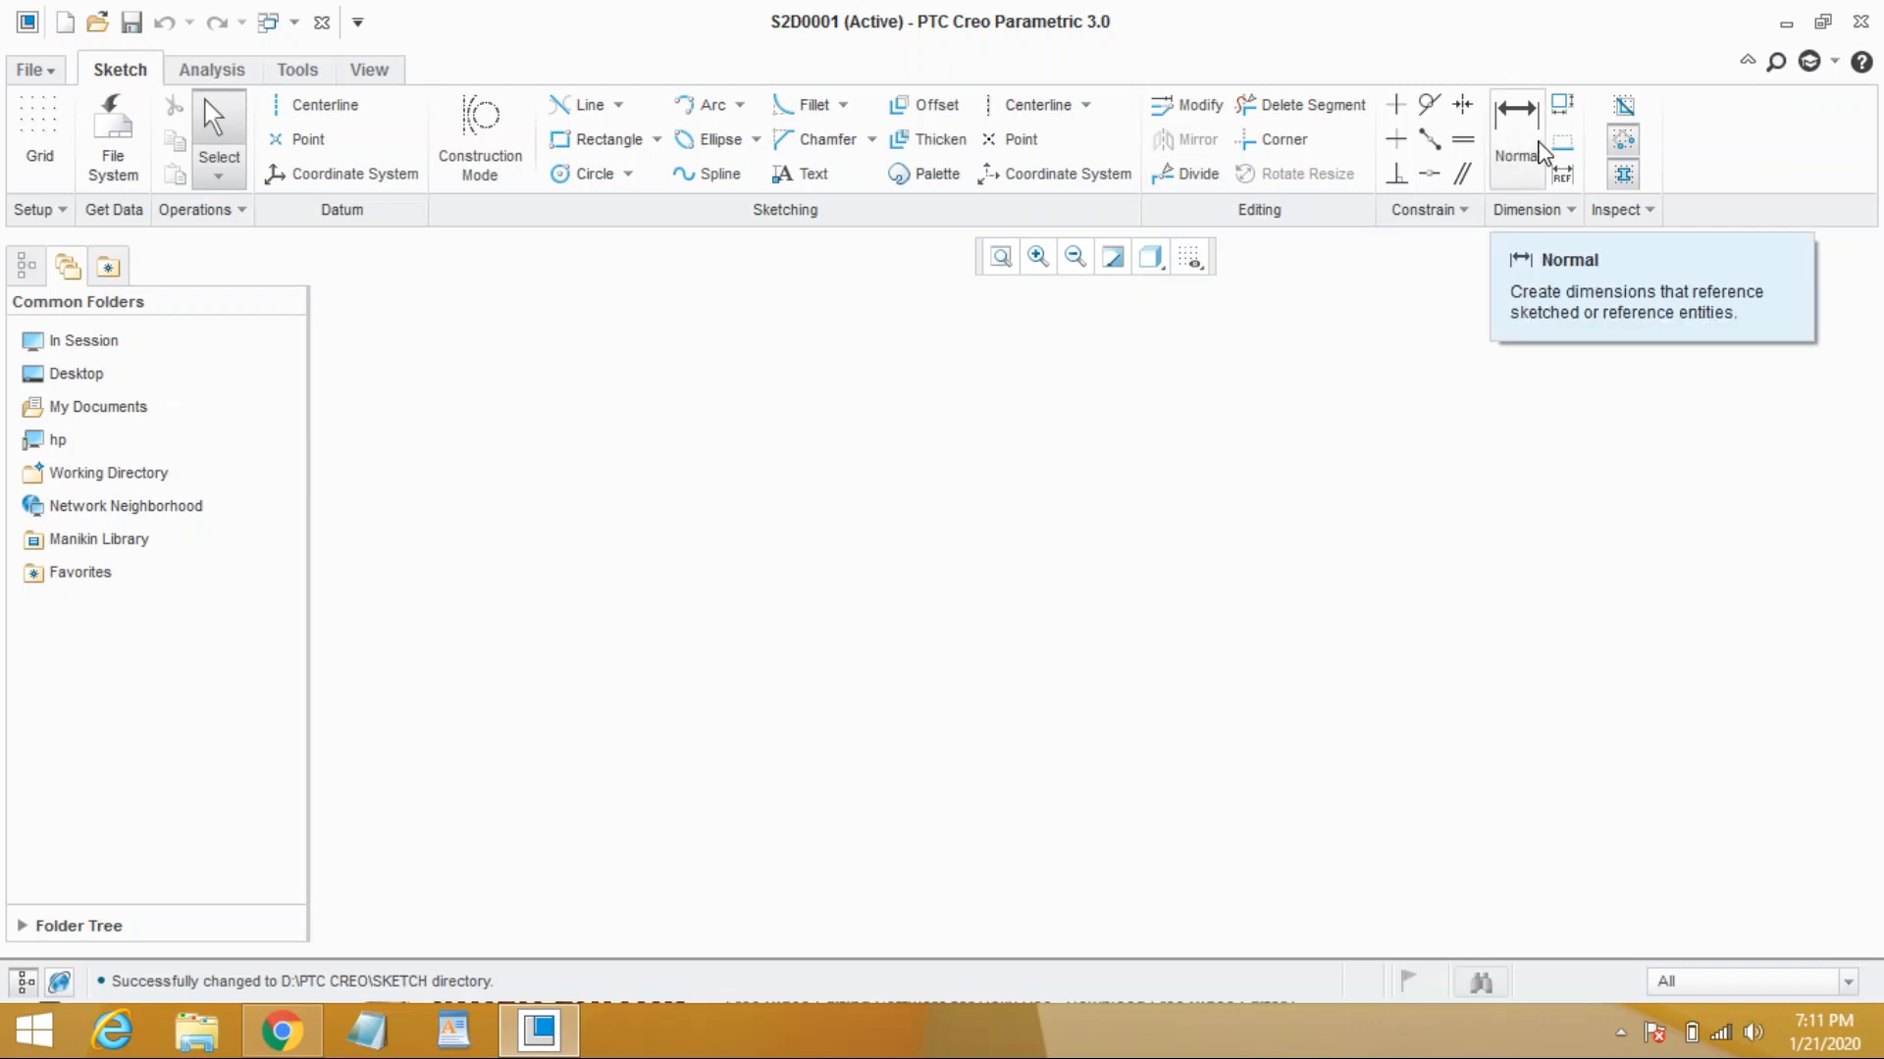
{"action": "mouse_move", "coordinate": [480, 139]}
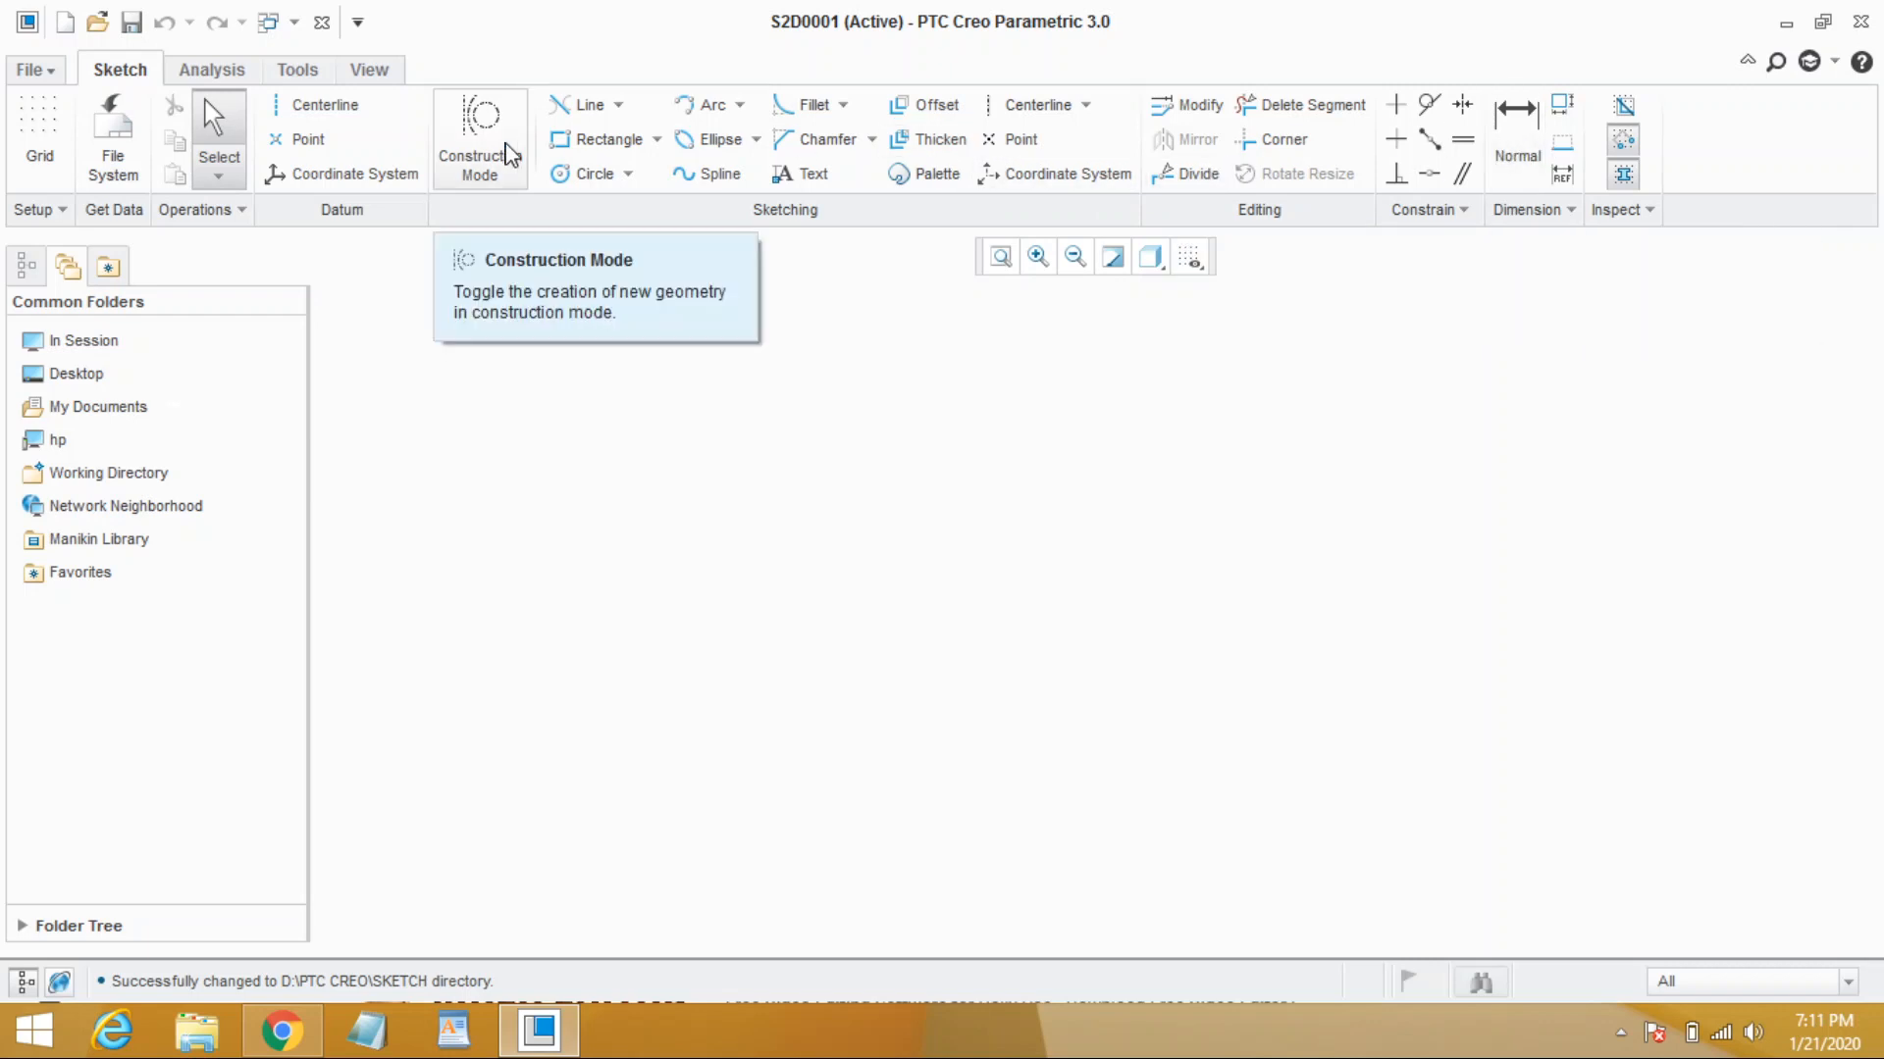
{"action": "mouse_move", "coordinate": [655, 154]}
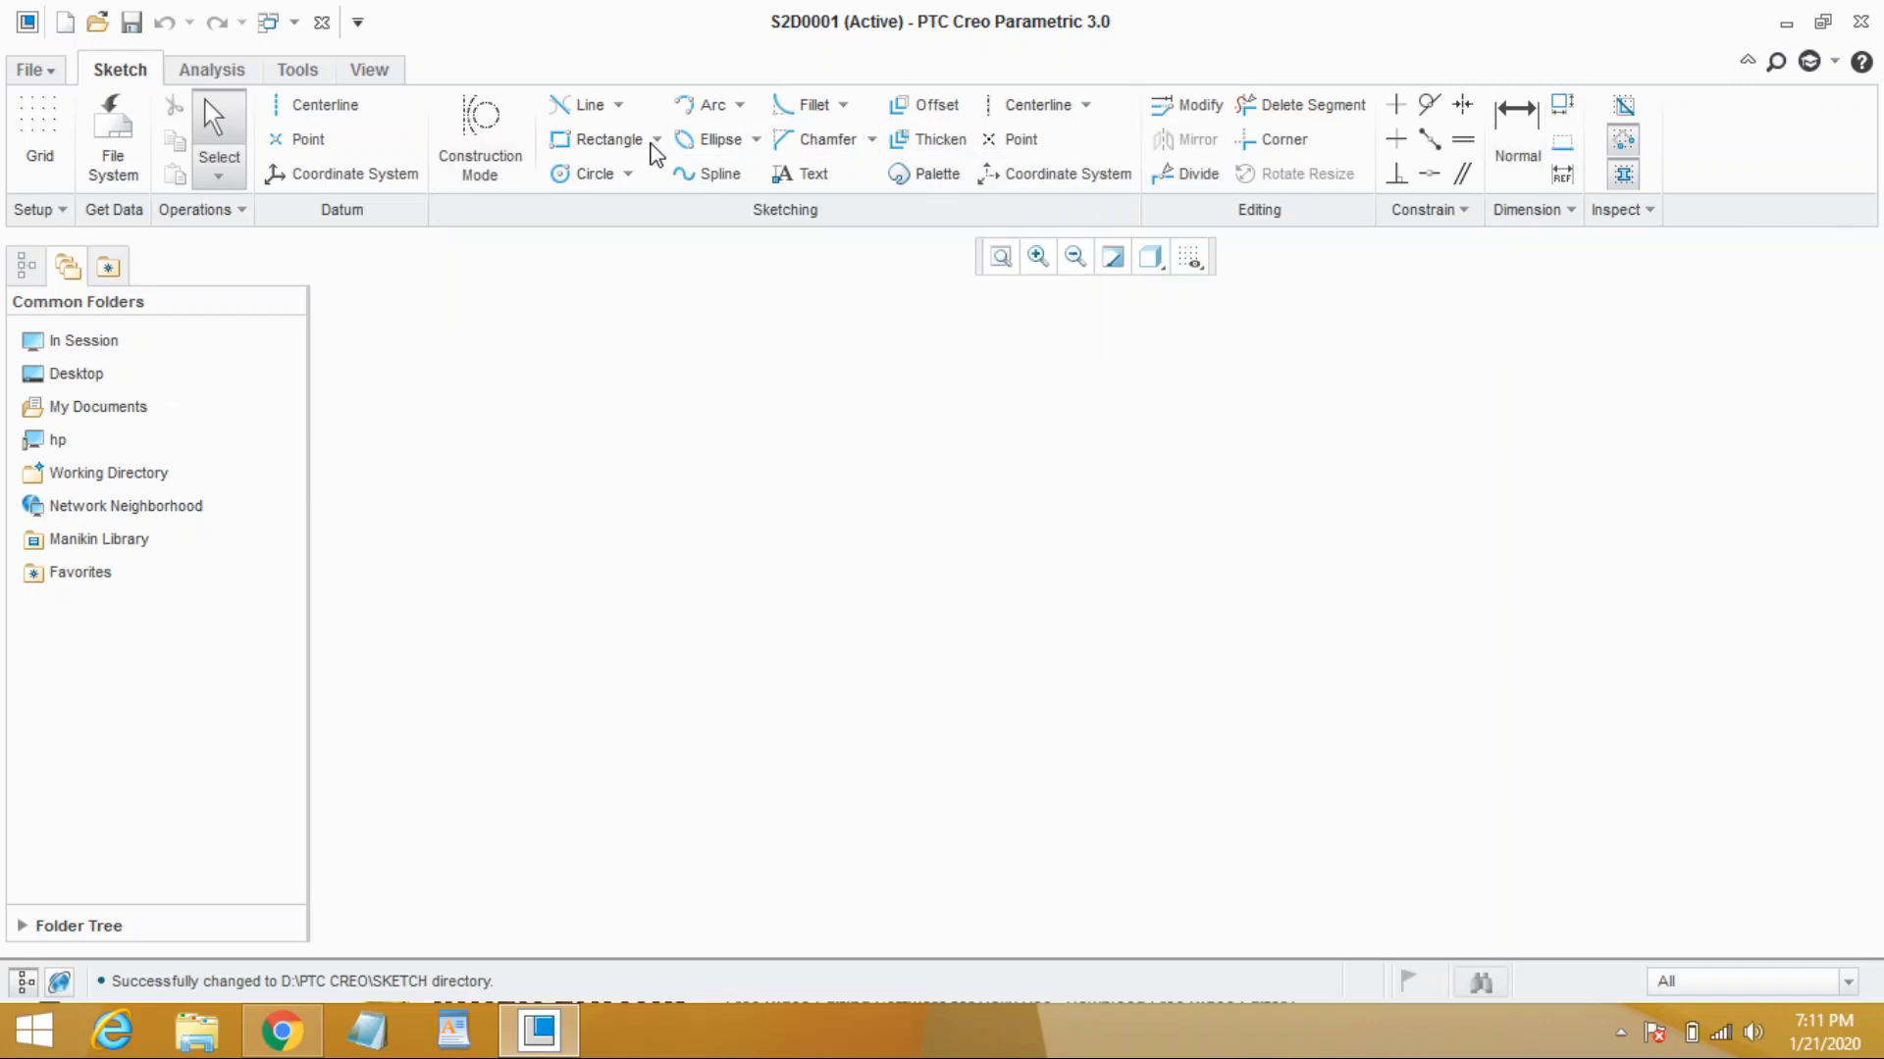
Open the Line dropdown to list the Line Chain and Line Tangent options
{"action": "left_click", "coordinate": [617, 105]}
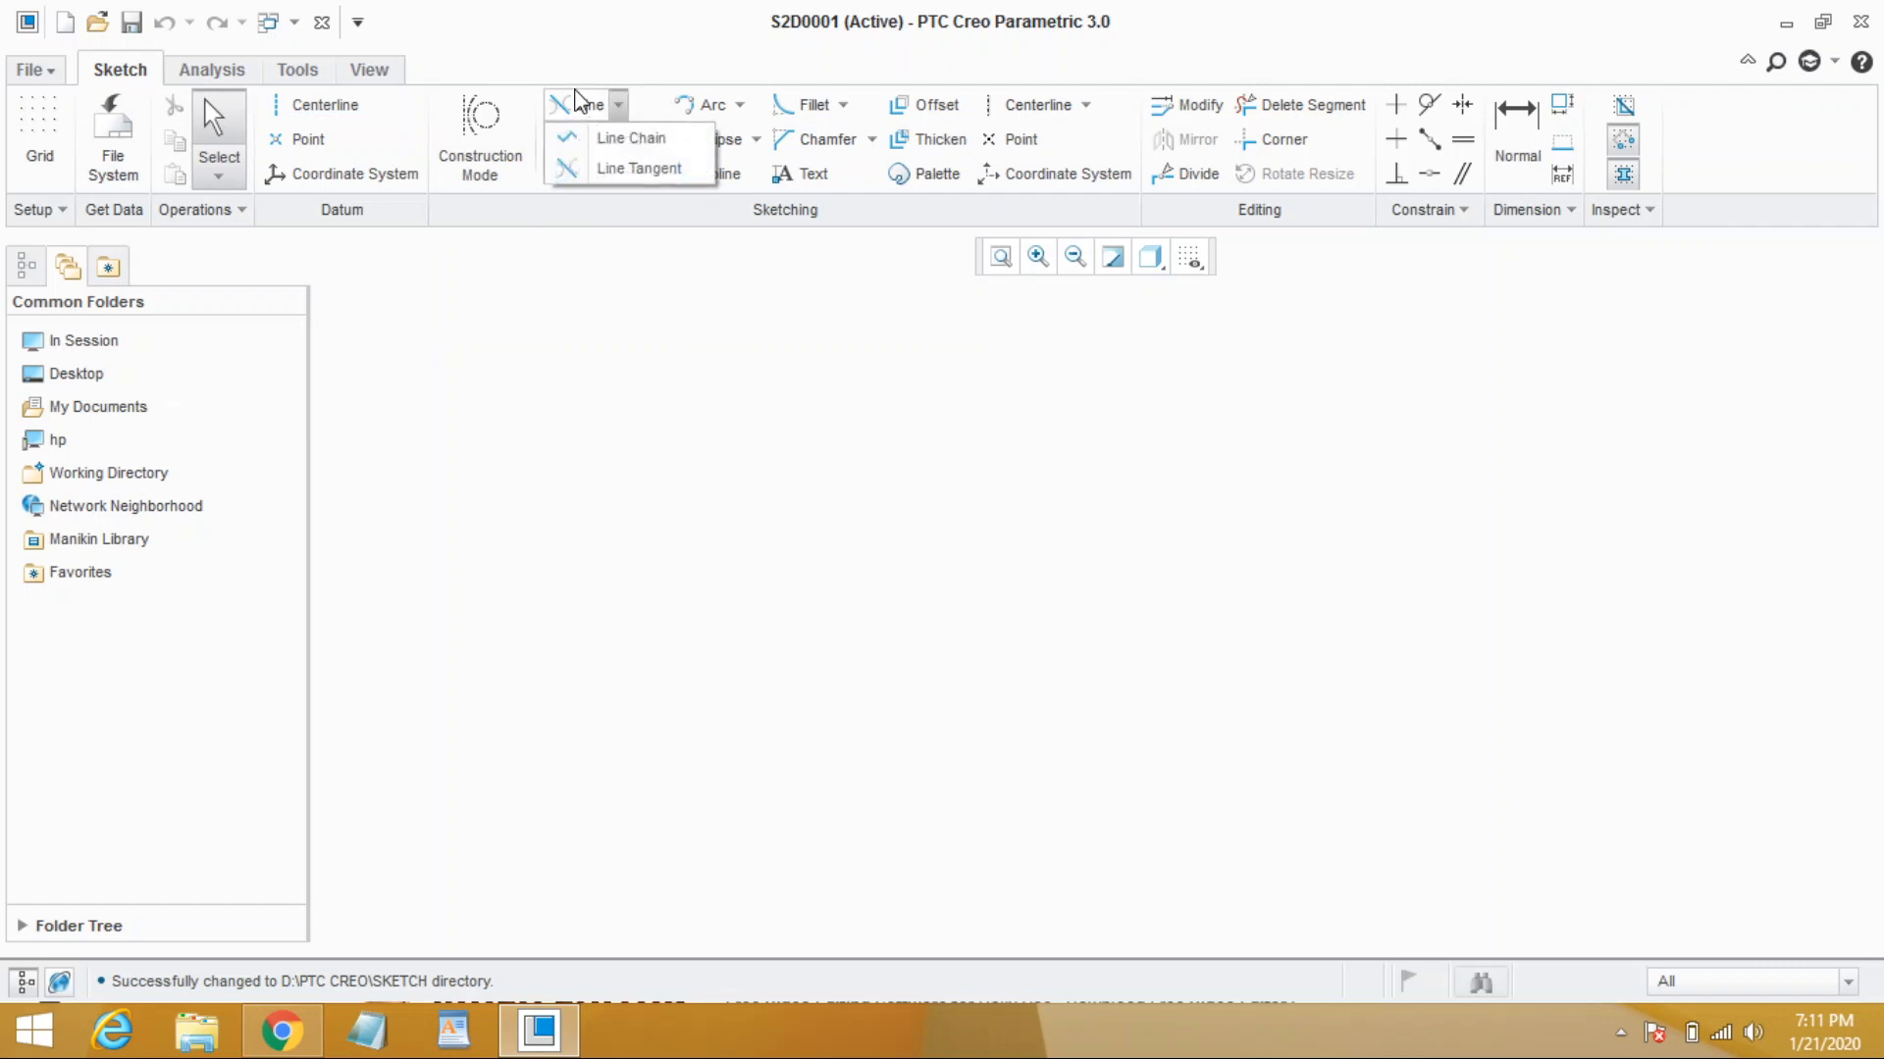
{"action": "mouse_move", "coordinate": [631, 137]}
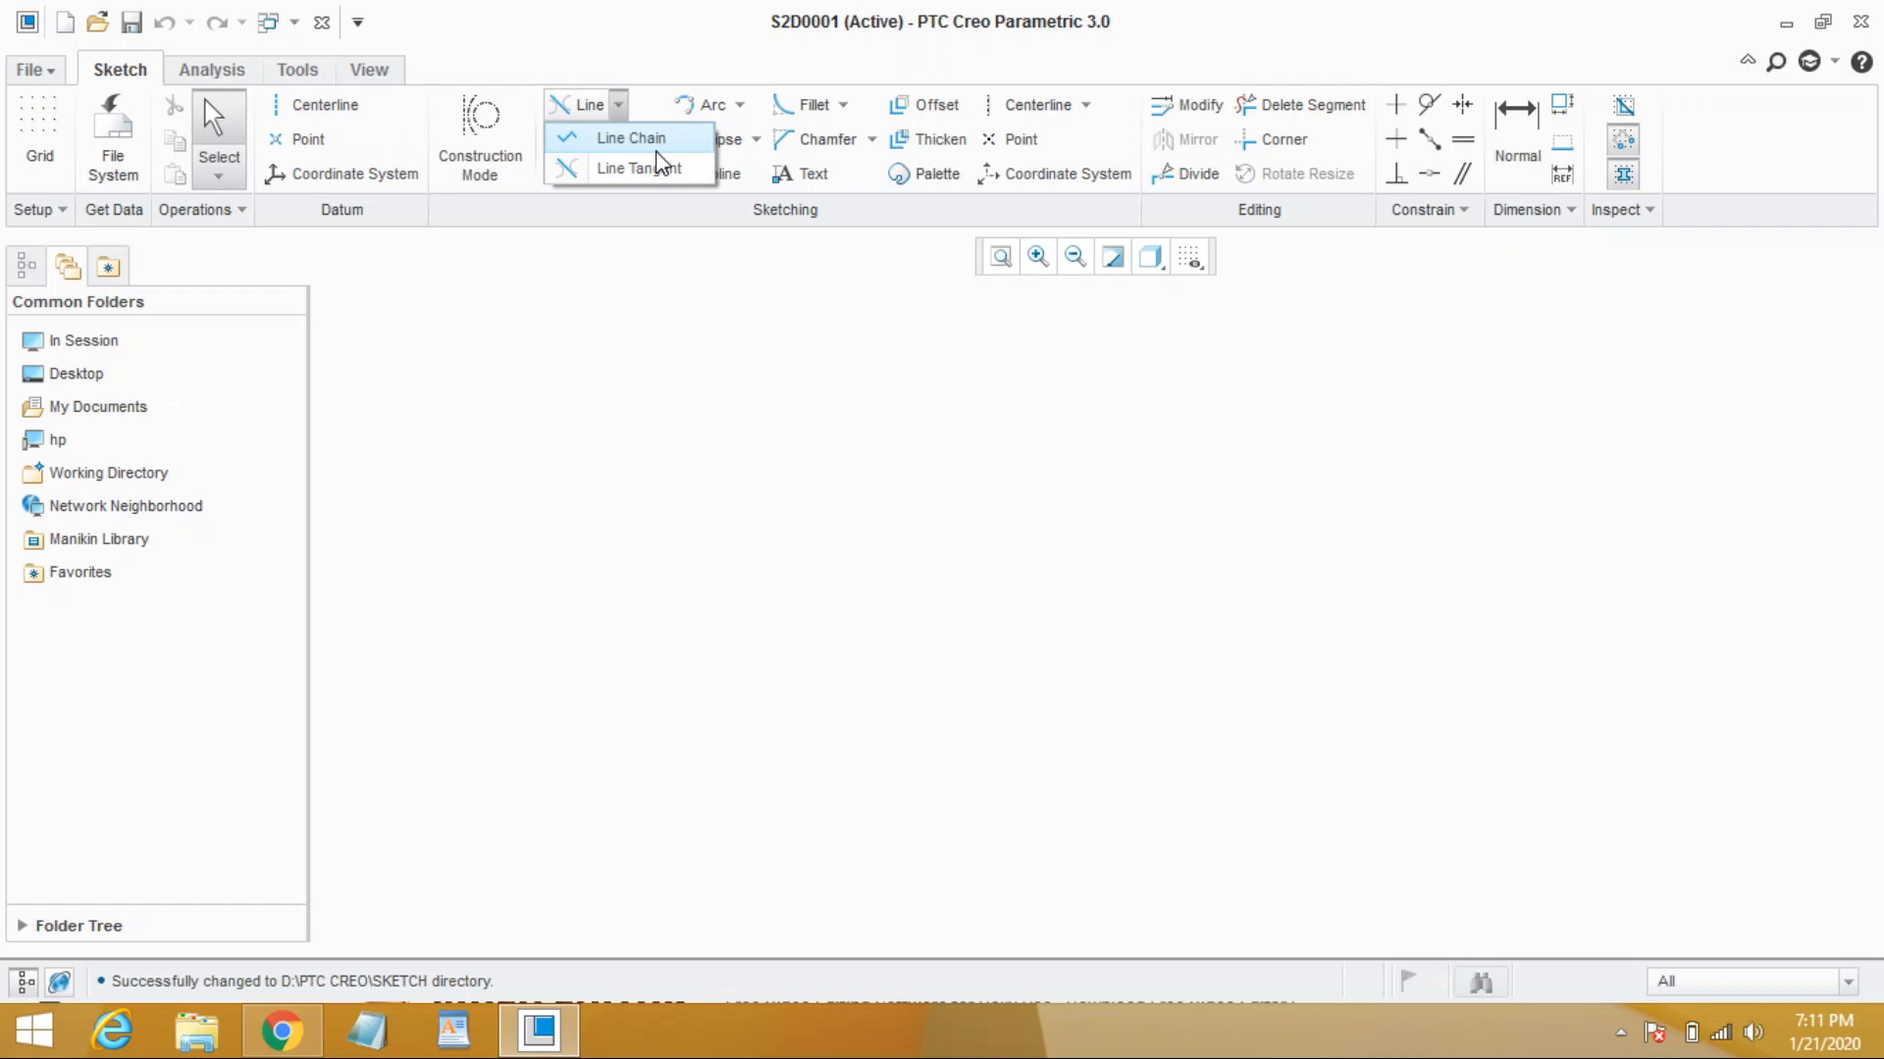
{"action": "mouse_move", "coordinate": [637, 168]}
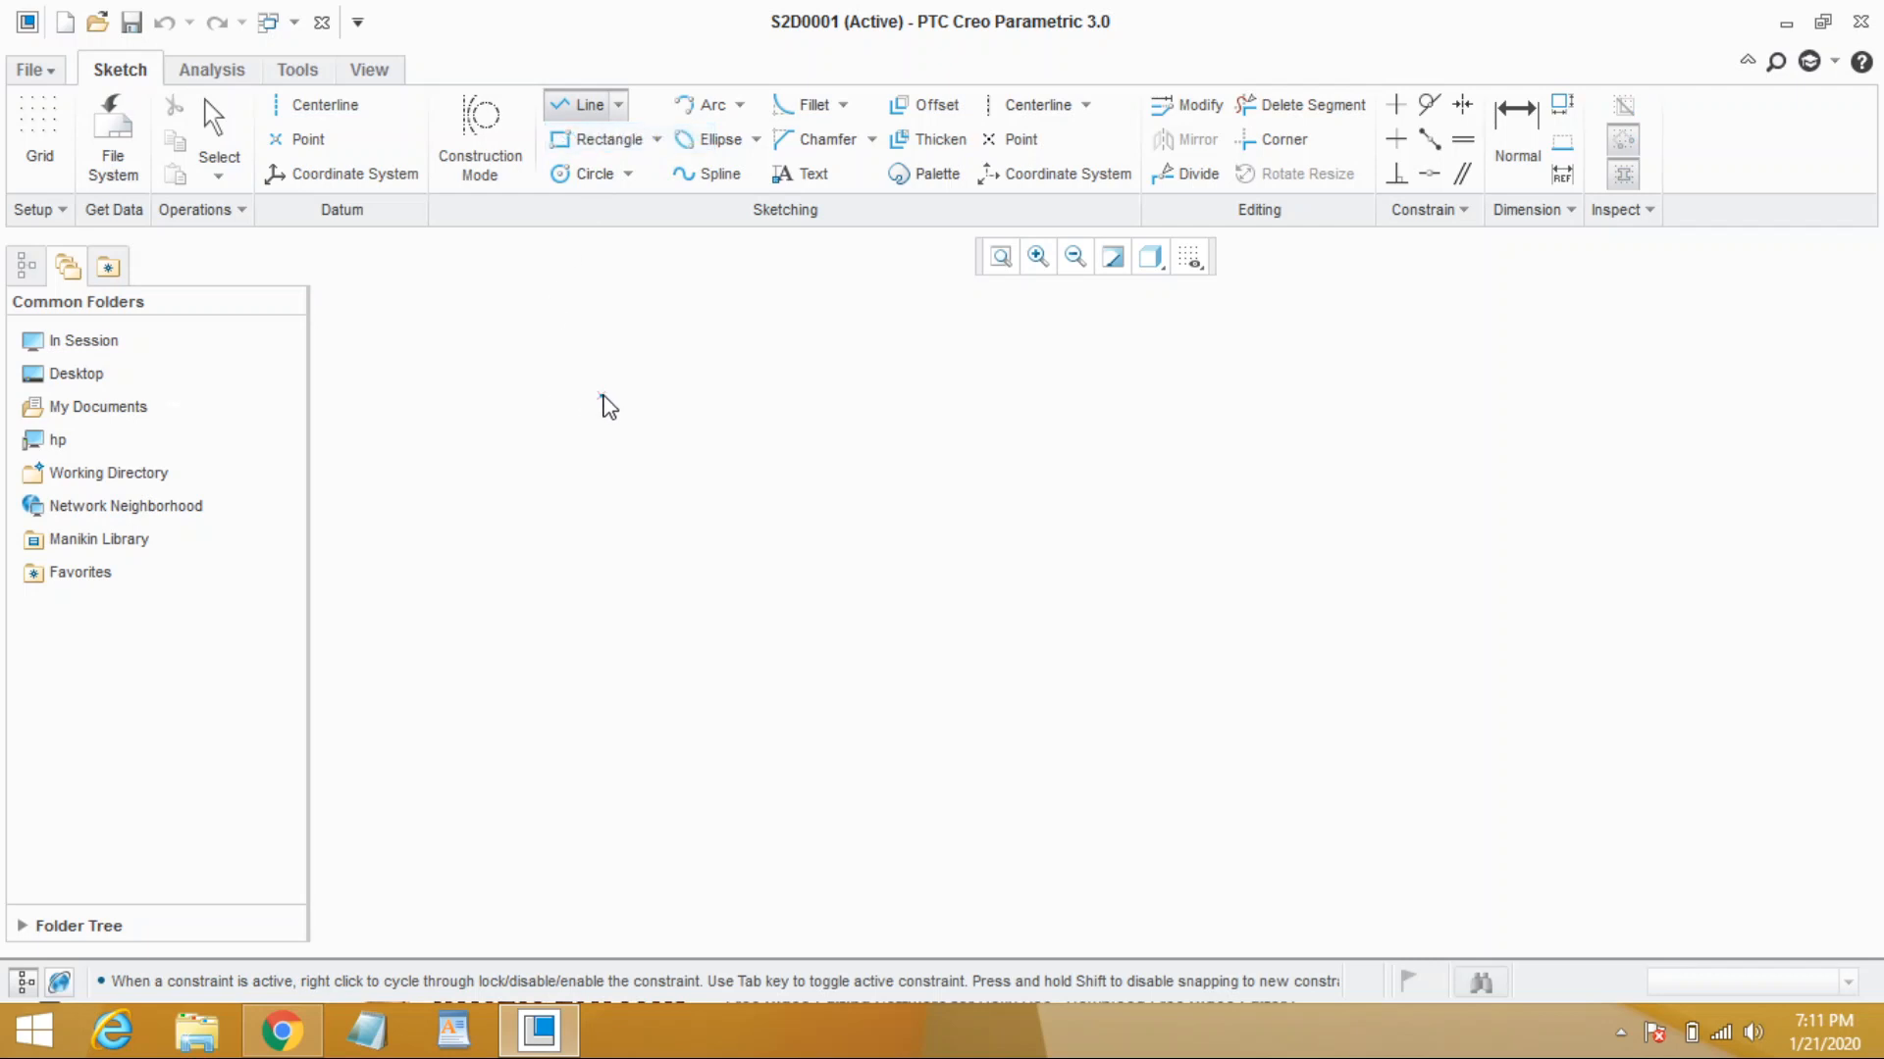
{"action": "mouse_move", "coordinate": [775, 469]}
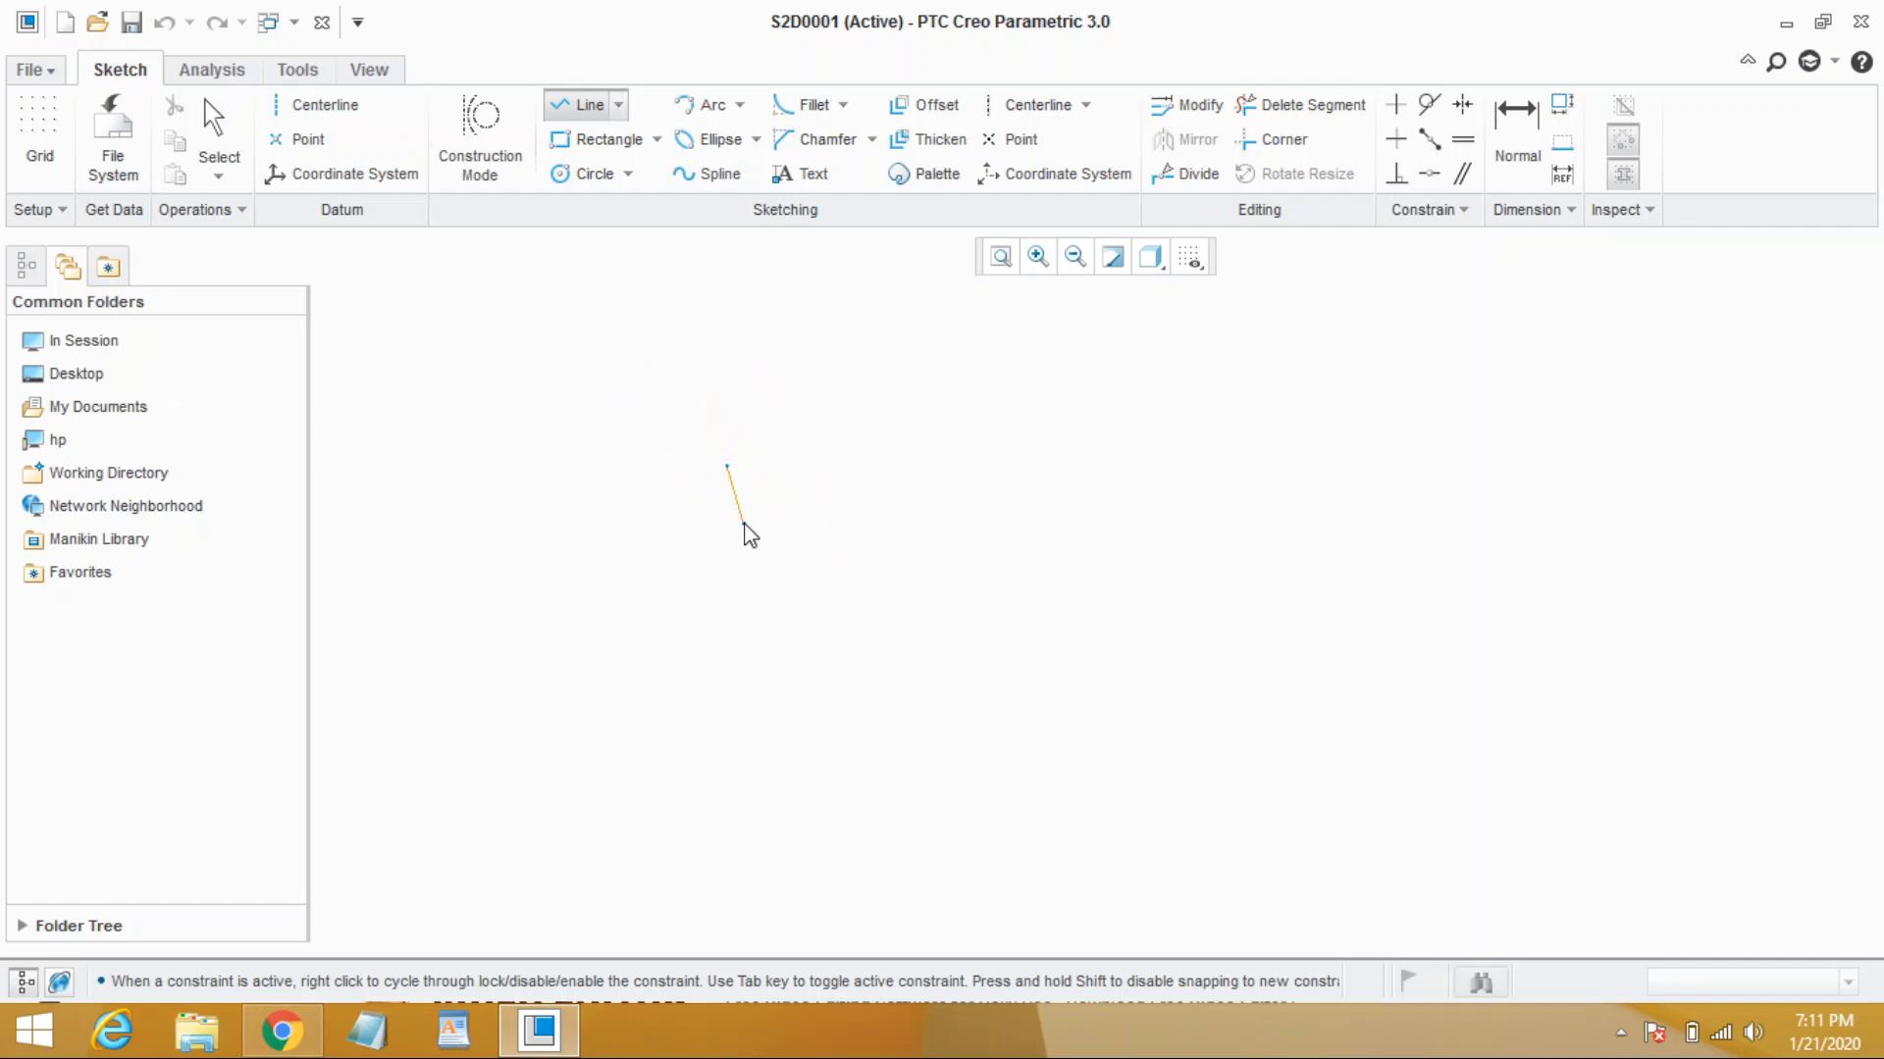
Place successive corner points of the zigzag line chain near the sketch centre
{"action": "left_click", "coordinate": [936, 454]}
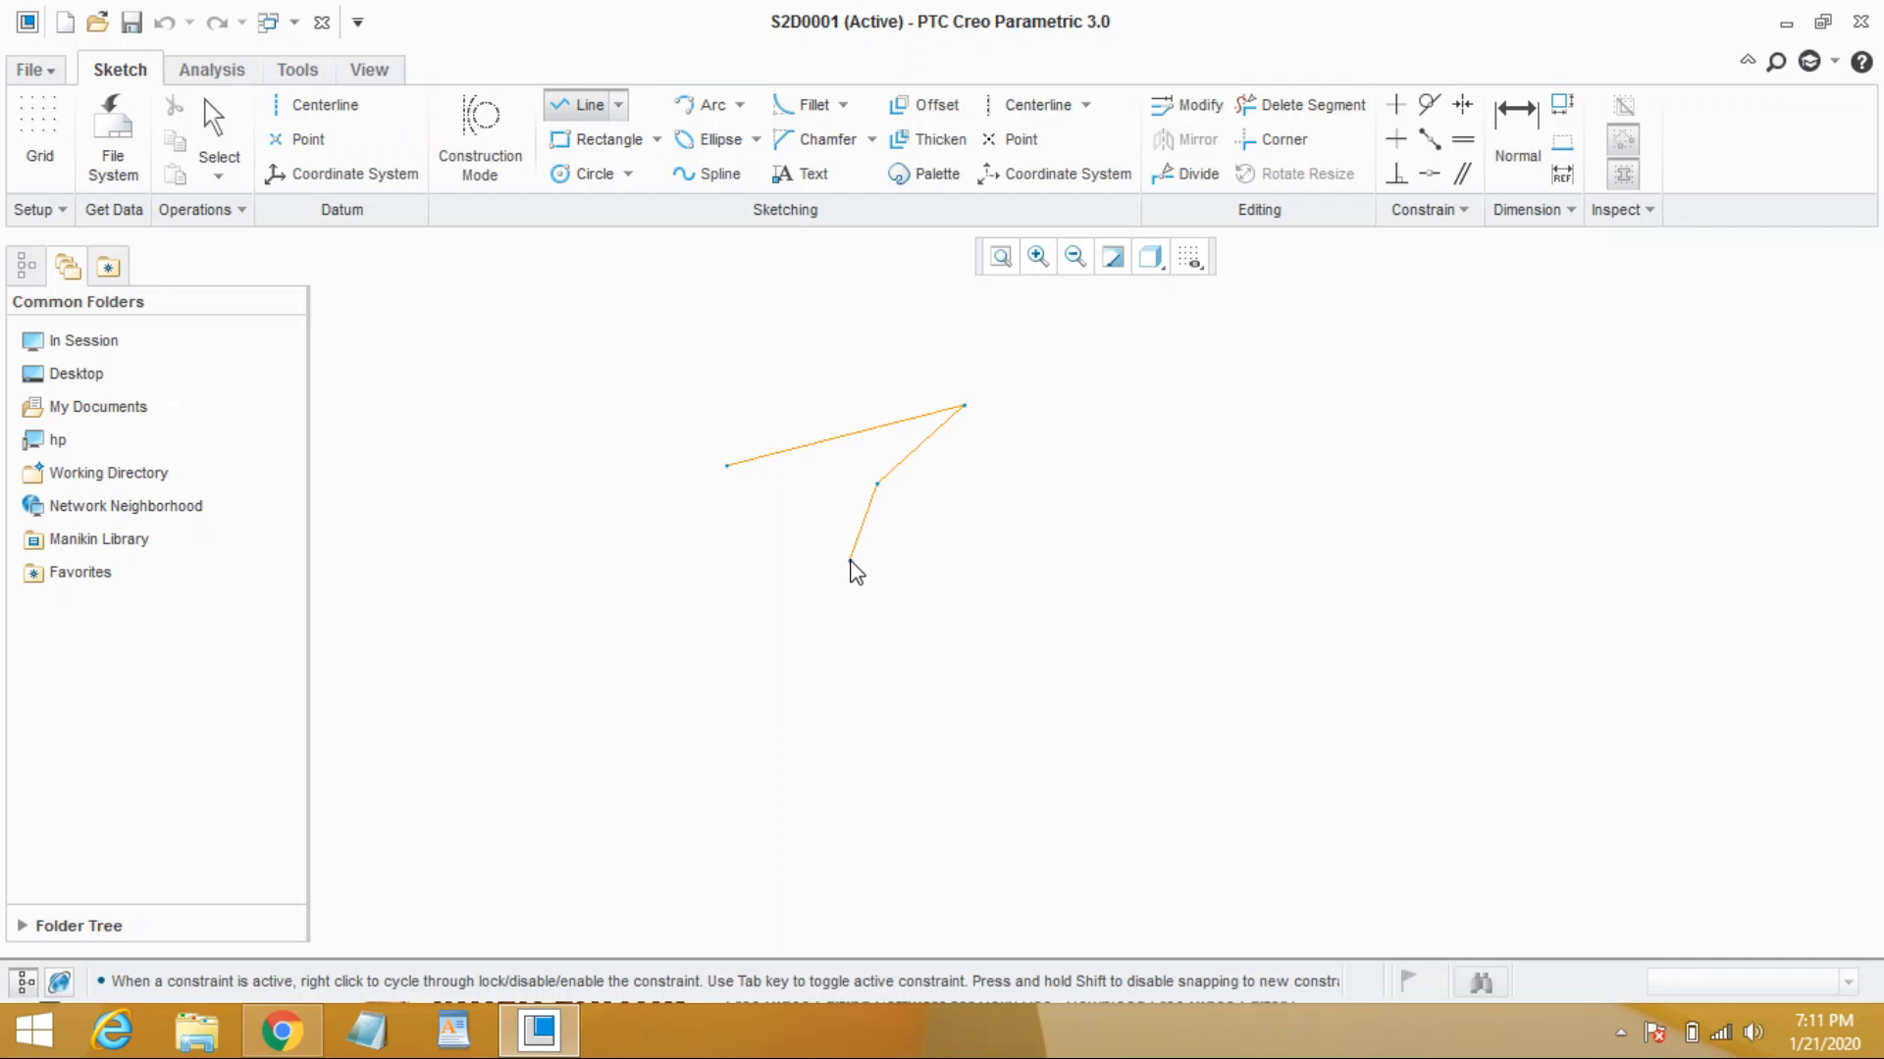
{"action": "left_click", "coordinate": [802, 675]}
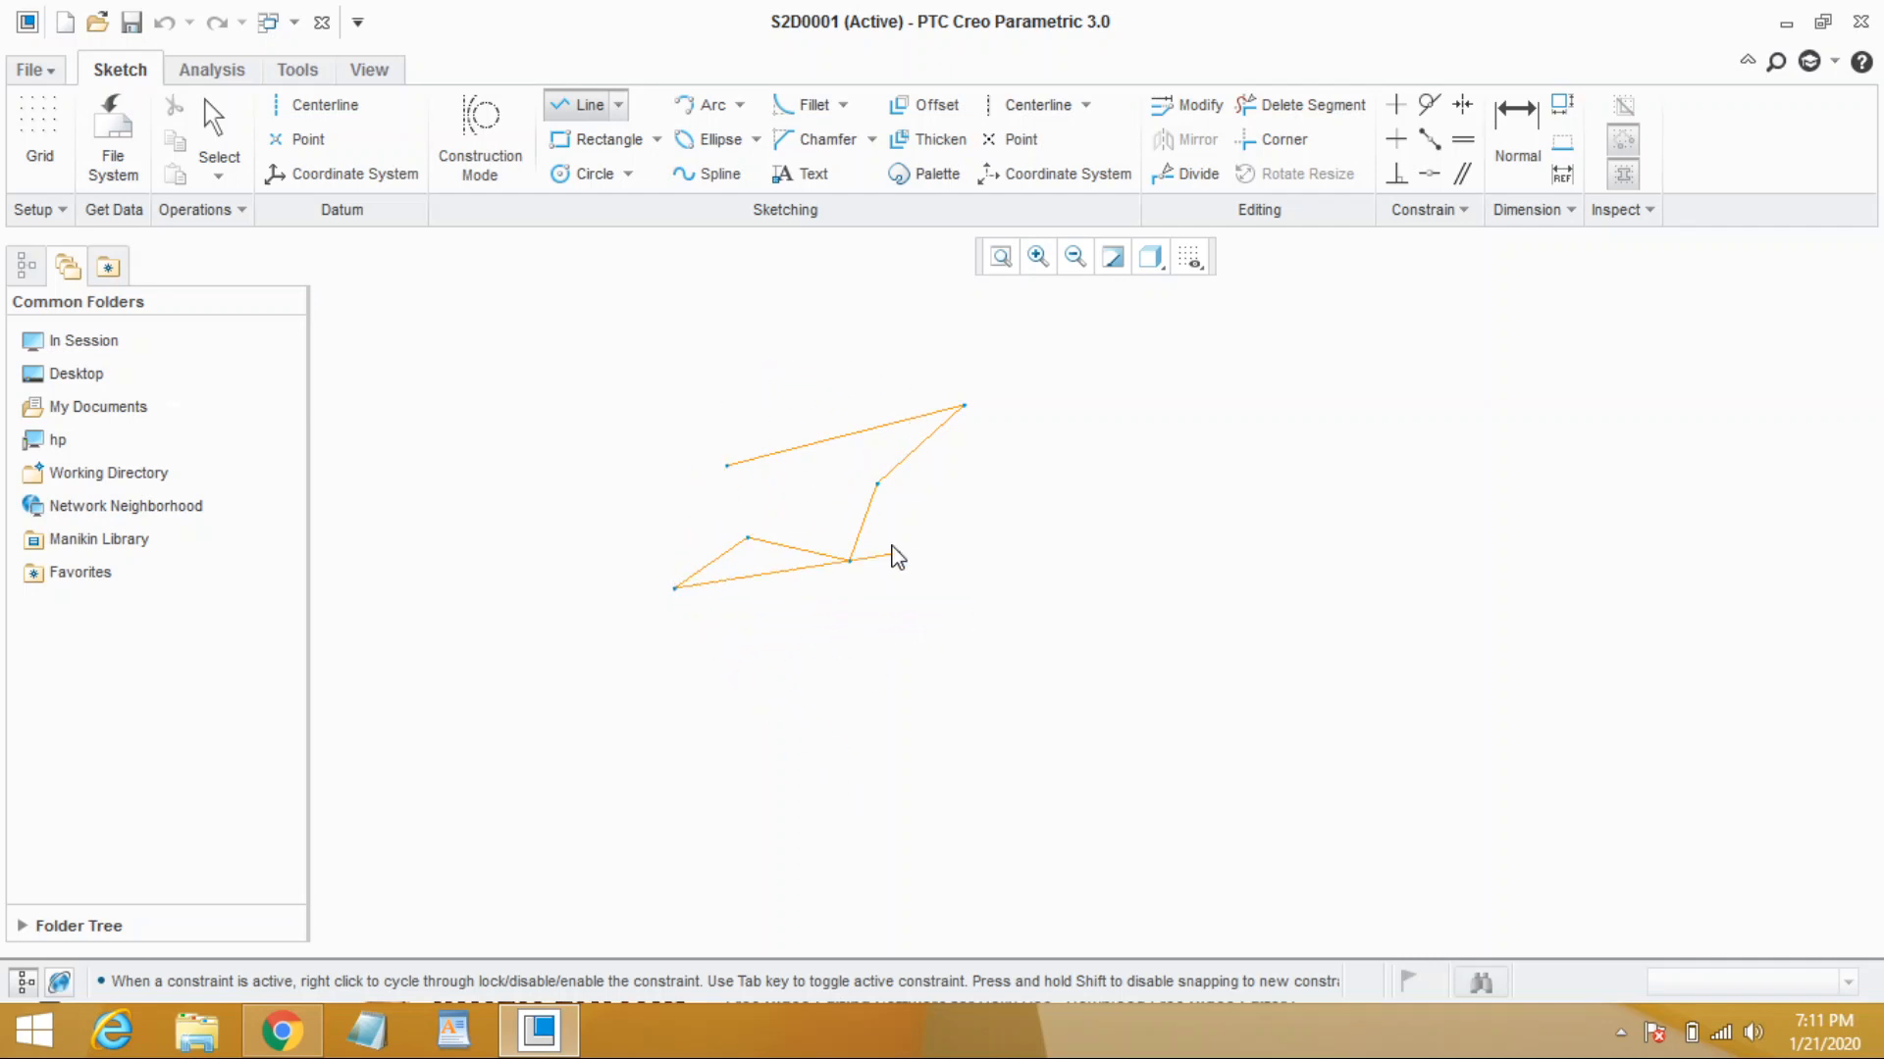
{"action": "left_click", "coordinate": [990, 634]}
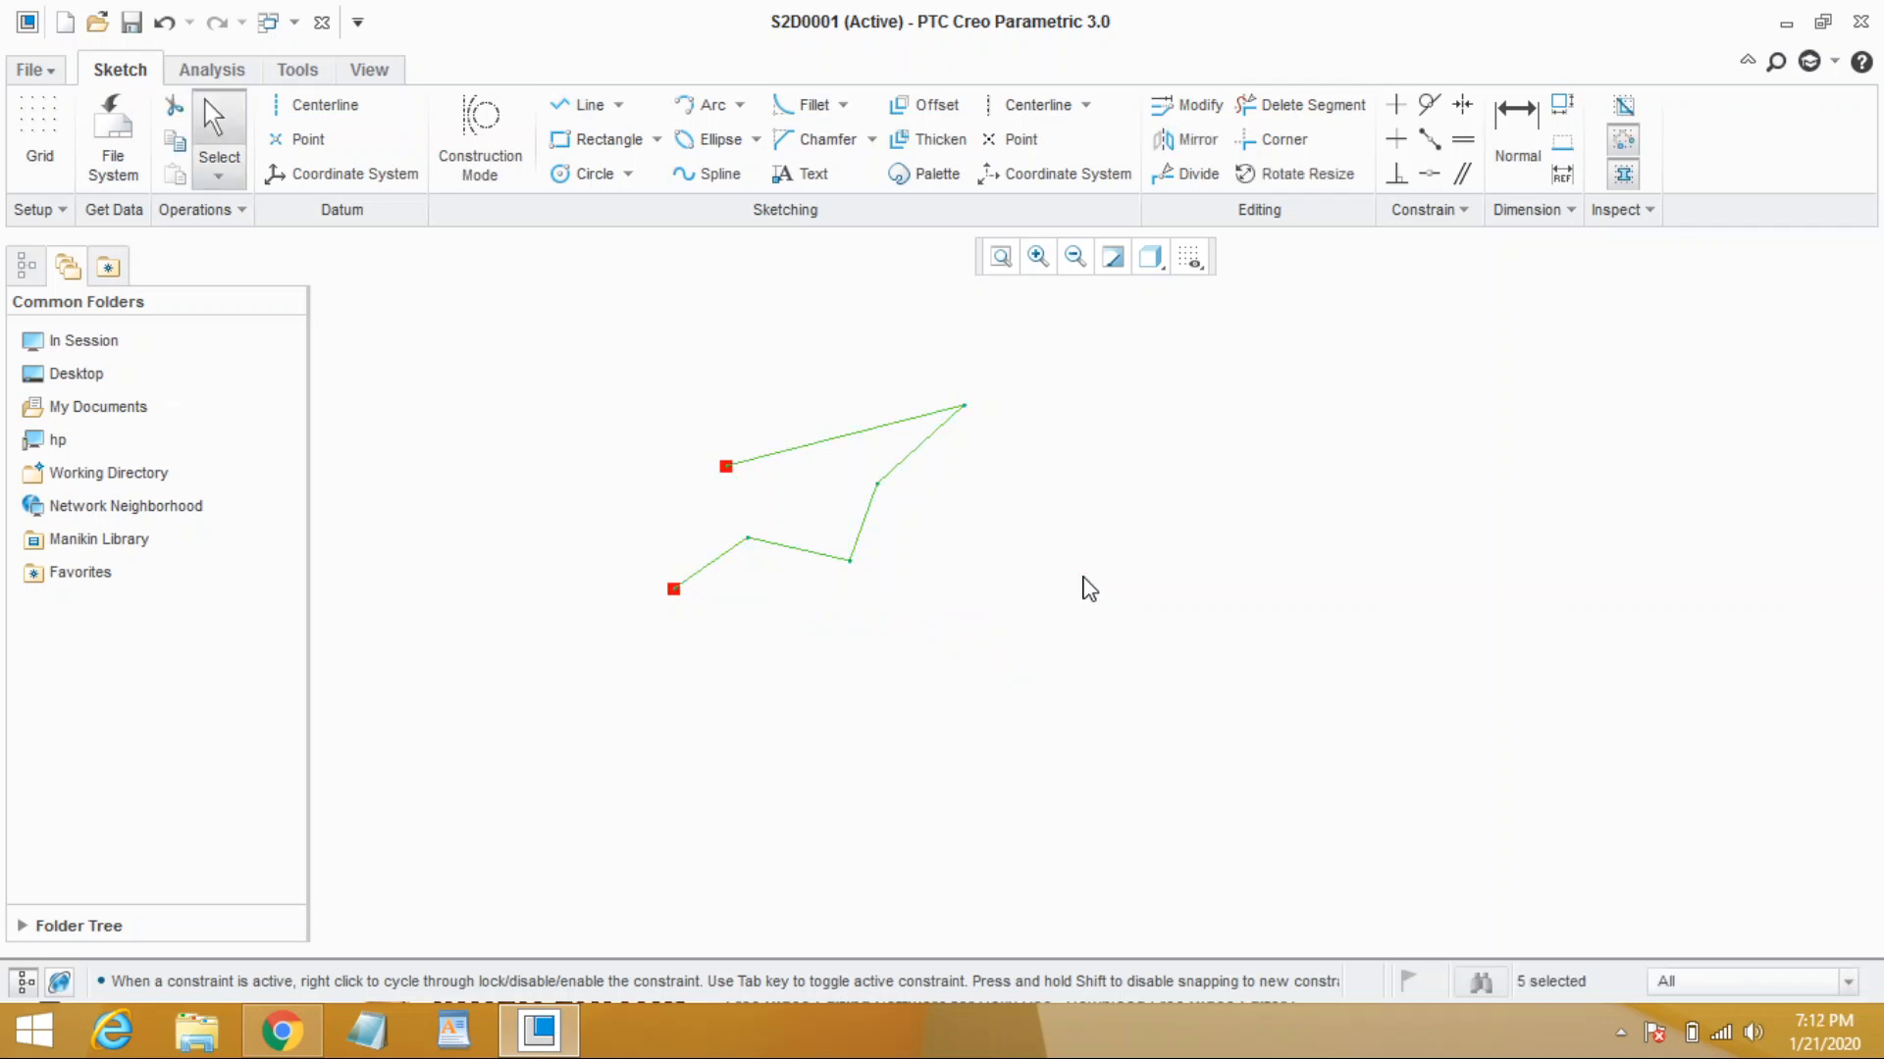
{"action": "mouse_move", "coordinate": [968, 555]}
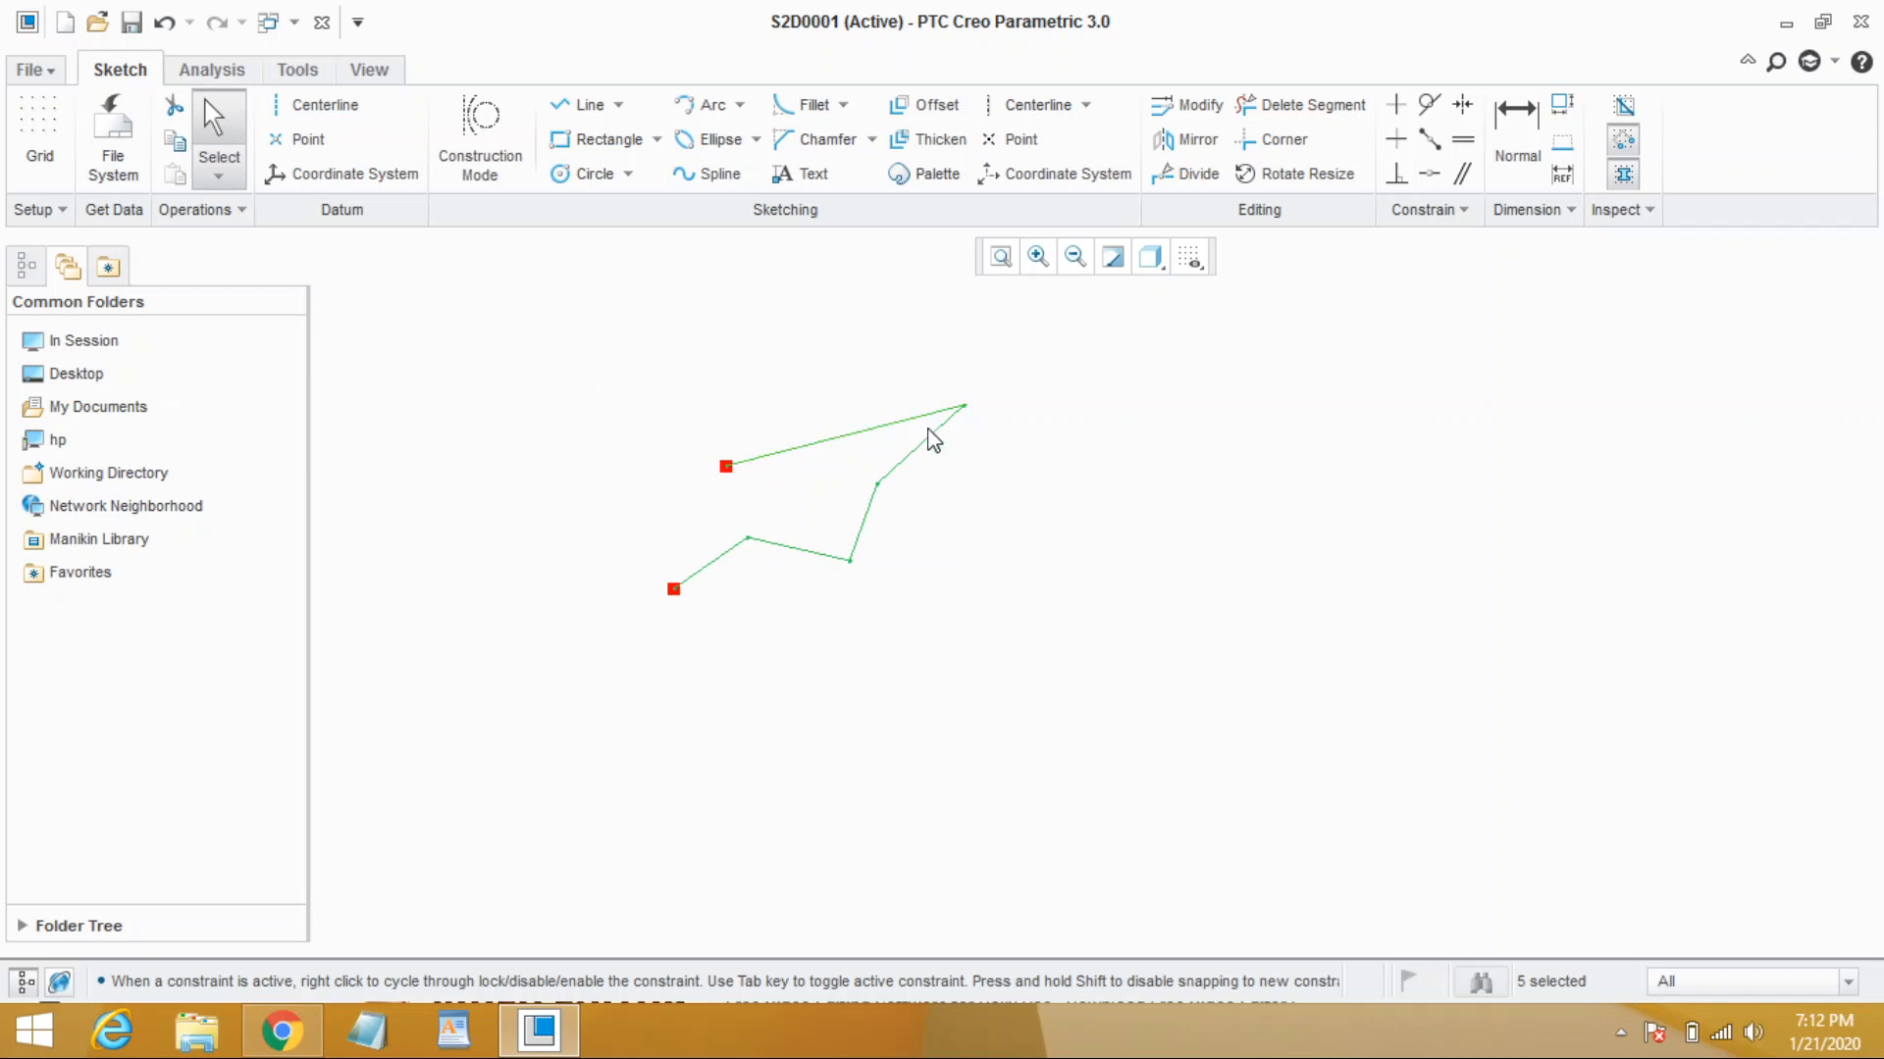
{"action": "mouse_move", "coordinate": [1118, 522]}
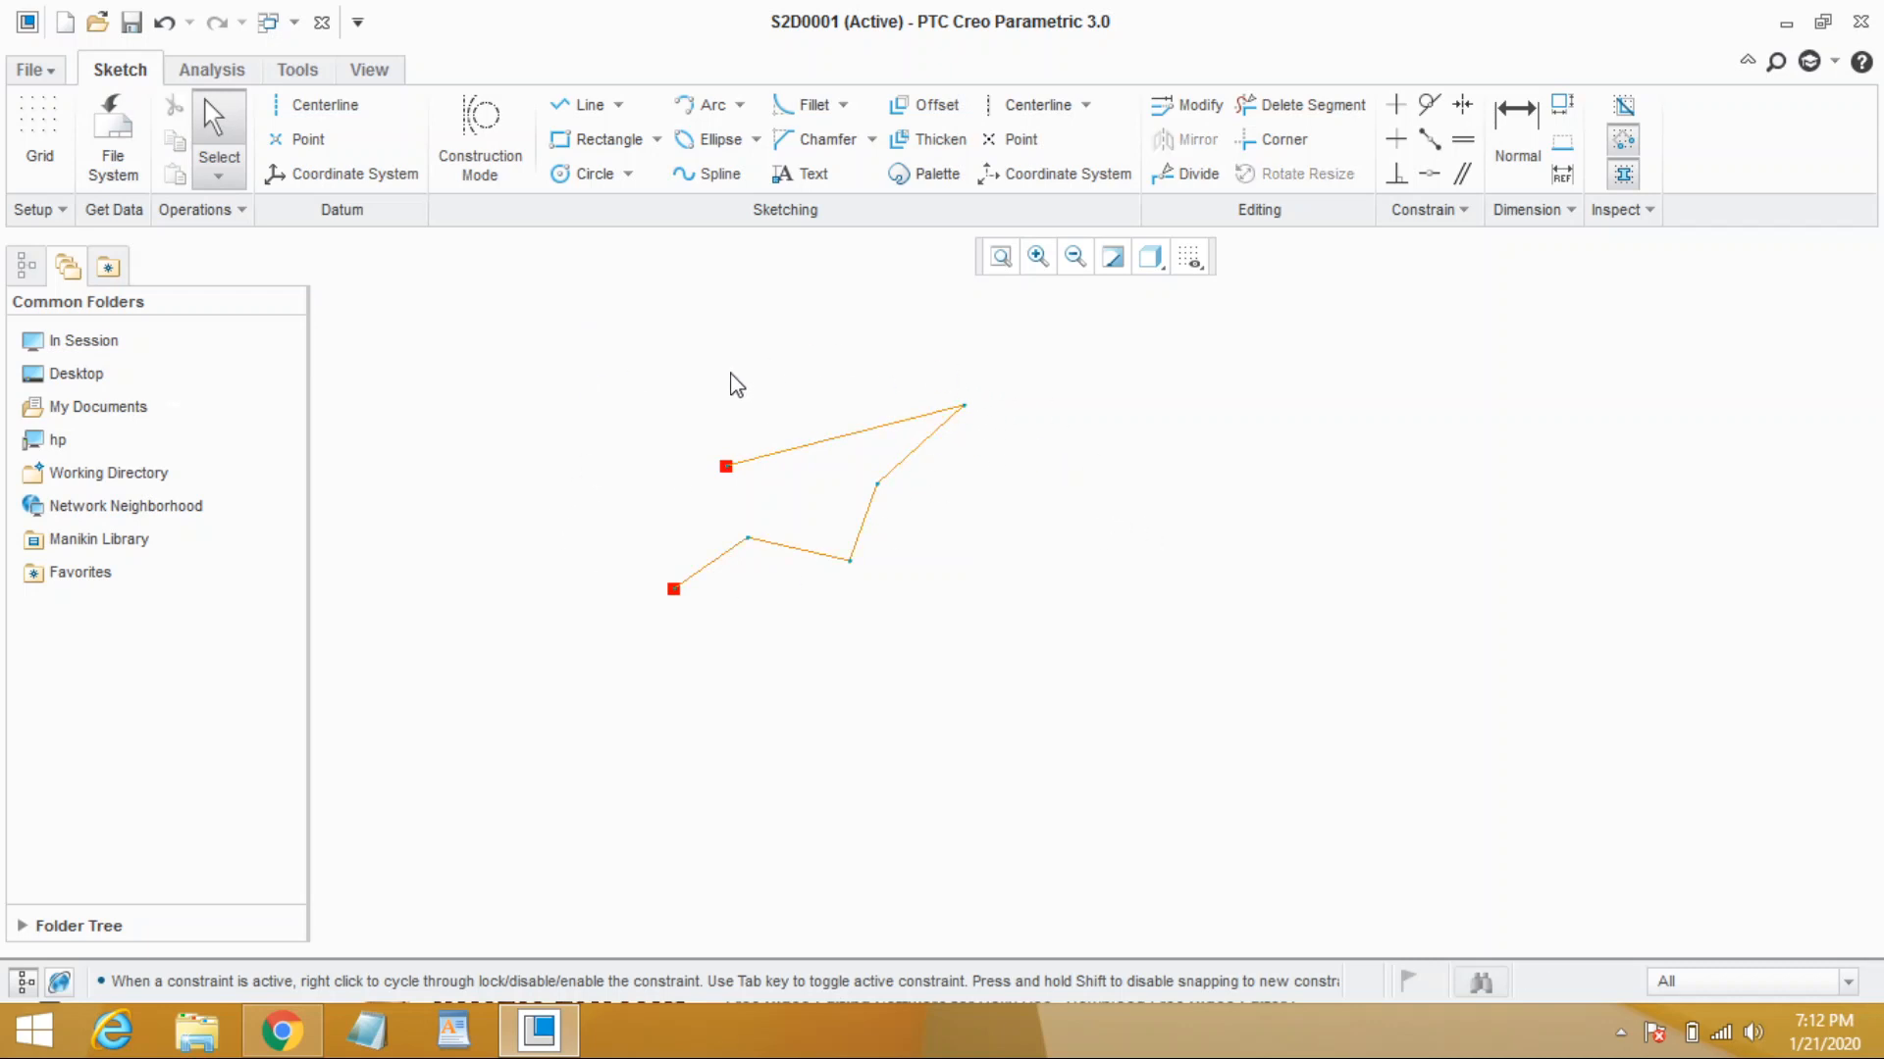
{"action": "mouse_move", "coordinate": [989, 620]}
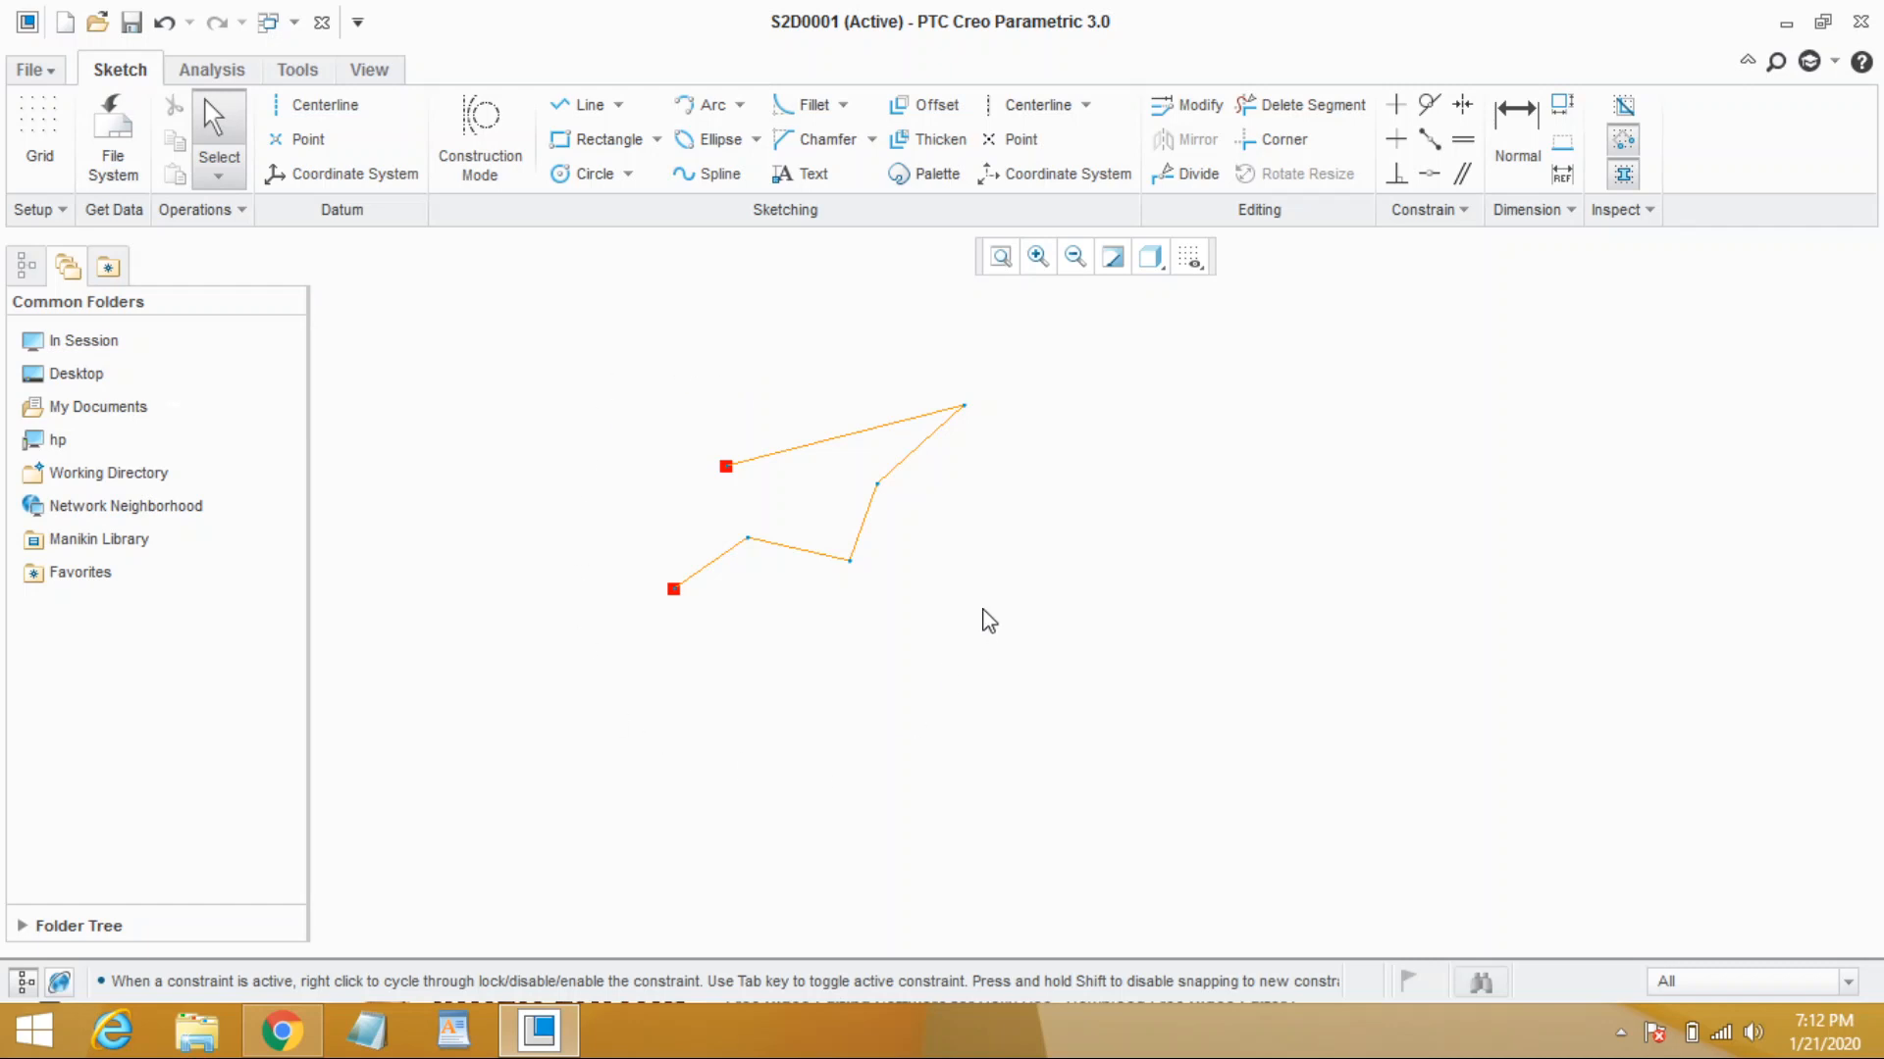
{"action": "mouse_move", "coordinate": [981, 512]}
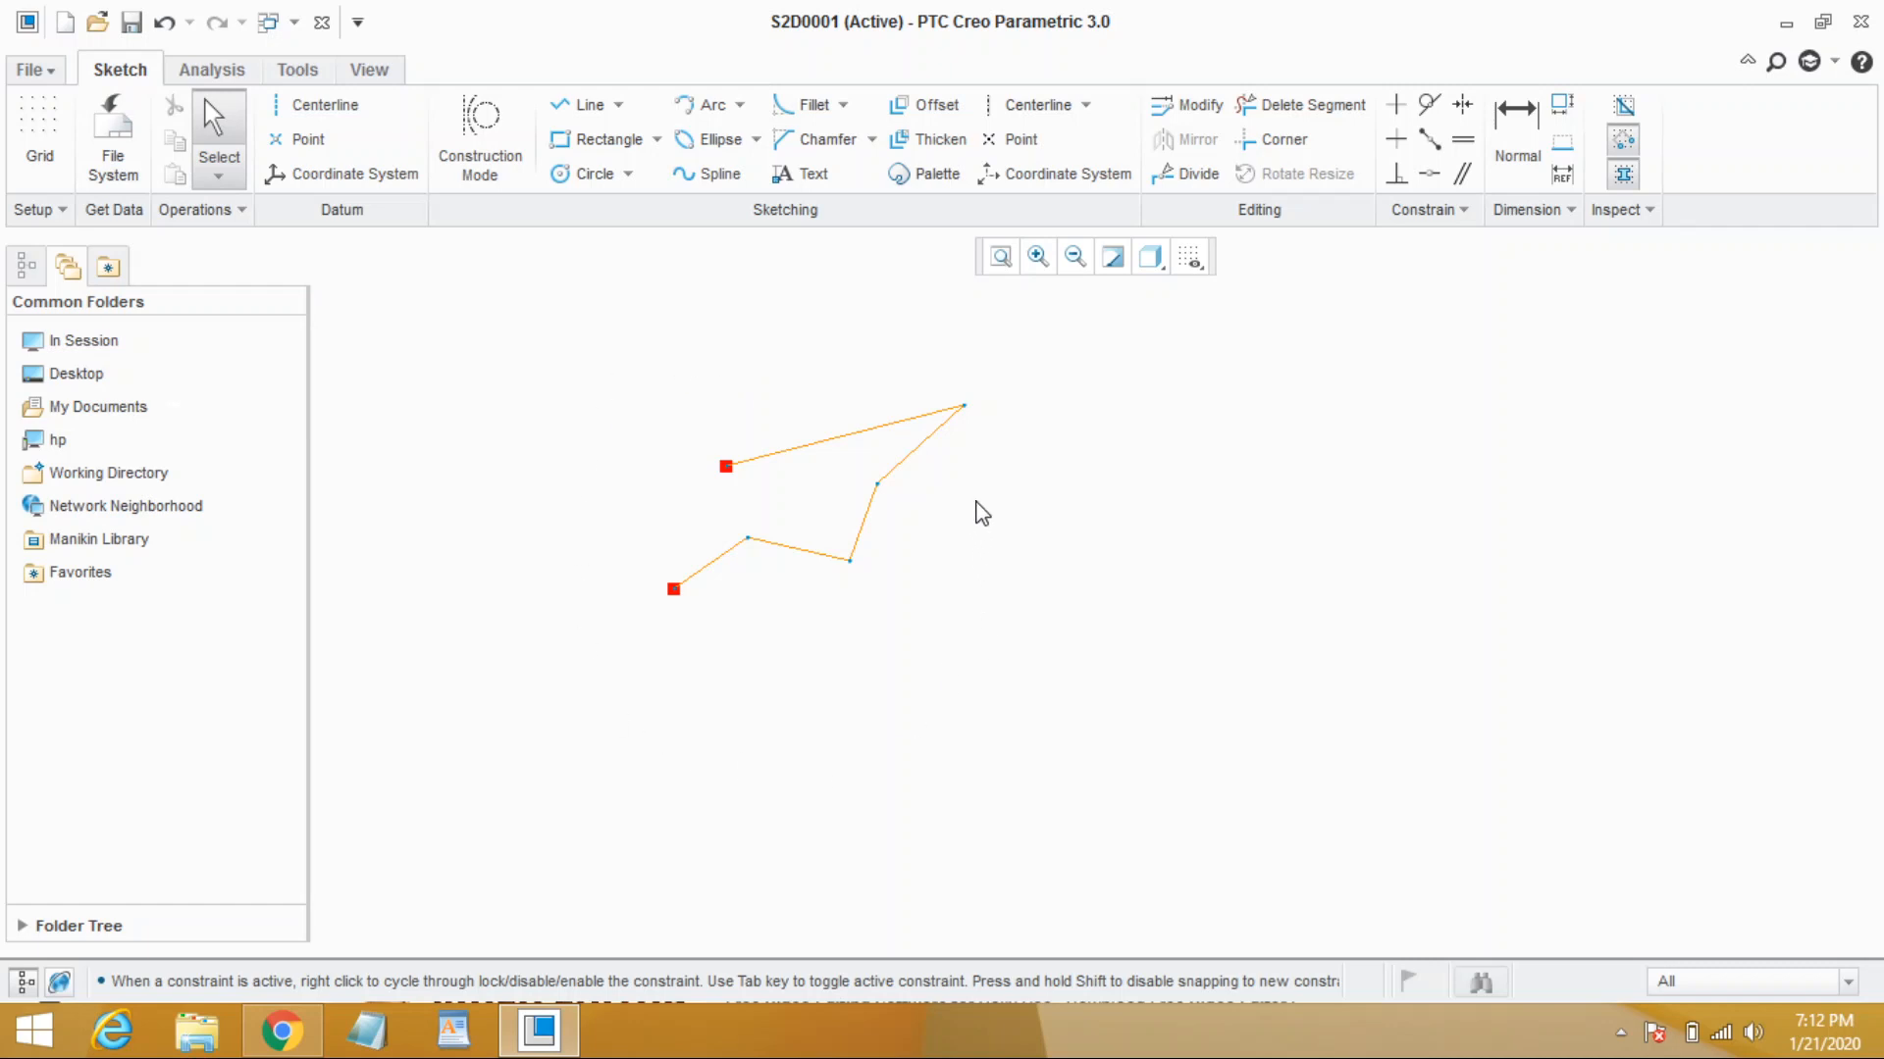
{"action": "mouse_move", "coordinate": [685, 337]}
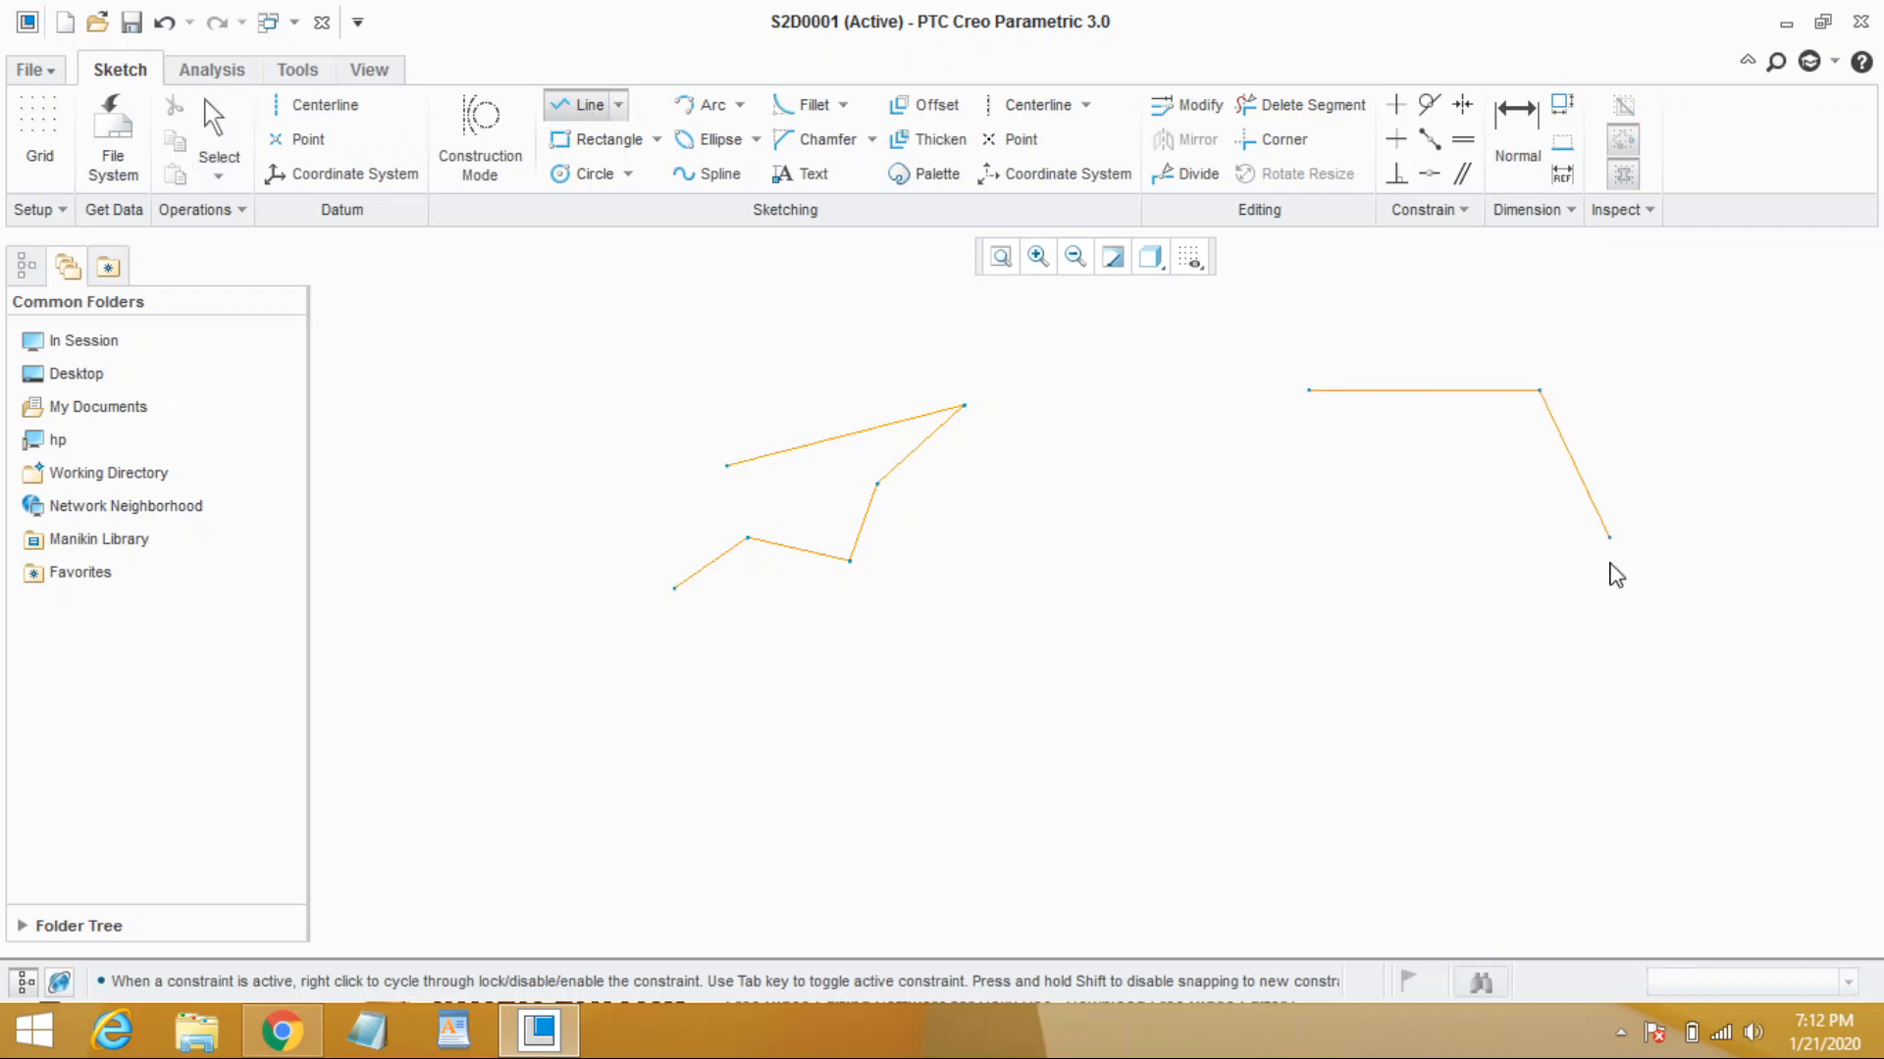
Place a point at the upper right and drag a wide rectangle below the single line
{"action": "left_click", "coordinate": [1423, 389]}
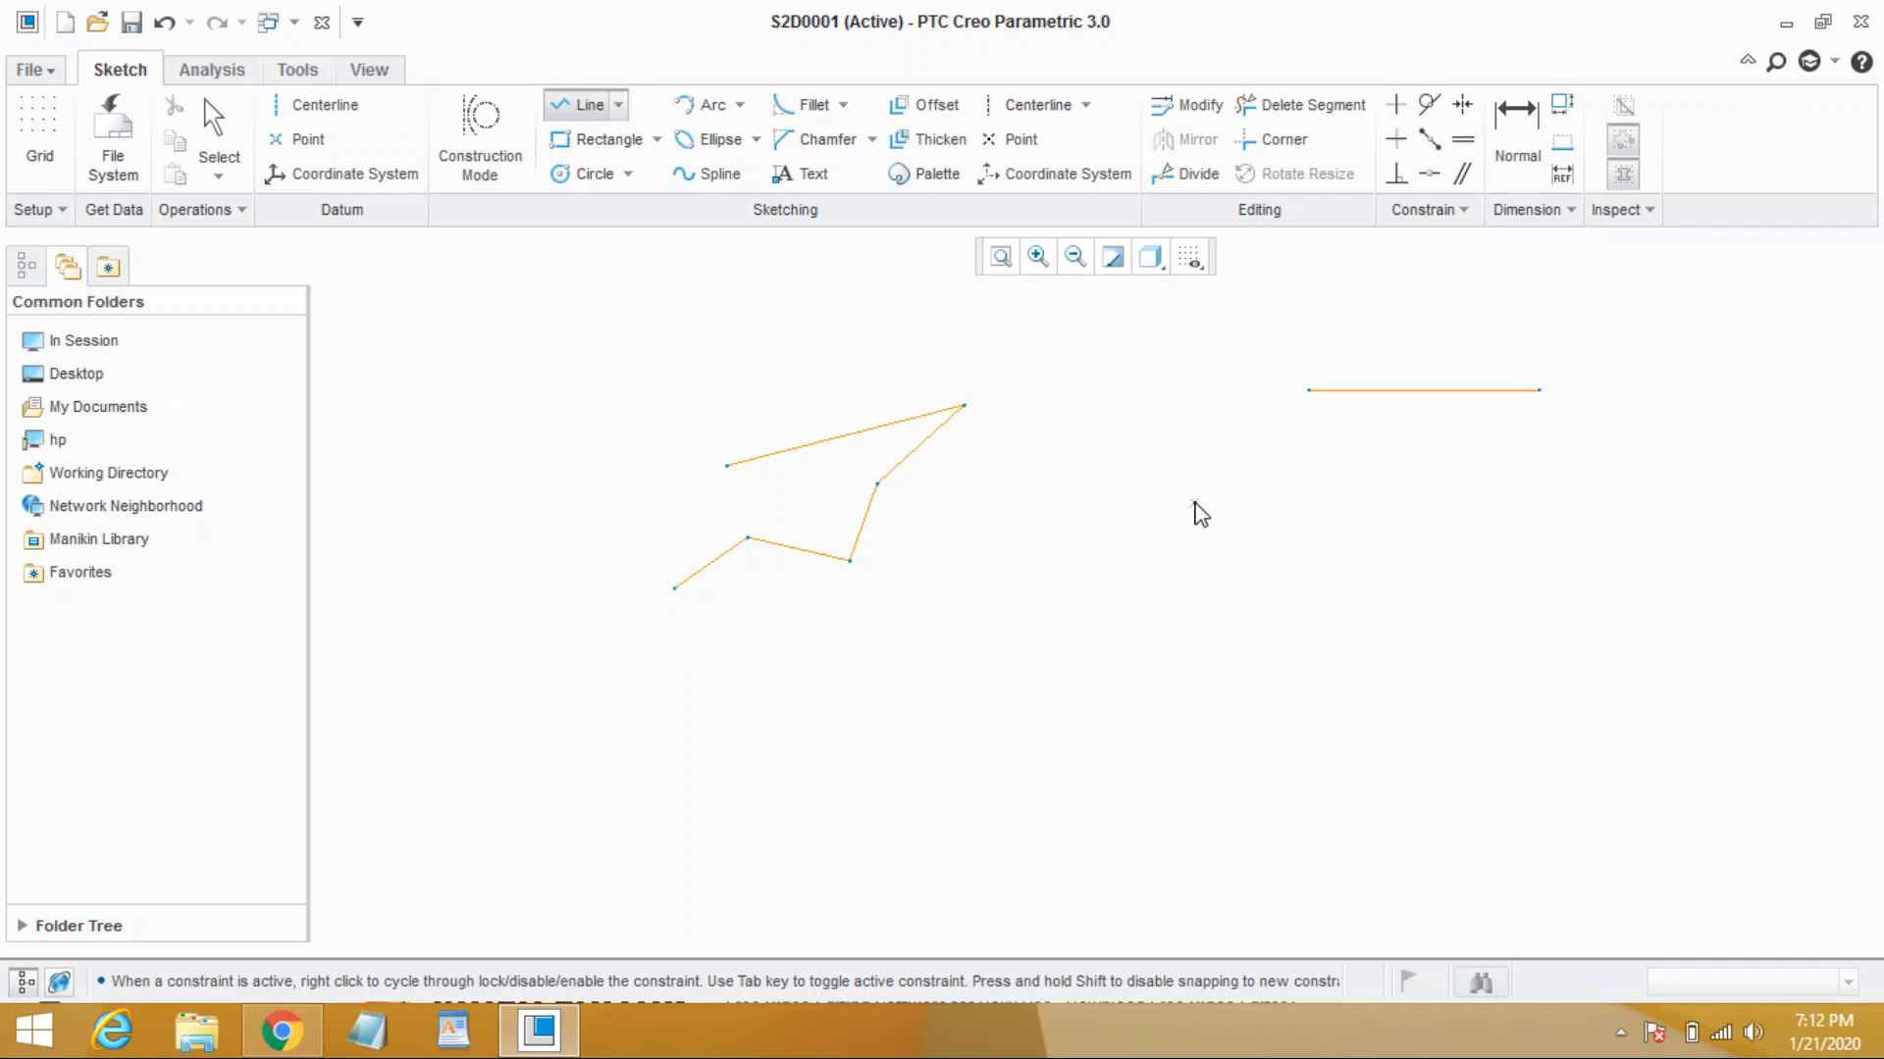
{"action": "left_click_drag", "start_coordinate": [1194, 504], "coordinate": [1408, 503]}
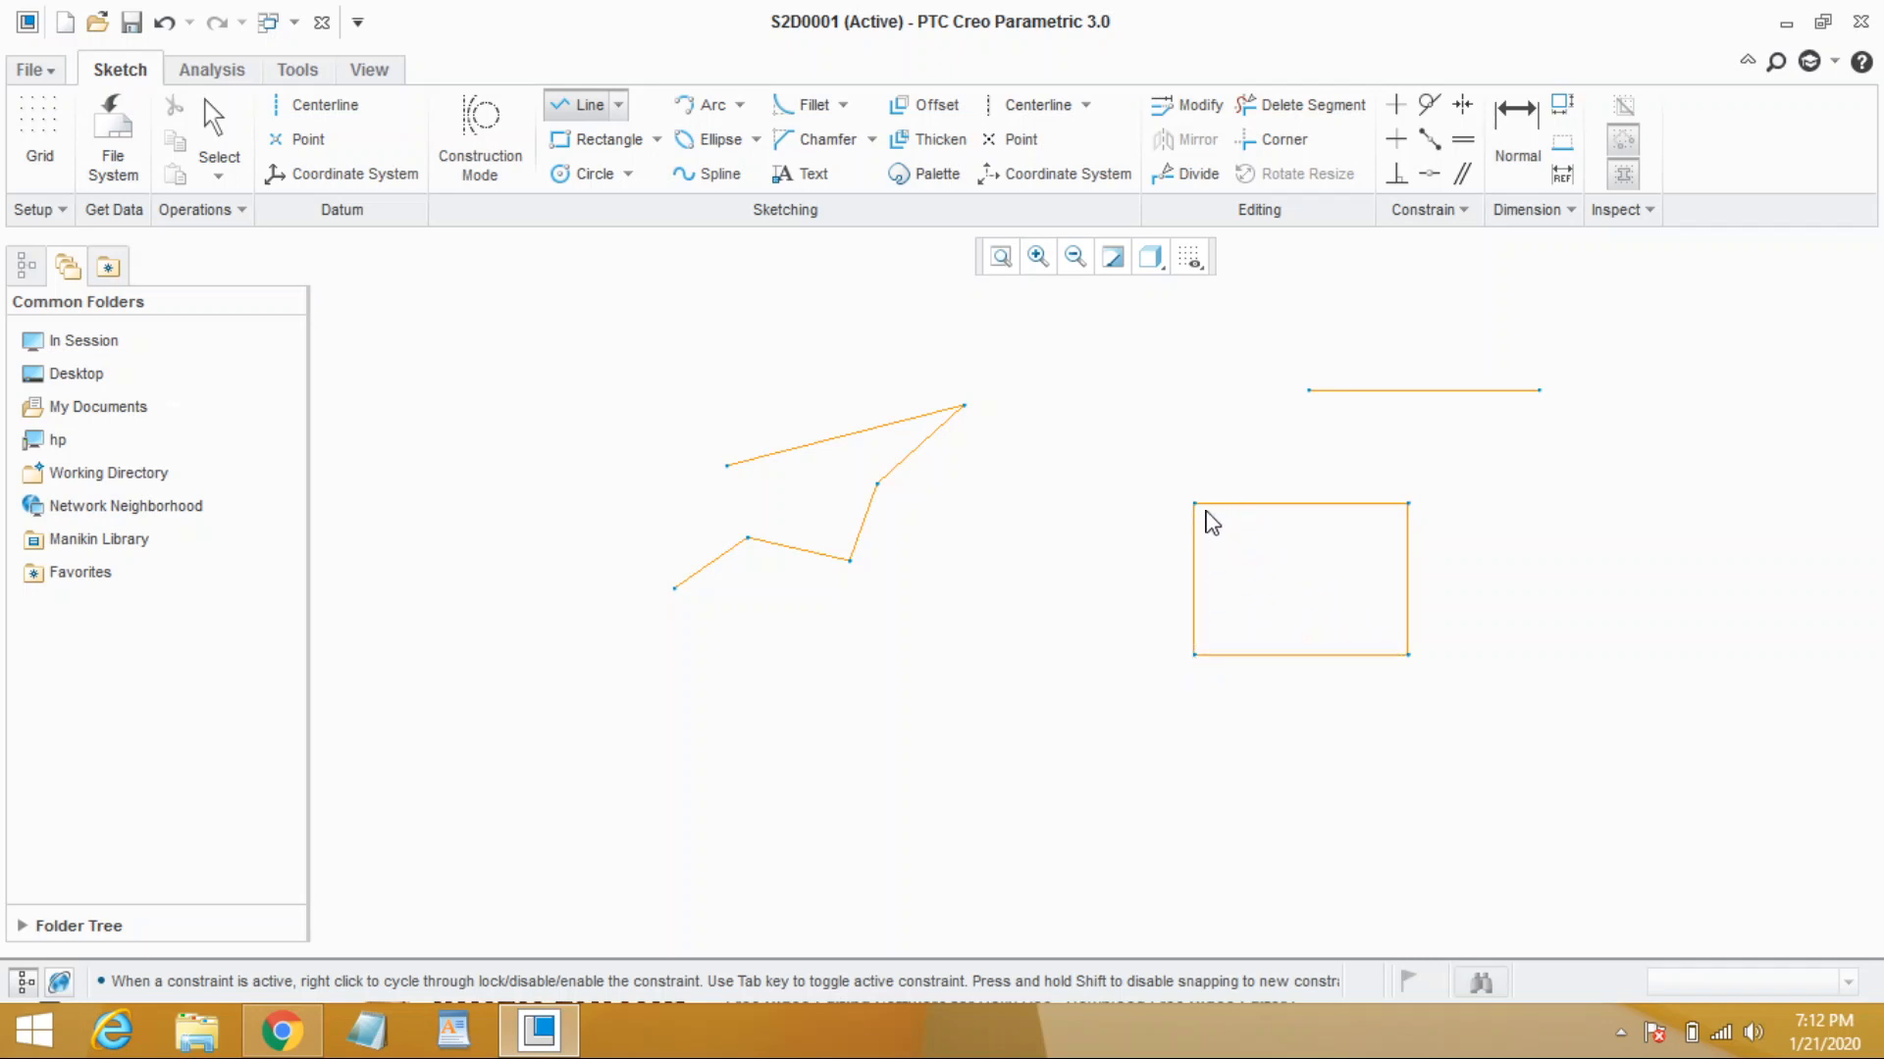
{"action": "mouse_move", "coordinate": [1606, 454]}
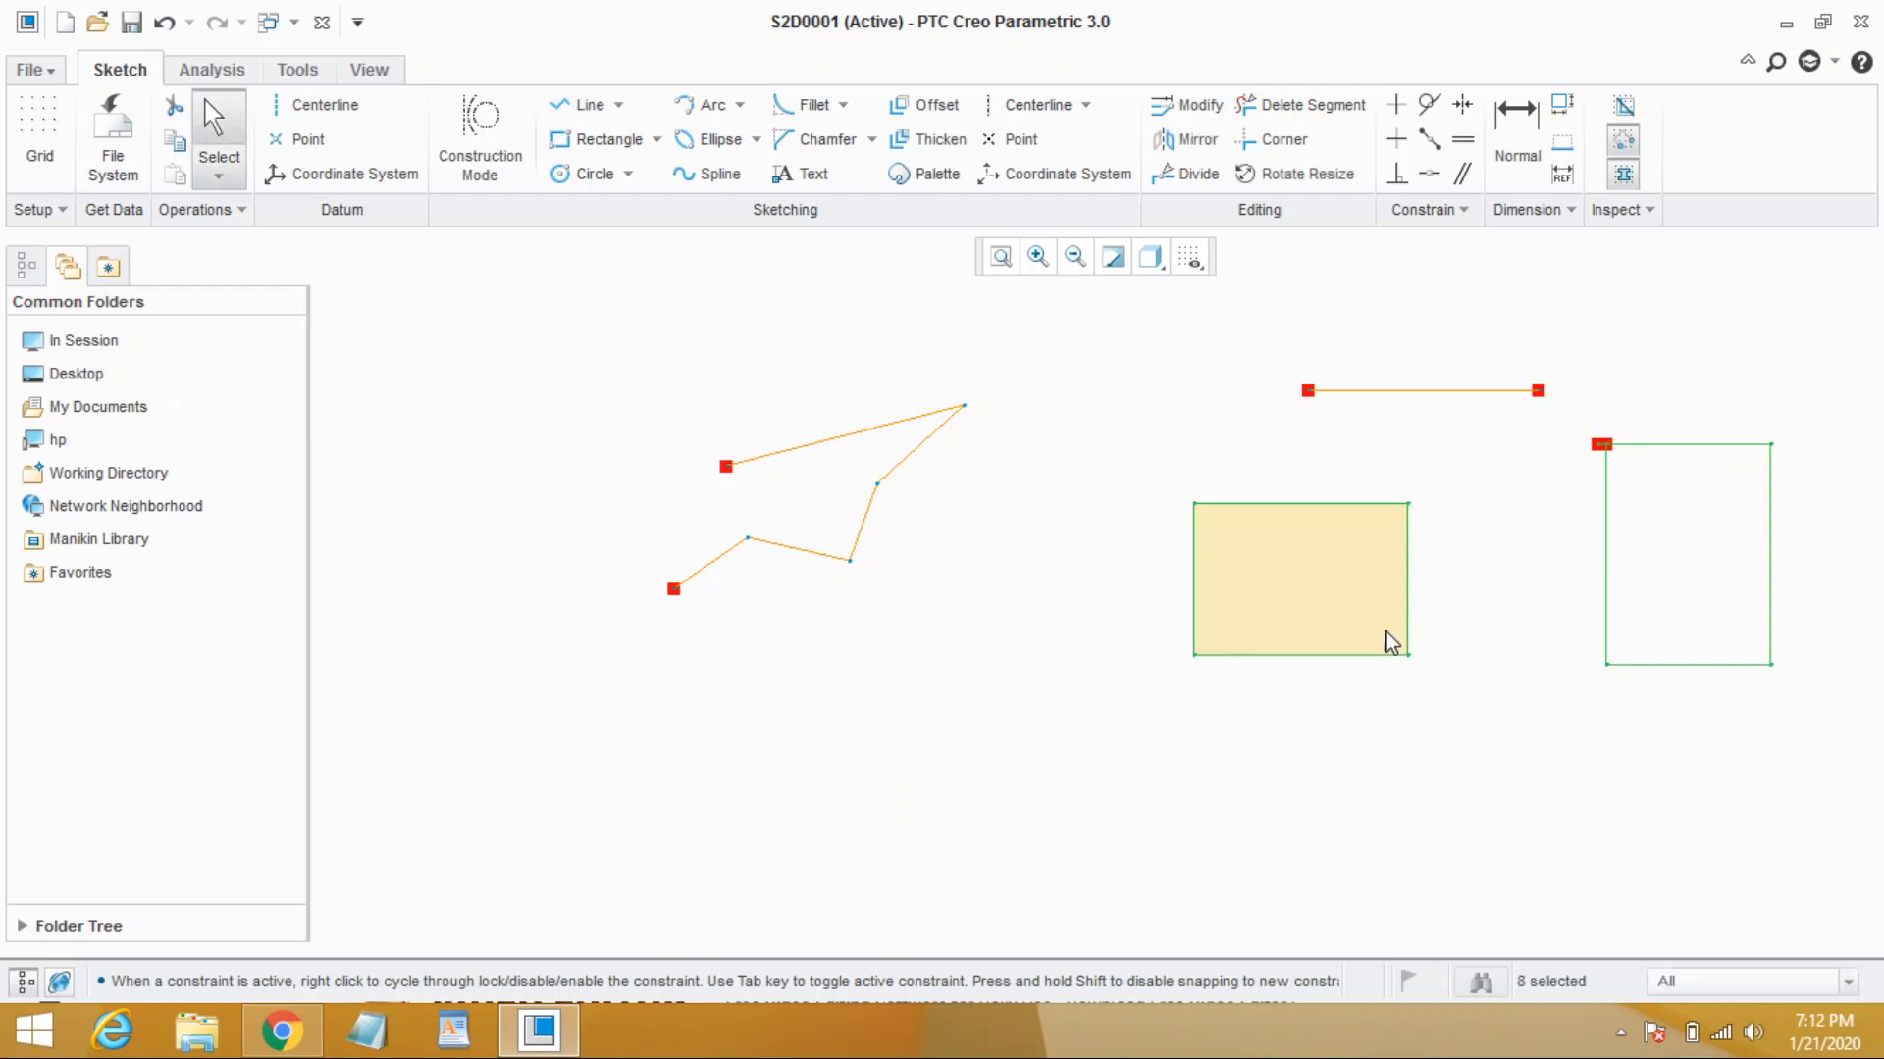
{"action": "mouse_move", "coordinate": [732, 504]}
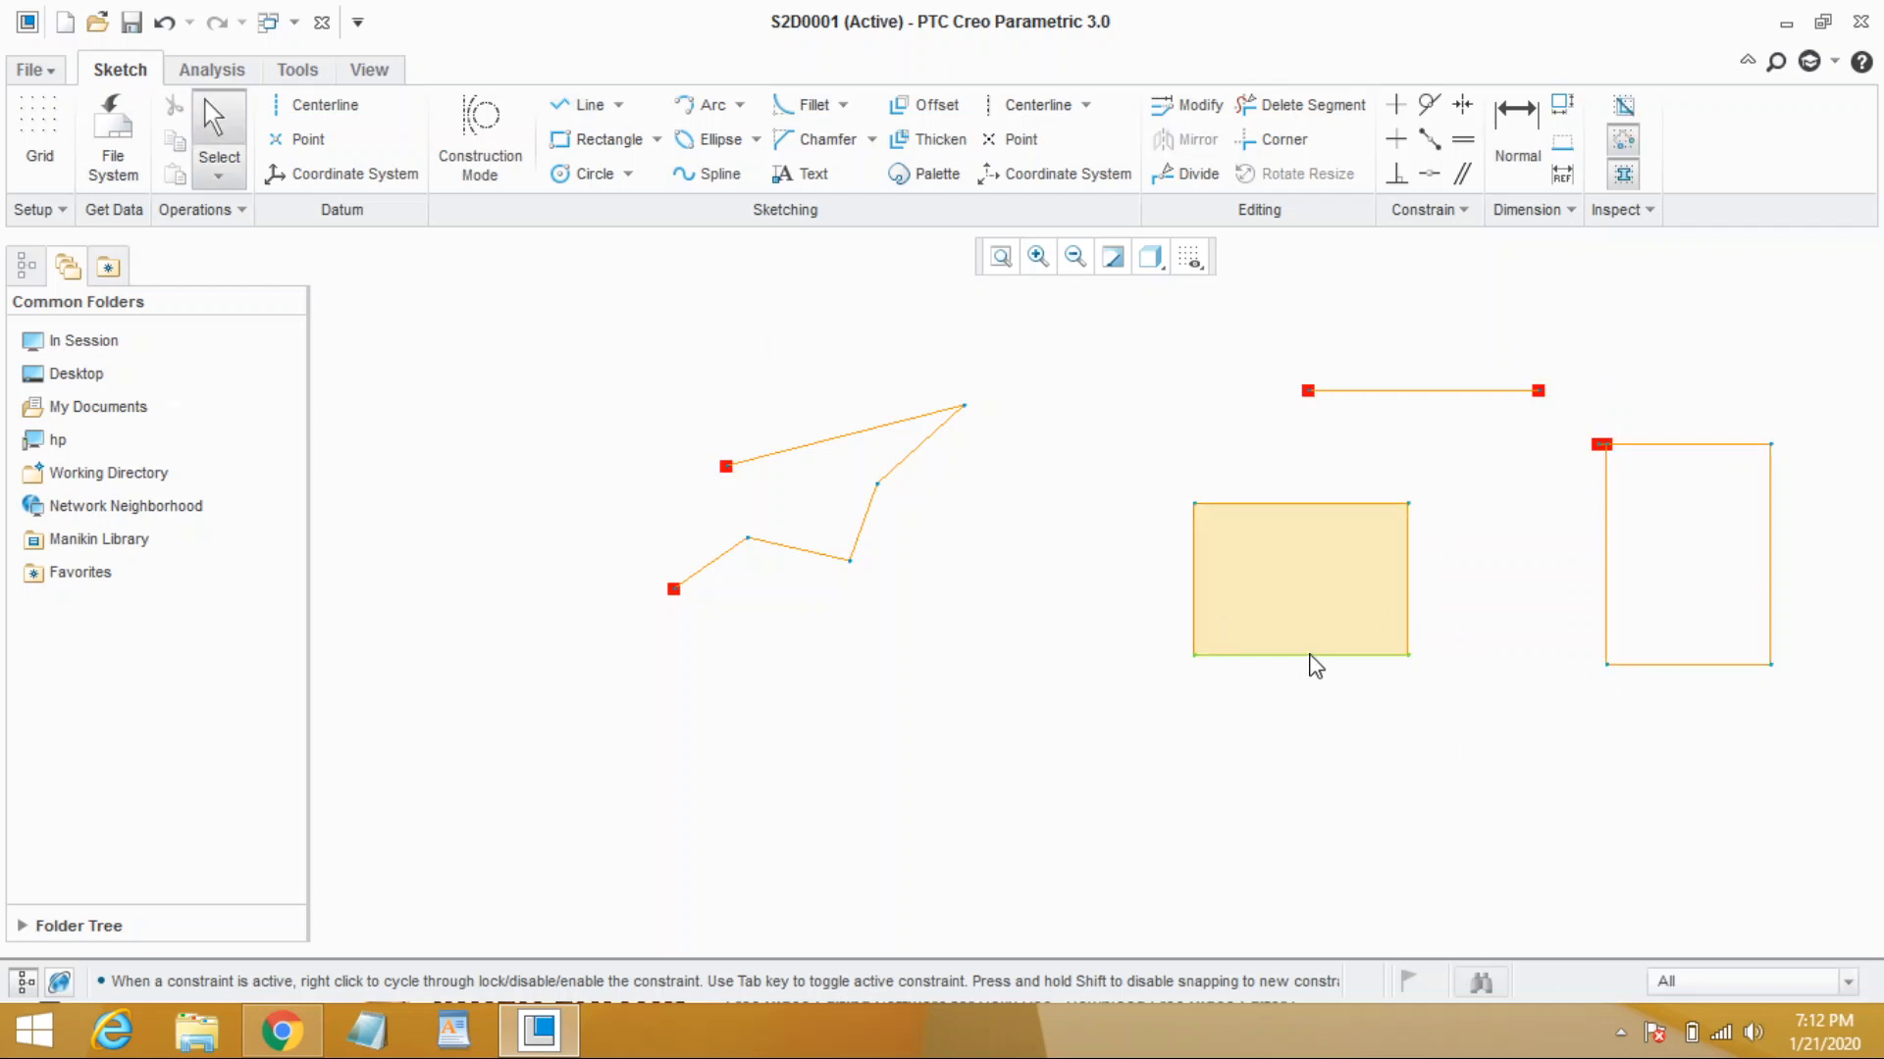
View the Line dropdown's Line Chain and Line Tangent options, then select the Circle tool
{"action": "left_click", "coordinate": [617, 105]}
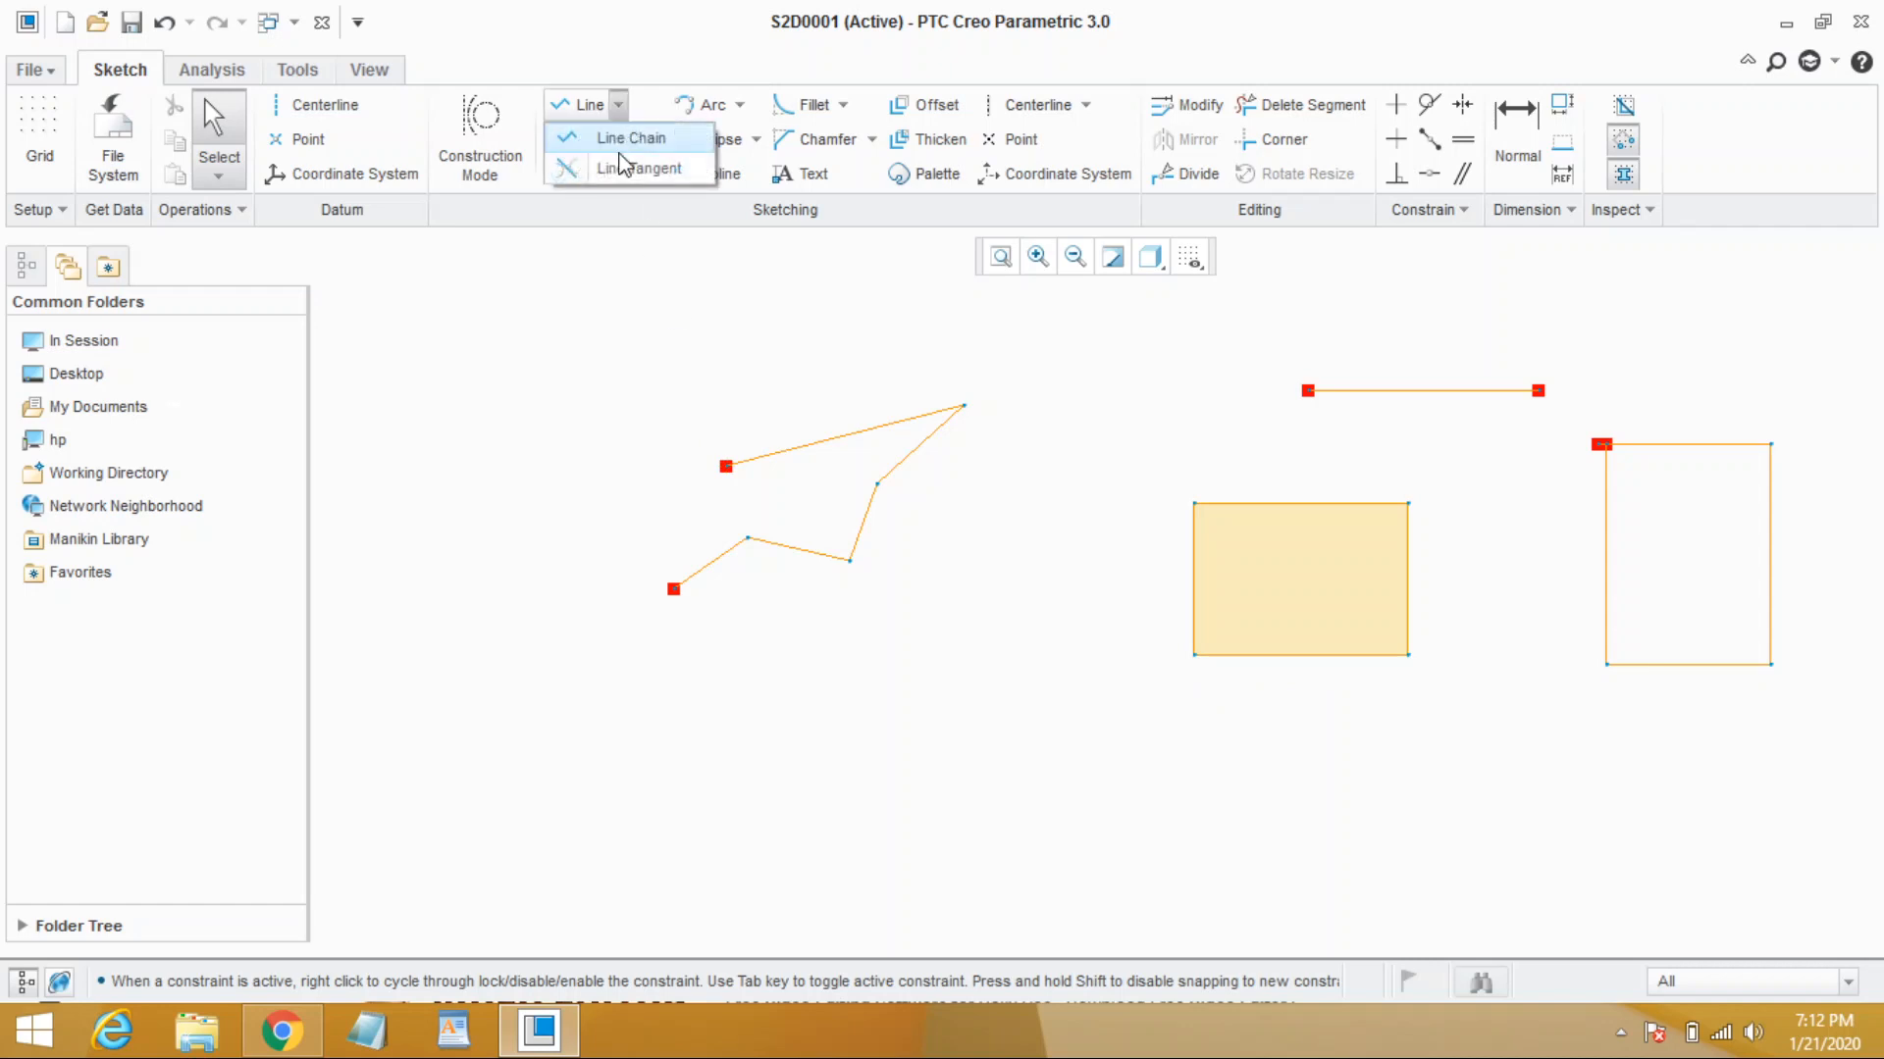
{"action": "mouse_move", "coordinate": [681, 197]}
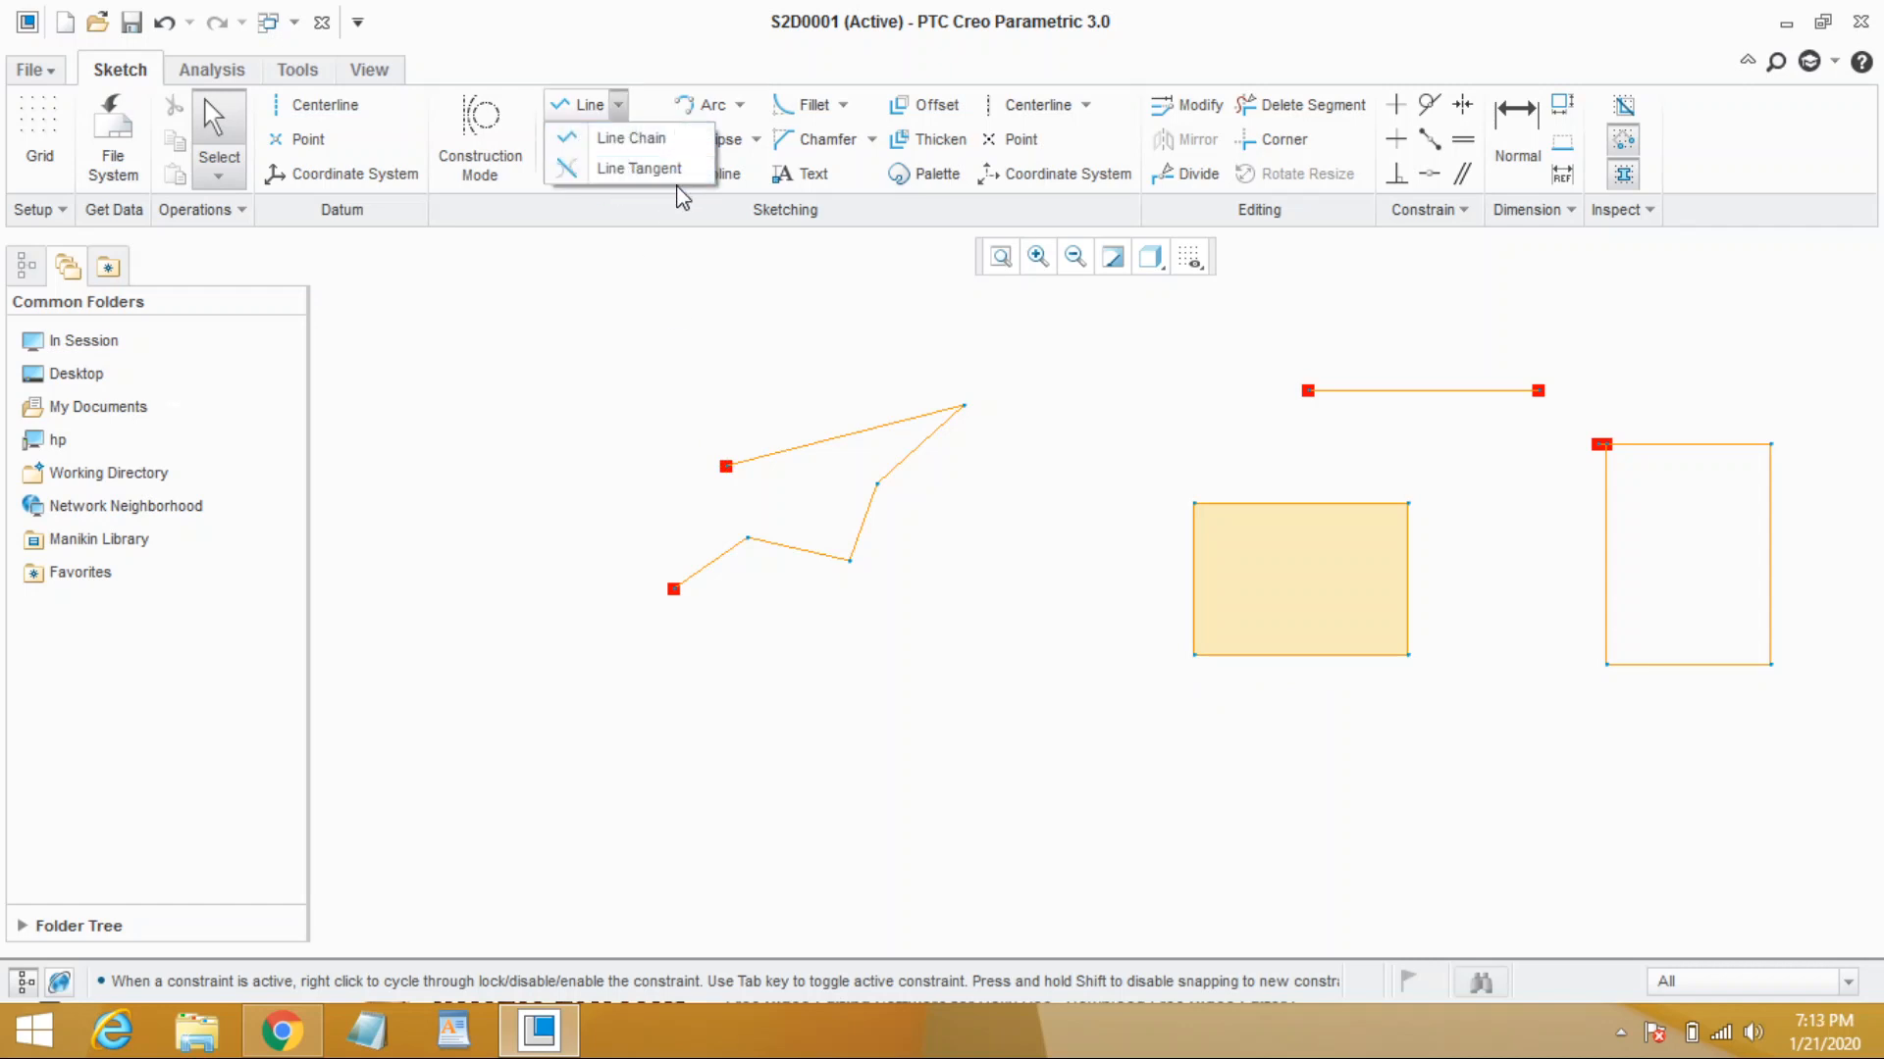
{"action": "mouse_move", "coordinate": [639, 167]}
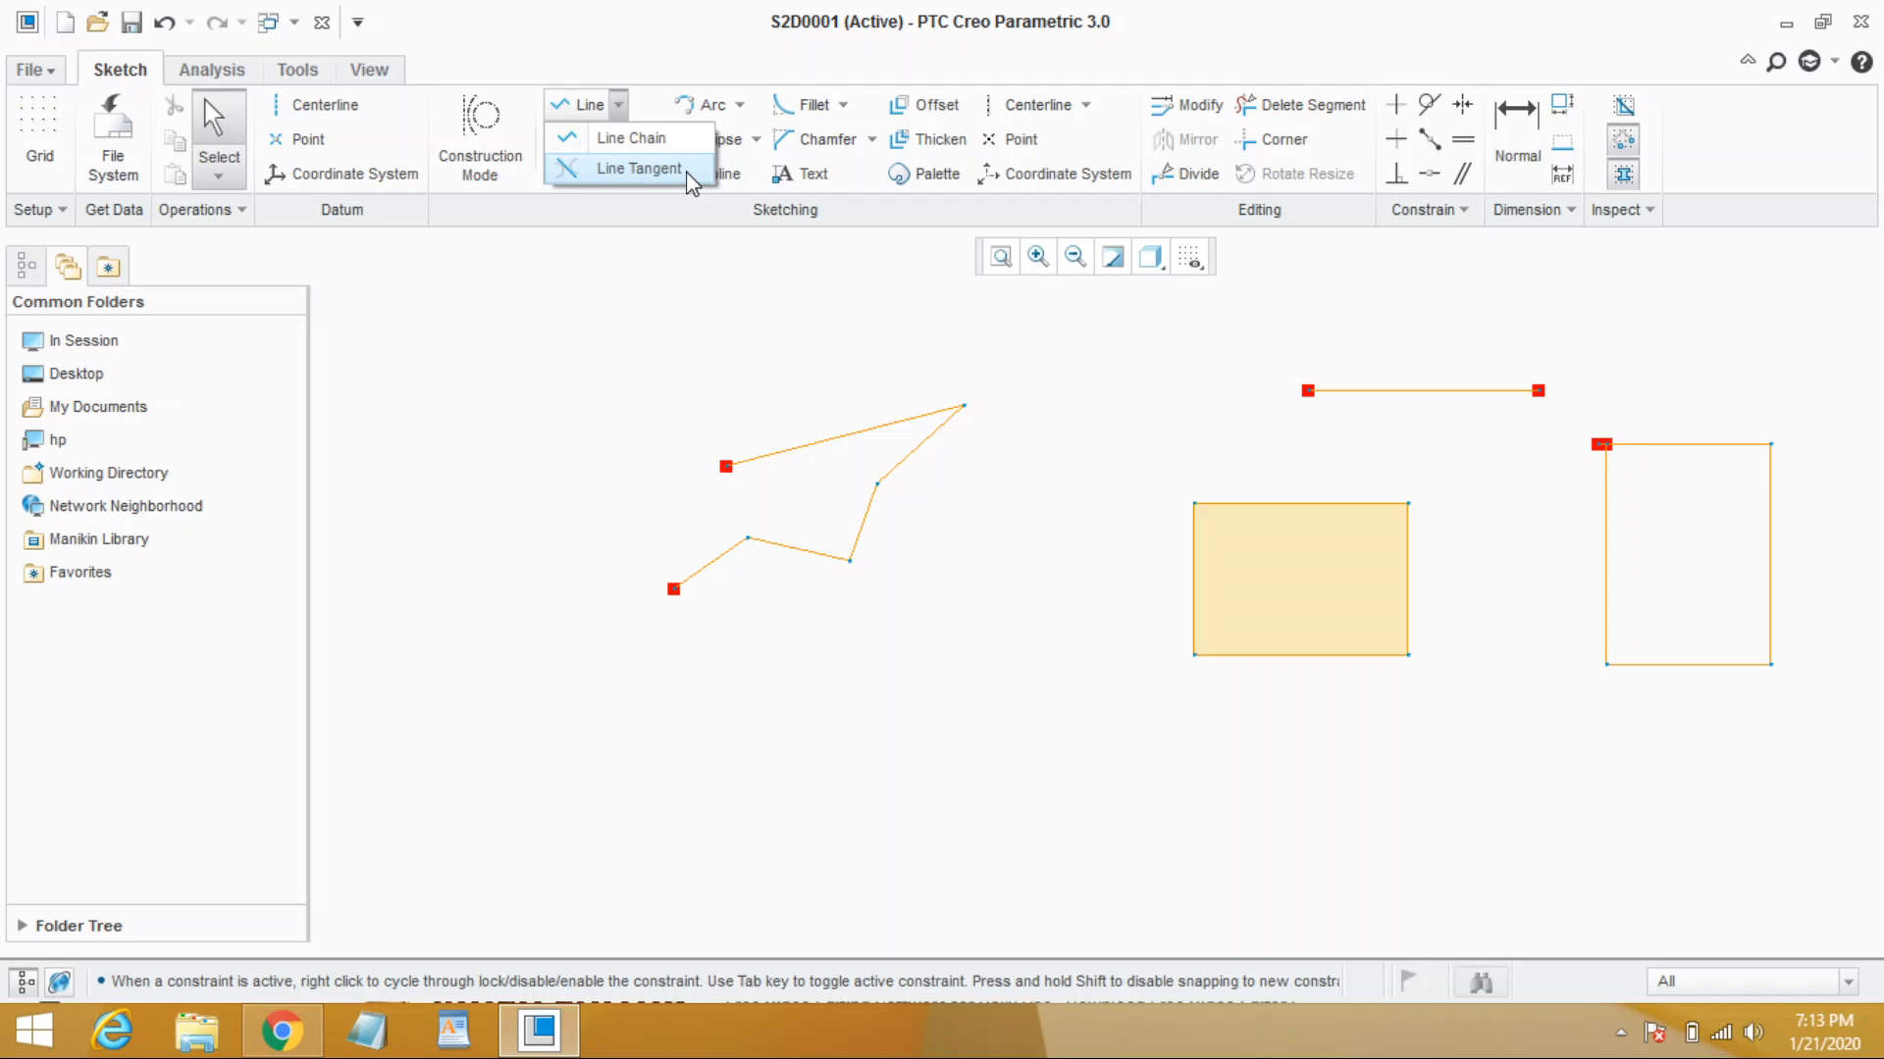
{"action": "mouse_move", "coordinate": [637, 168]}
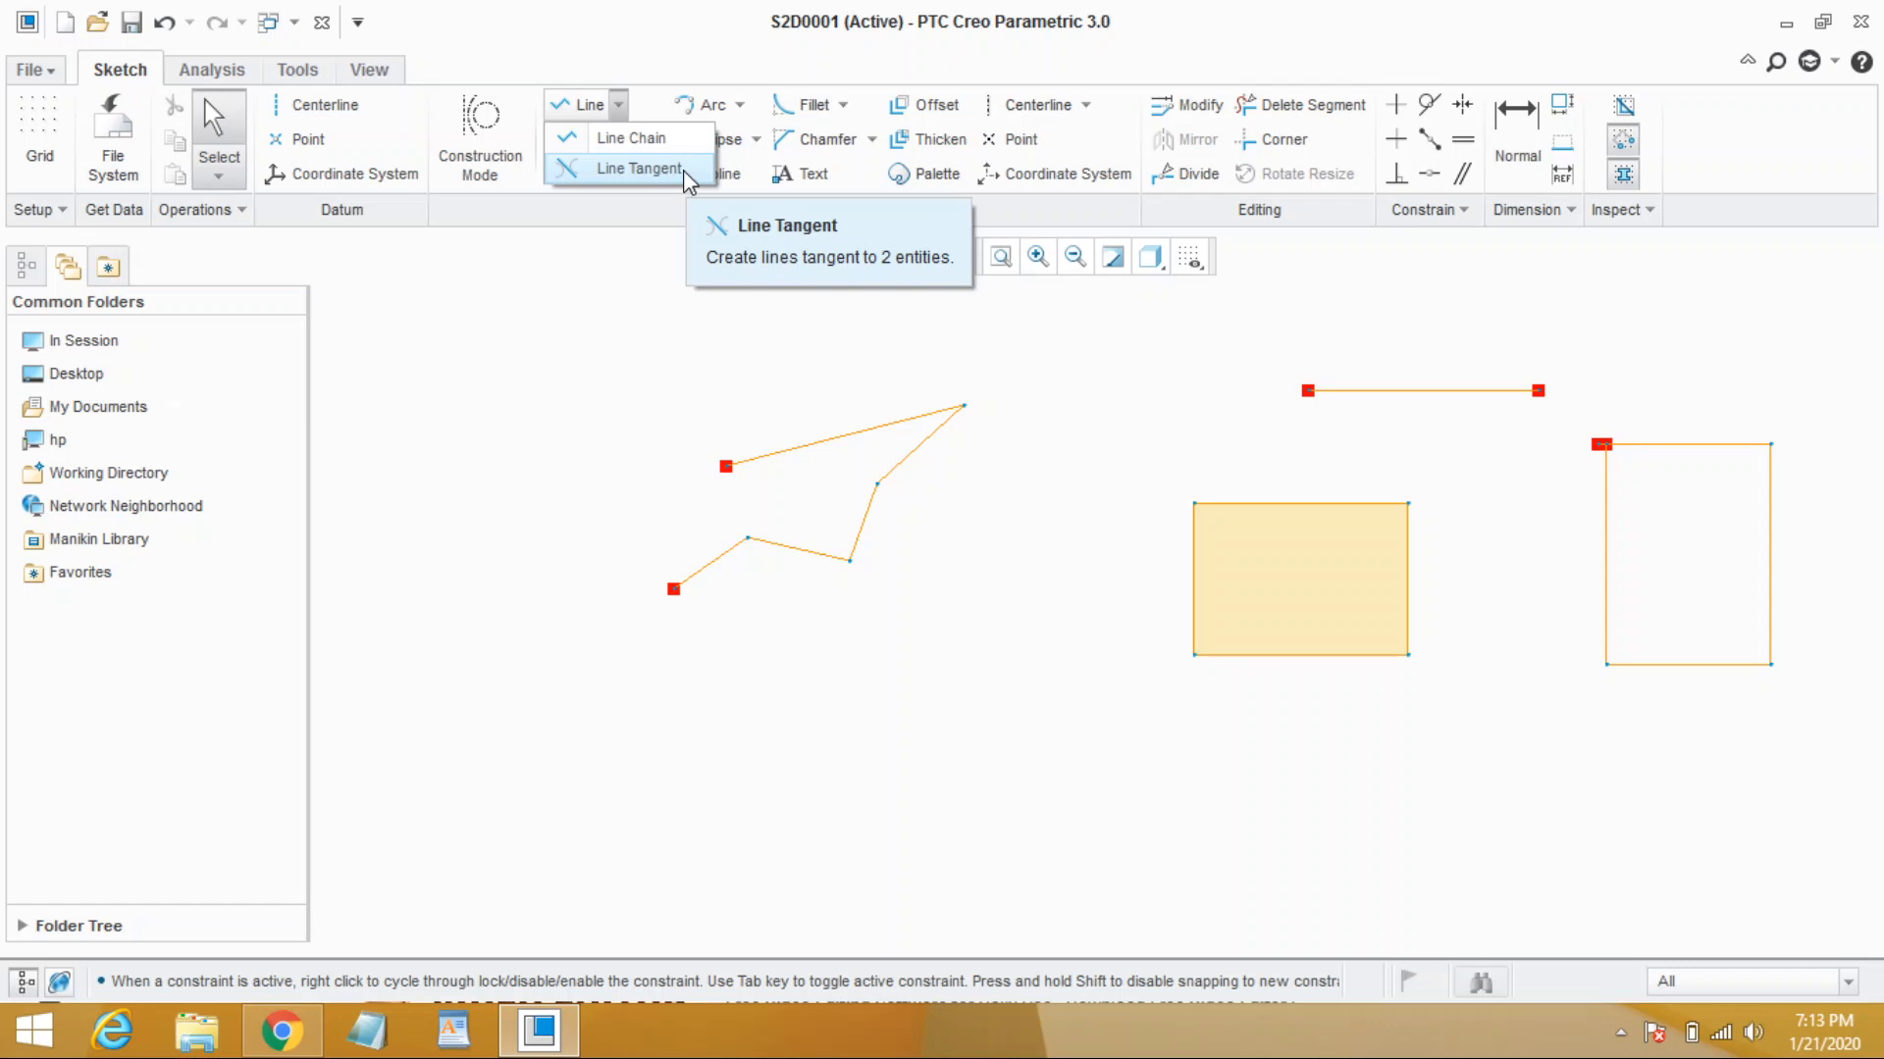
{"action": "left_click", "coordinate": [838, 826]}
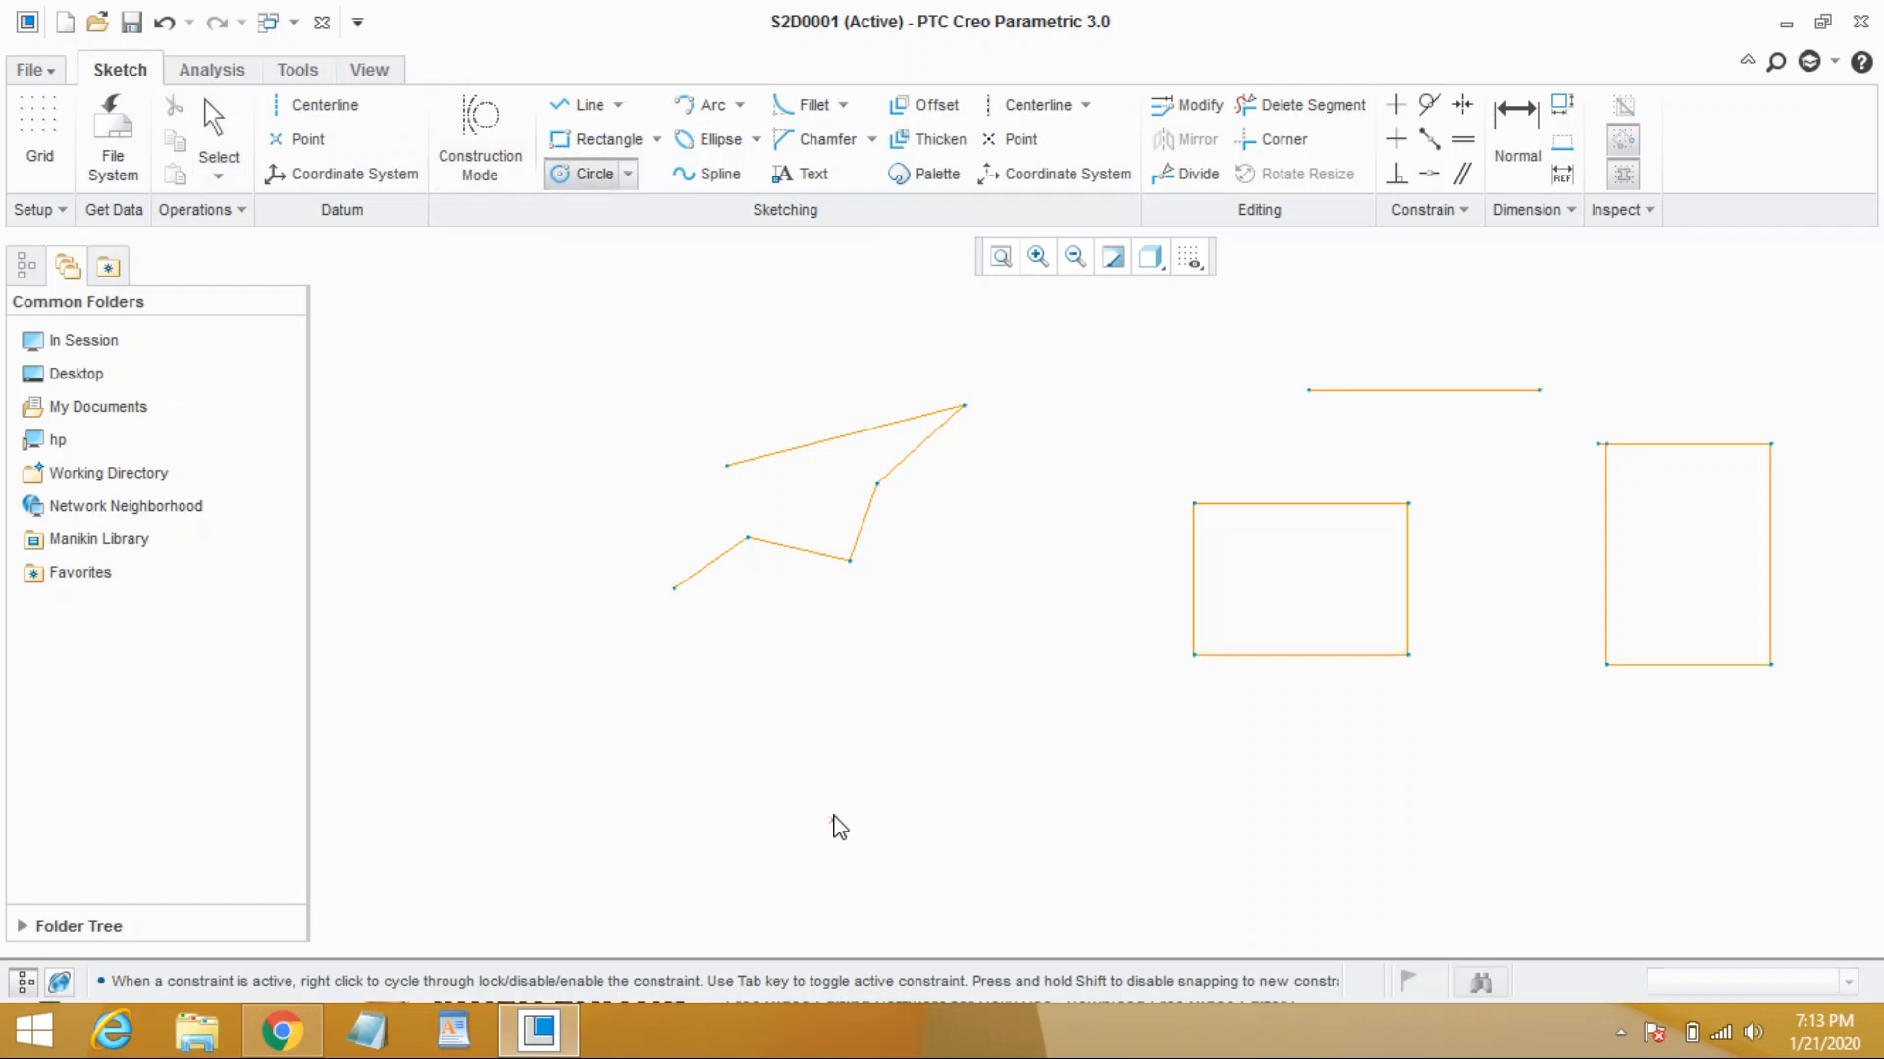
Draw the large circle below the line chain and switch to Line Tangent
{"action": "left_click_drag", "start_coordinate": [557, 749], "coordinate": [721, 732]}
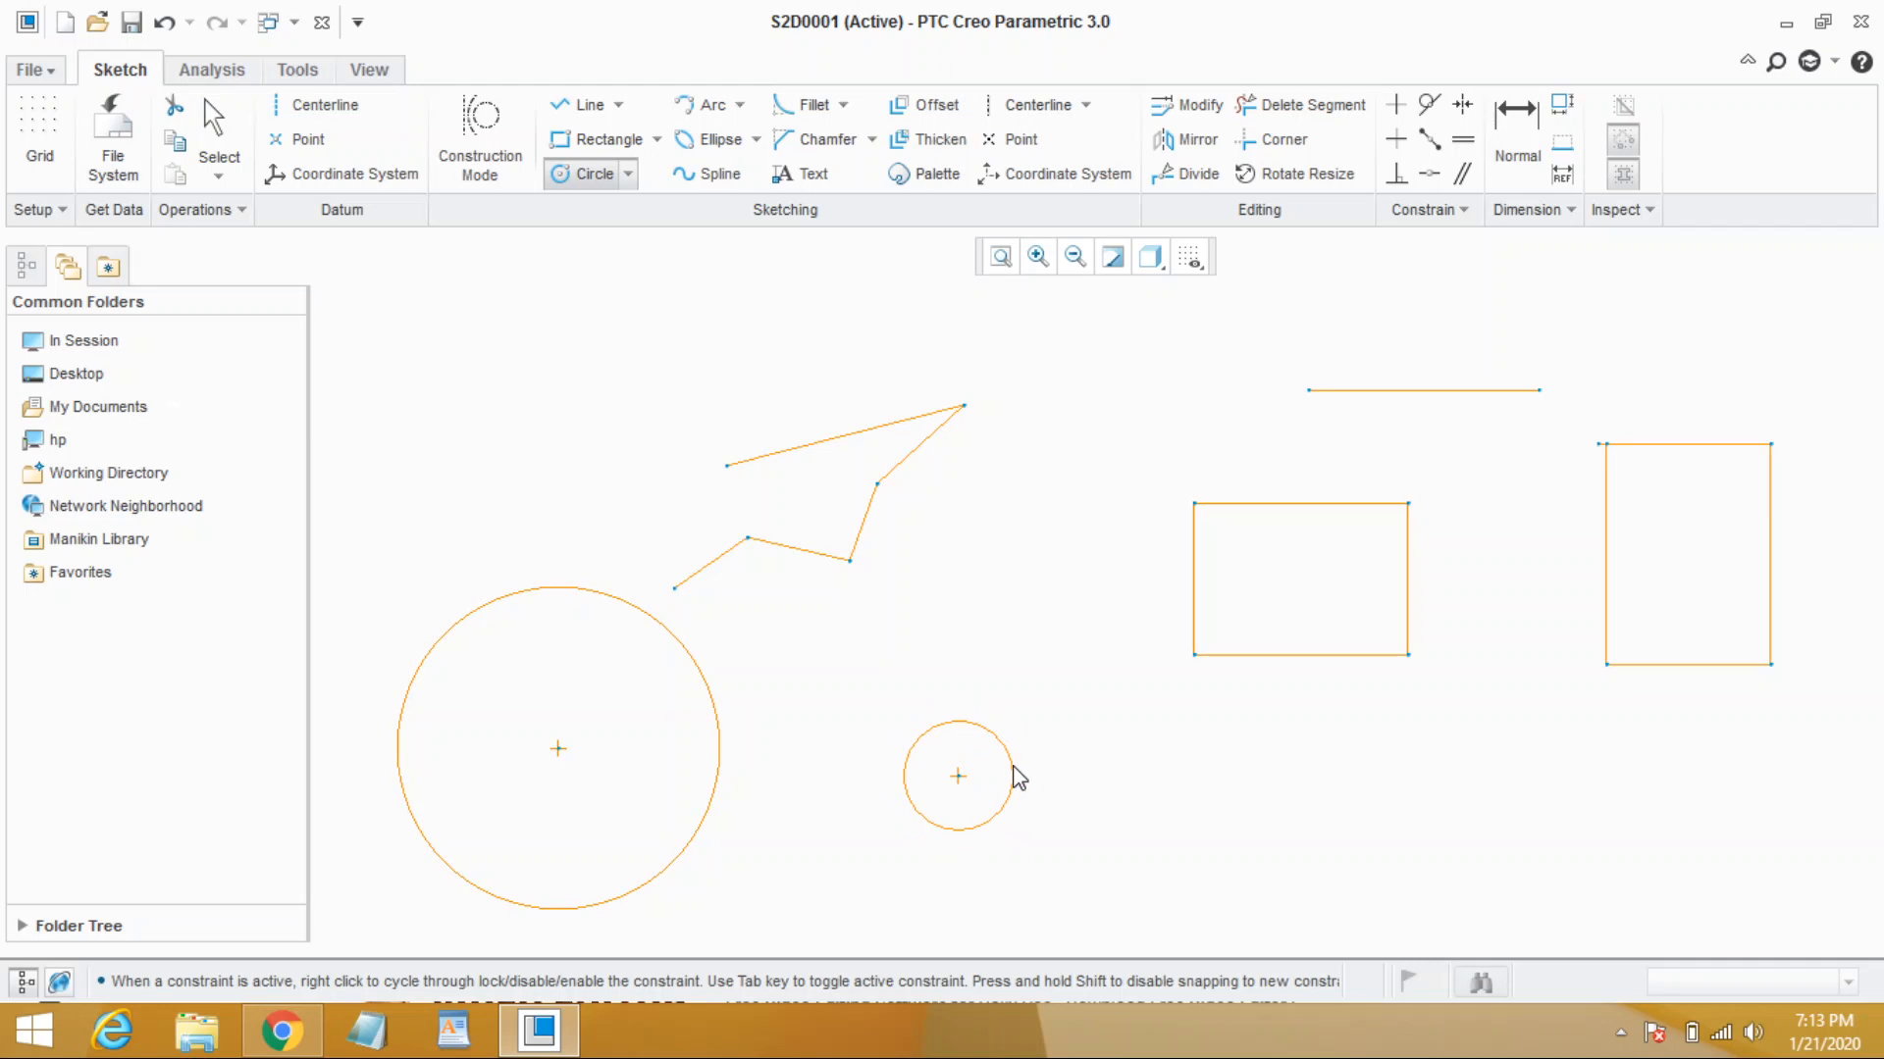
{"action": "left_click", "coordinate": [616, 105]}
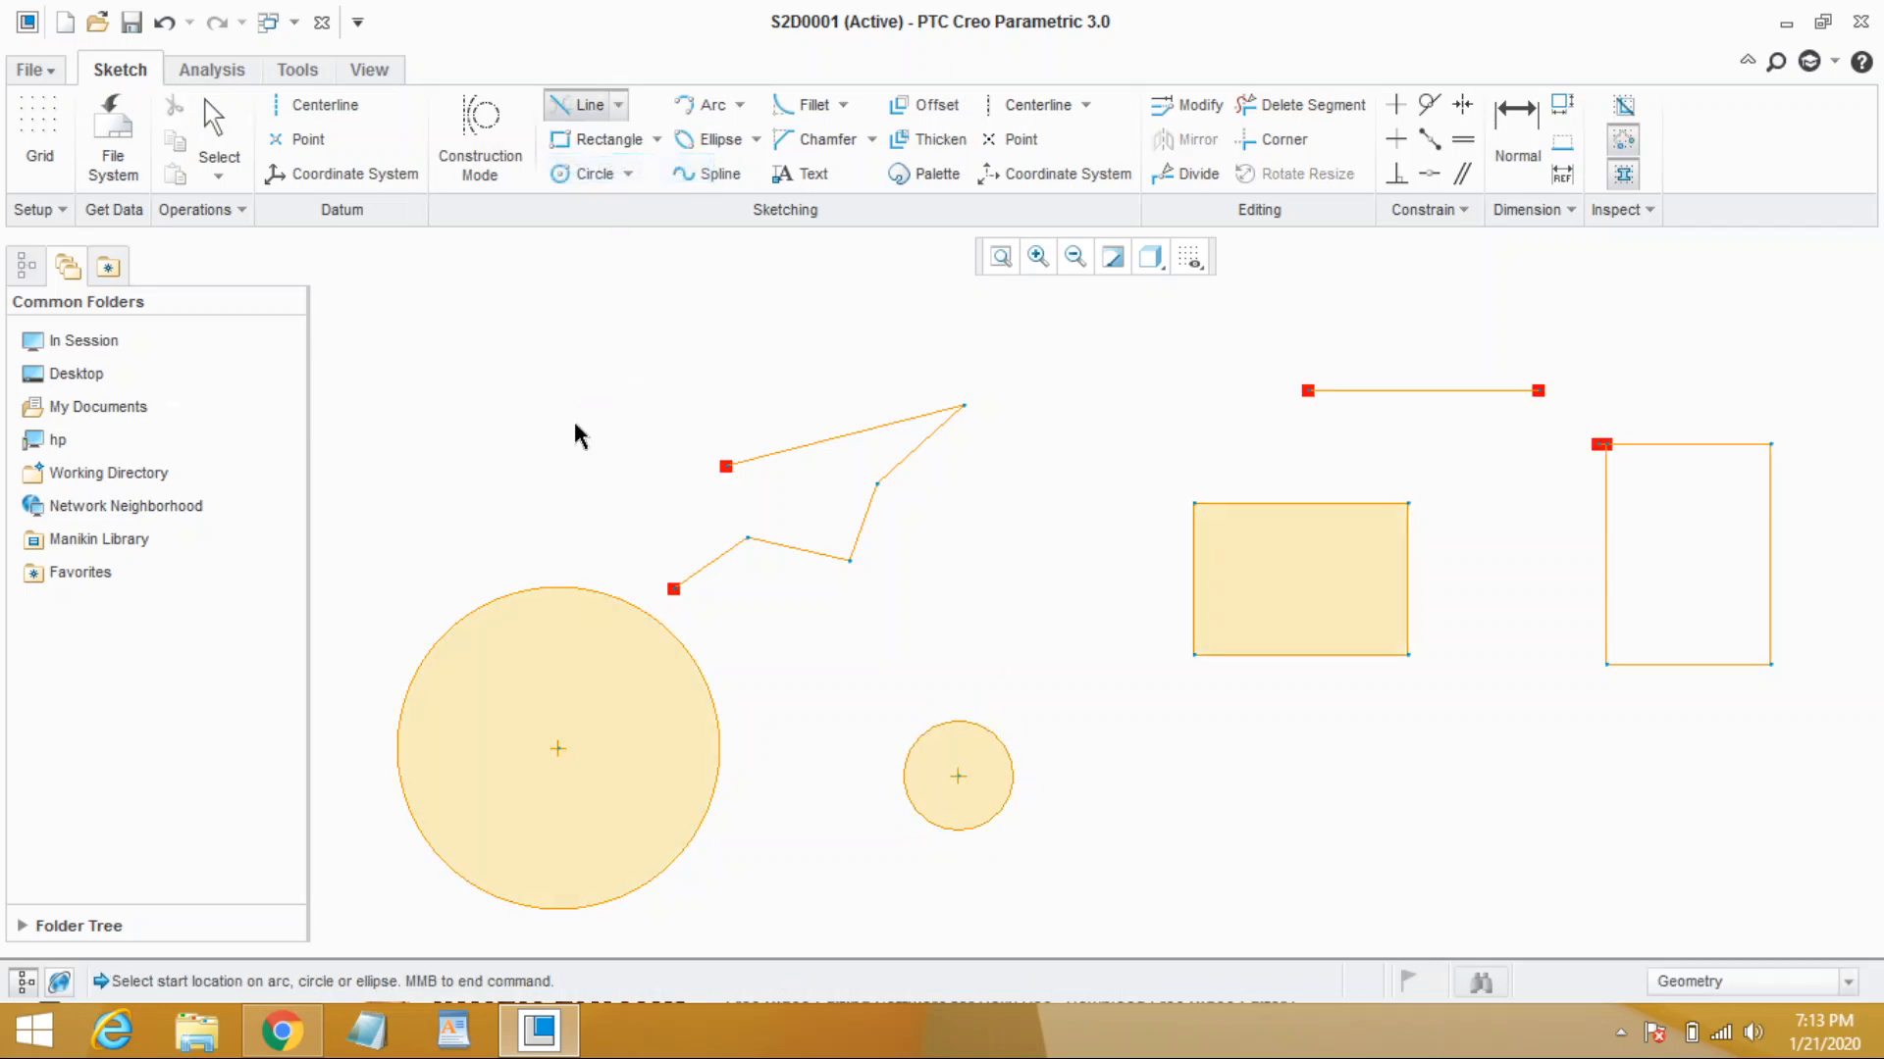
{"action": "mouse_move", "coordinate": [750, 654]}
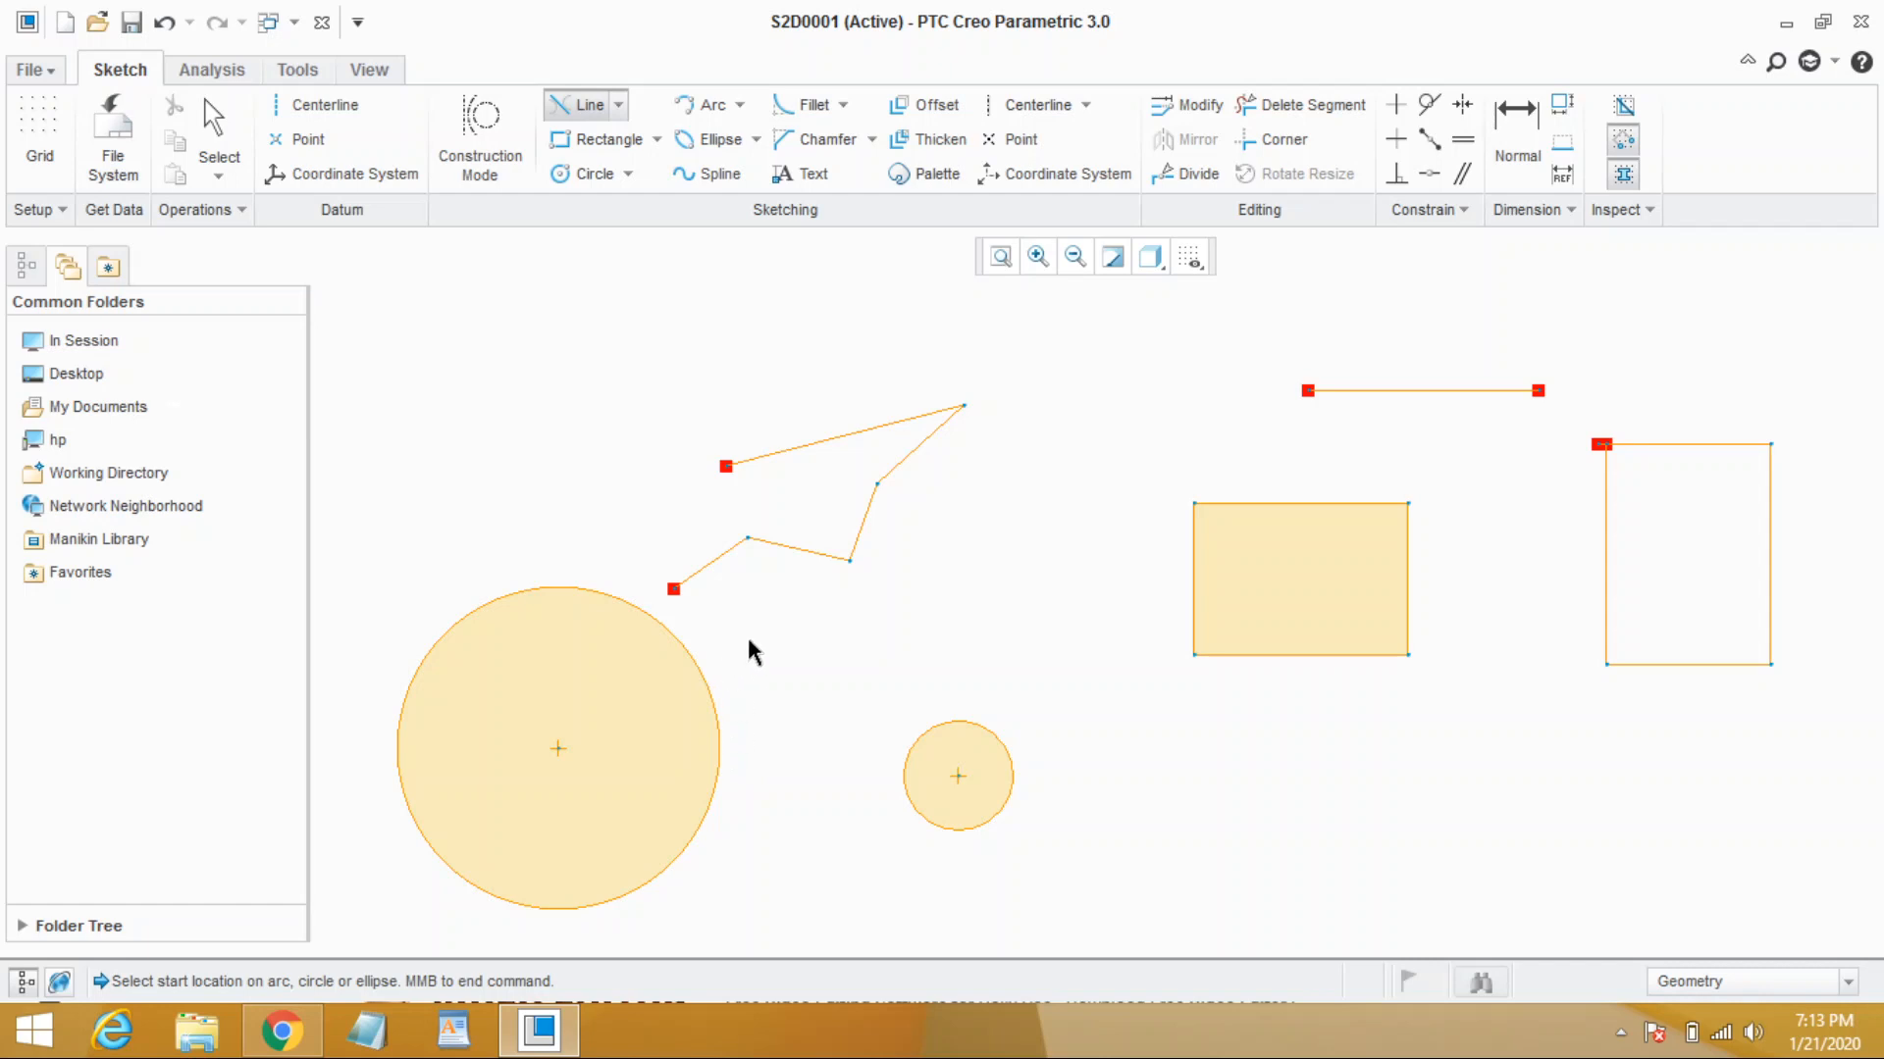
{"action": "mouse_move", "coordinate": [706, 673]}
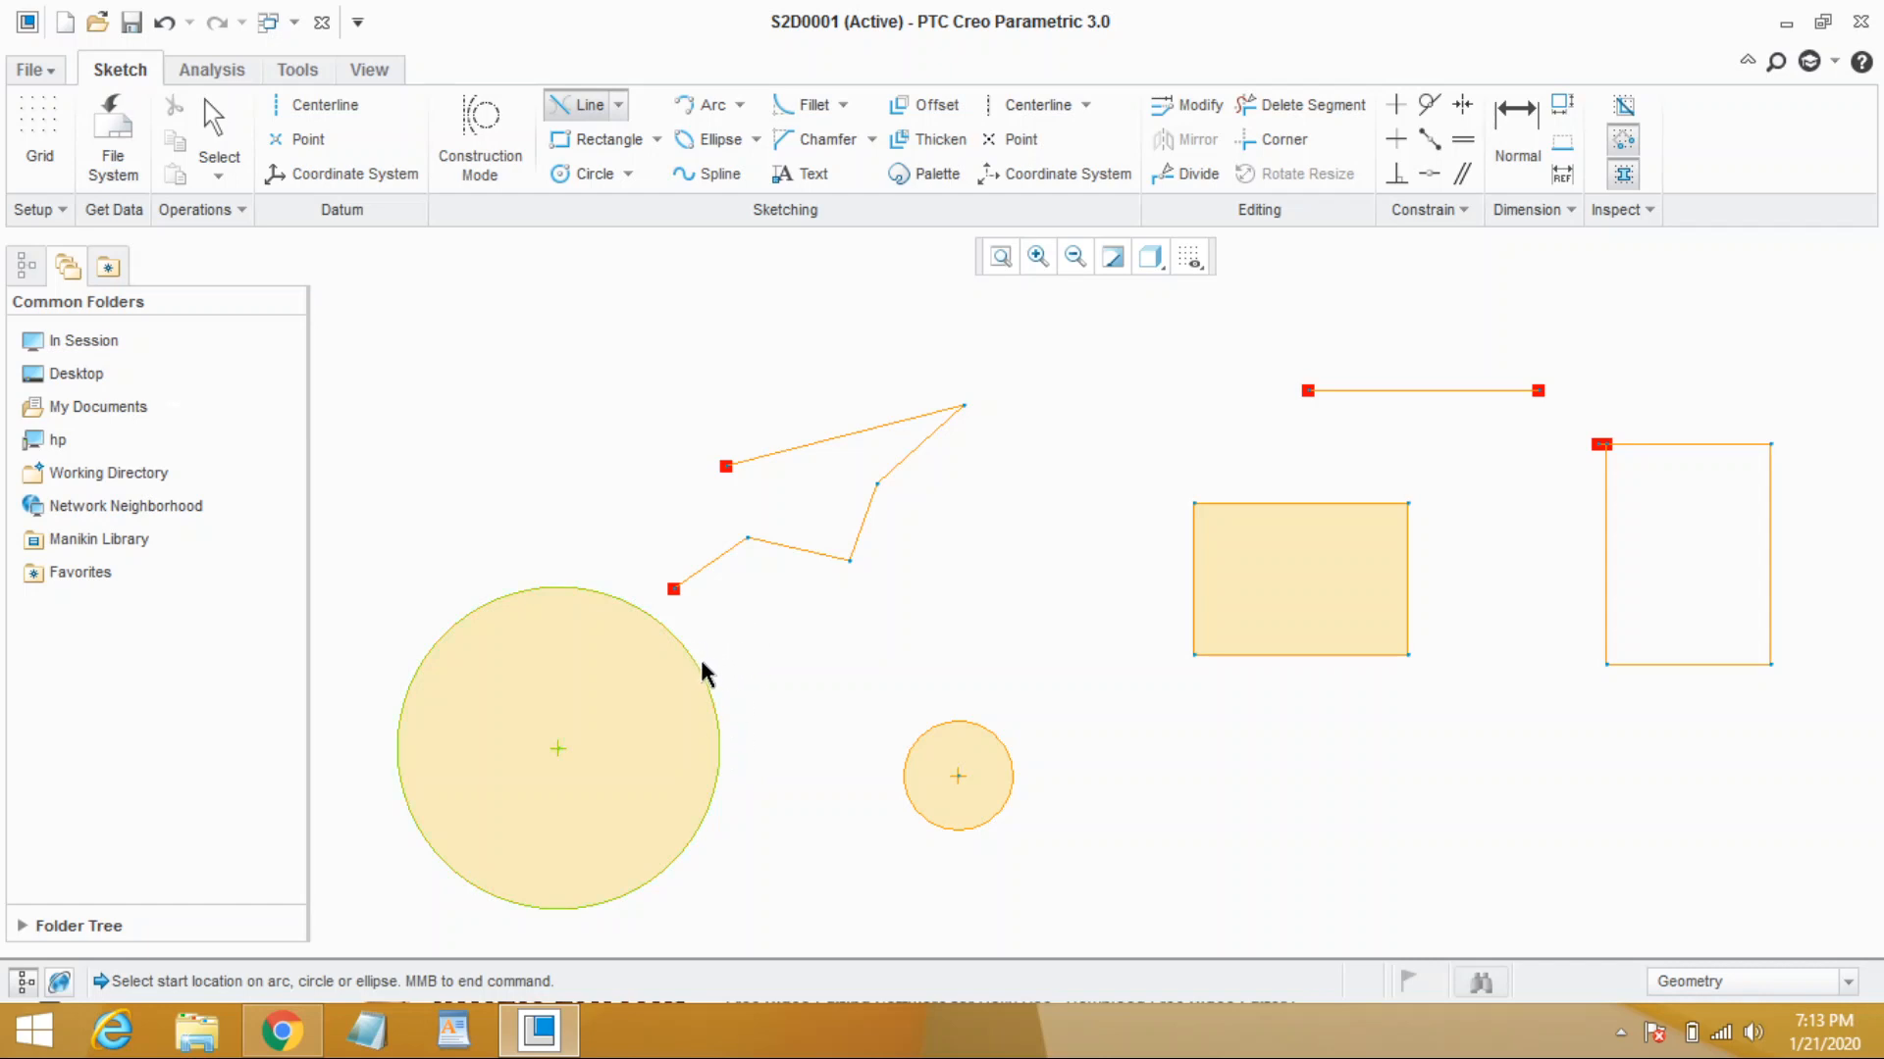
{"action": "mouse_move", "coordinate": [588, 662]}
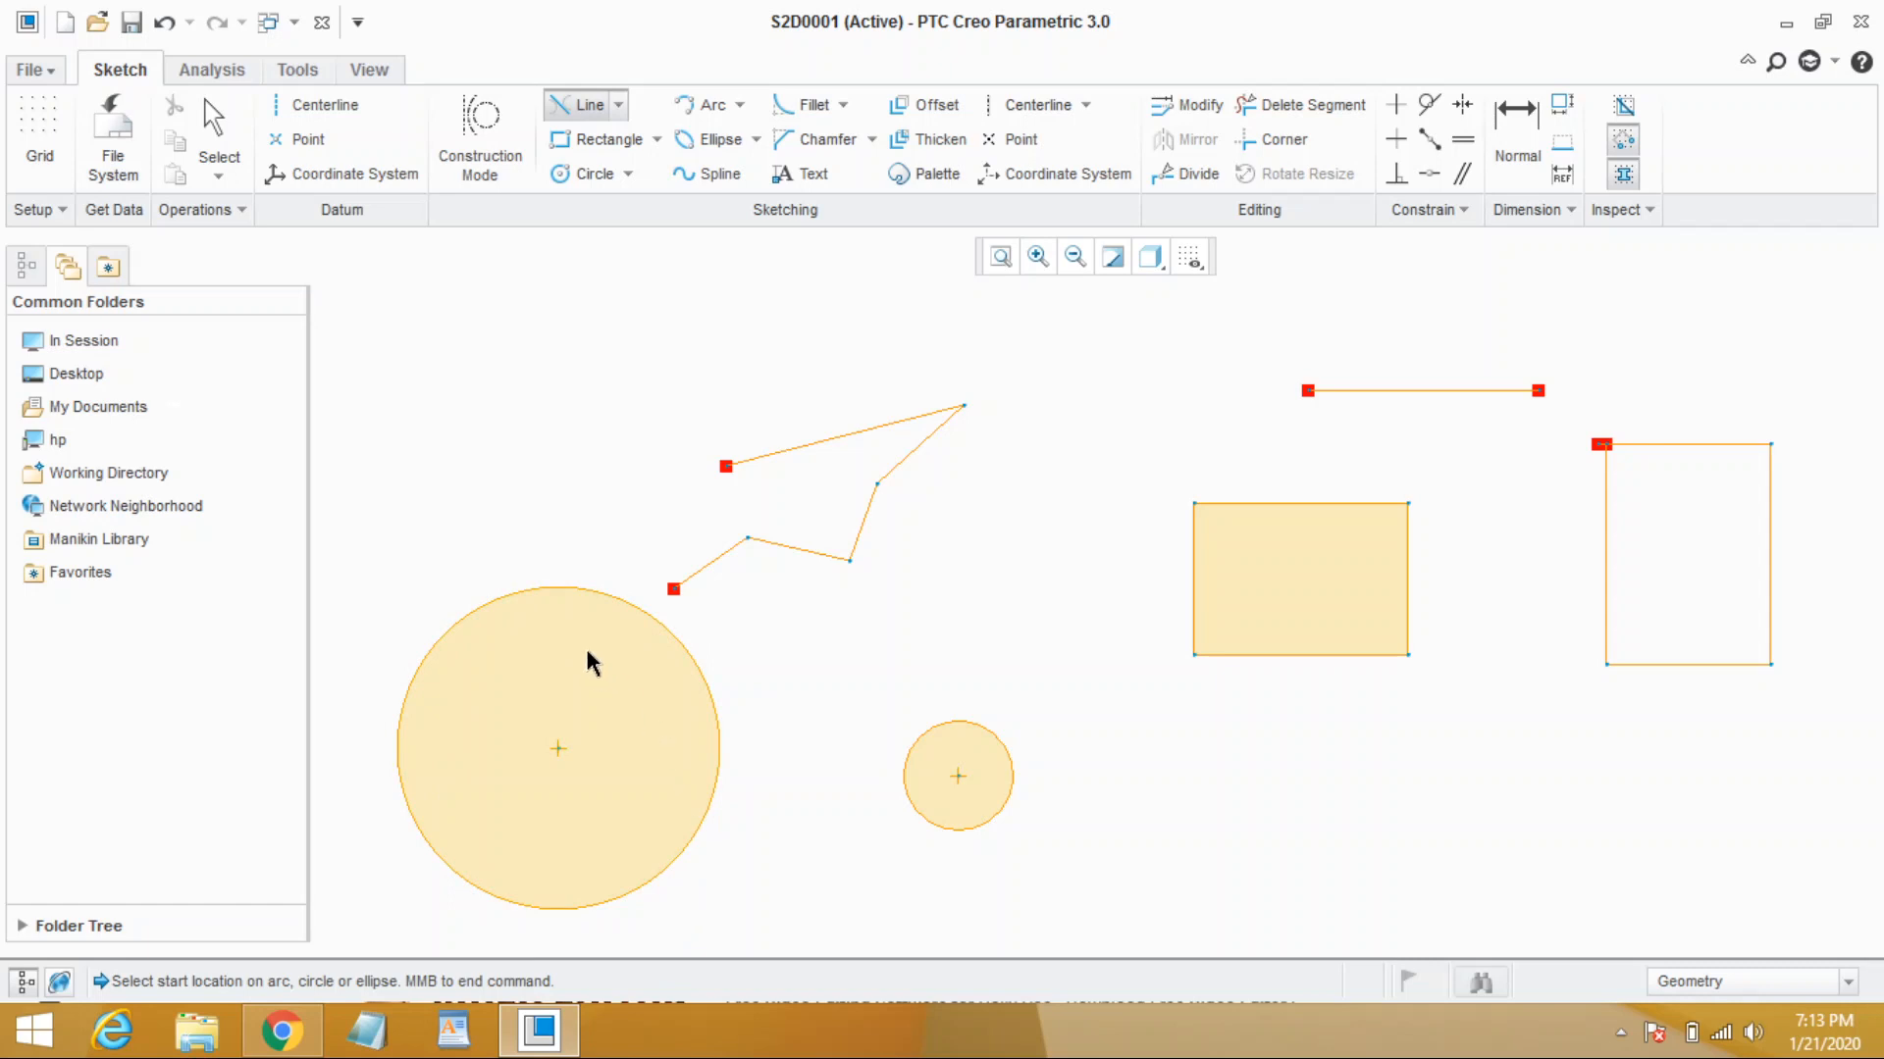
{"action": "mouse_move", "coordinate": [606, 606]}
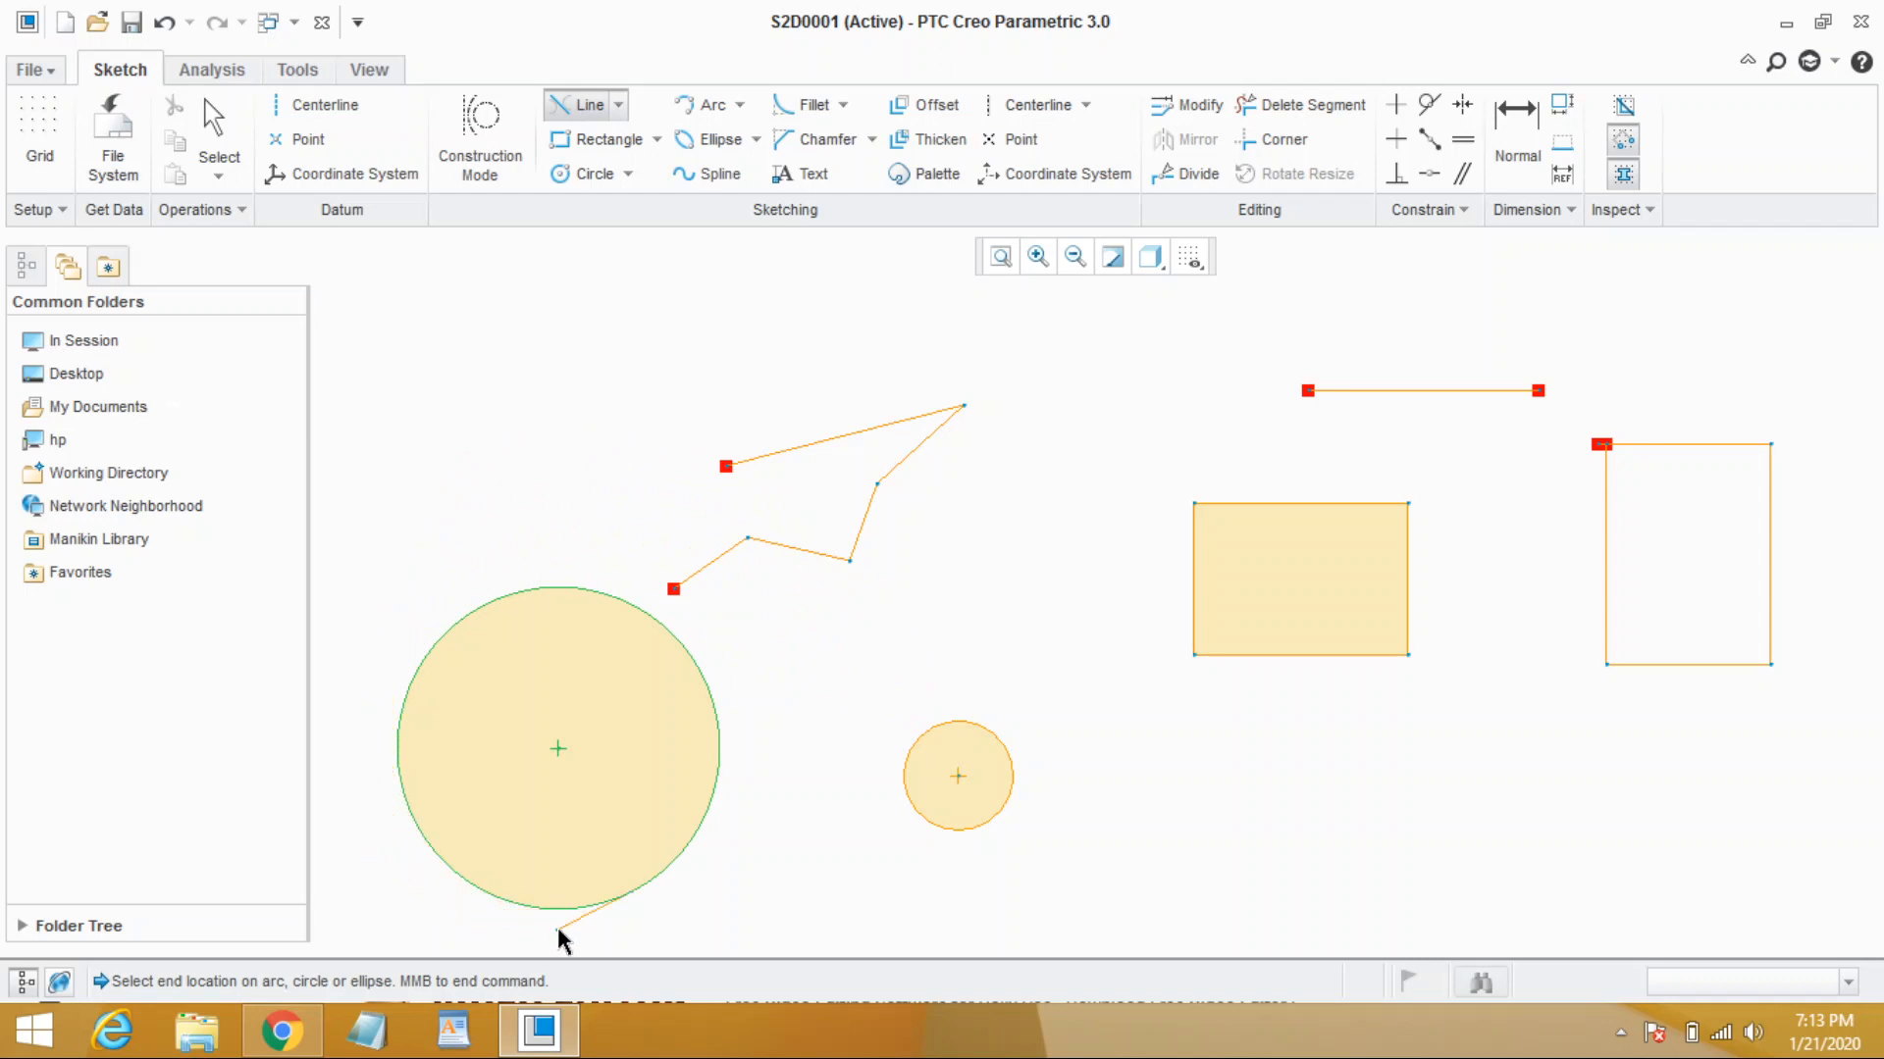
{"action": "mouse_move", "coordinate": [466, 904]}
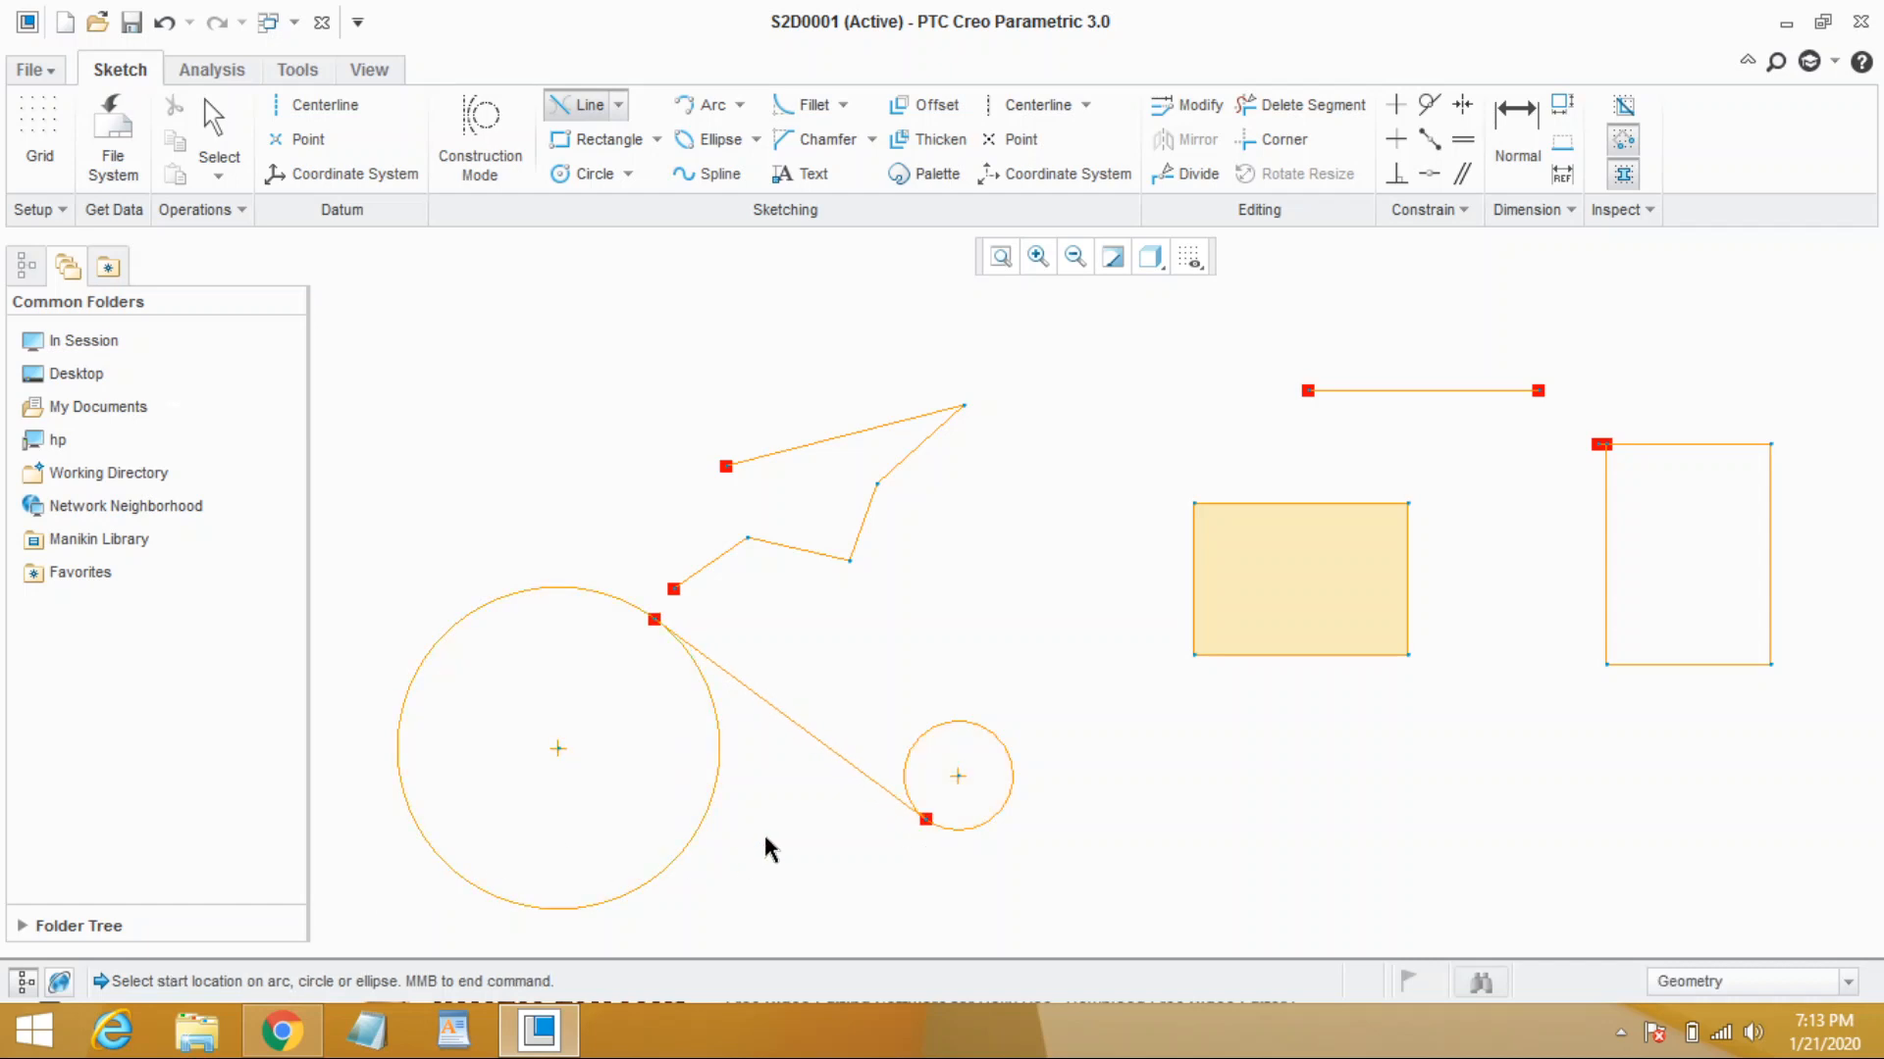
{"action": "mouse_move", "coordinate": [782, 756]}
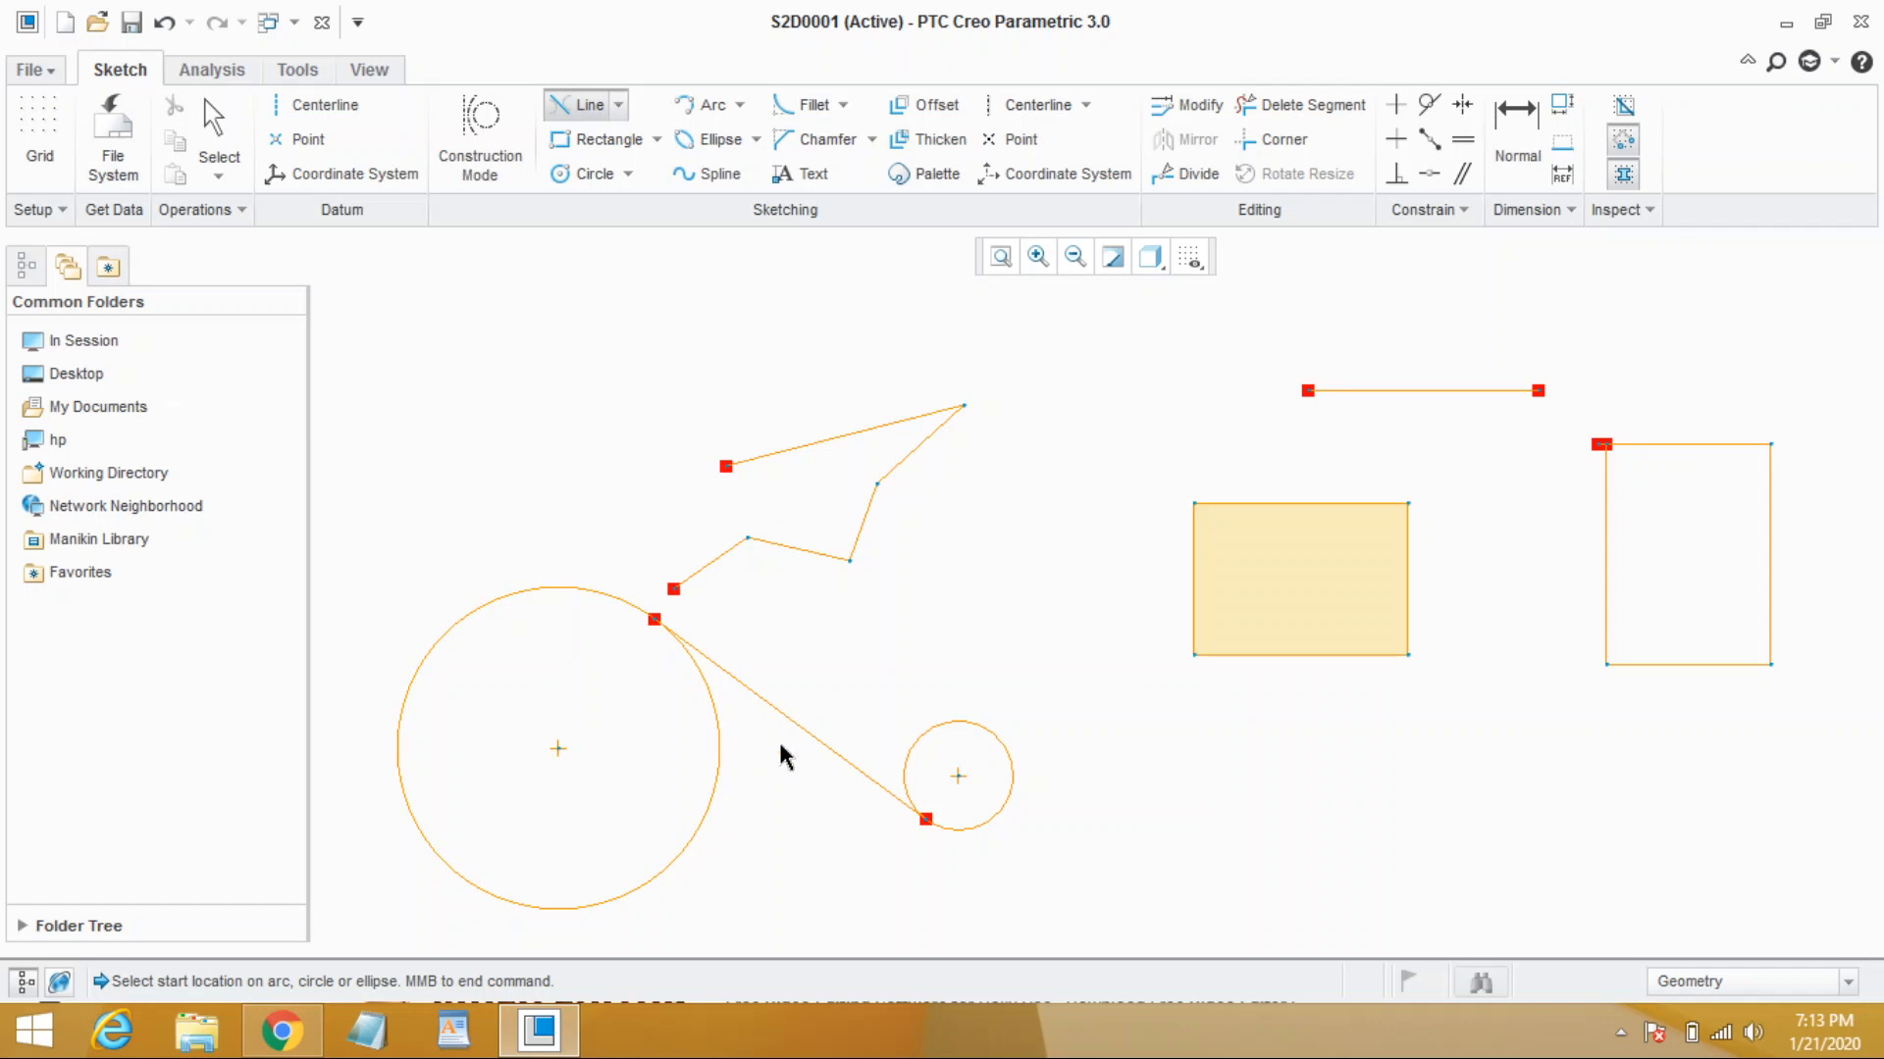
{"action": "mouse_move", "coordinate": [937, 604]}
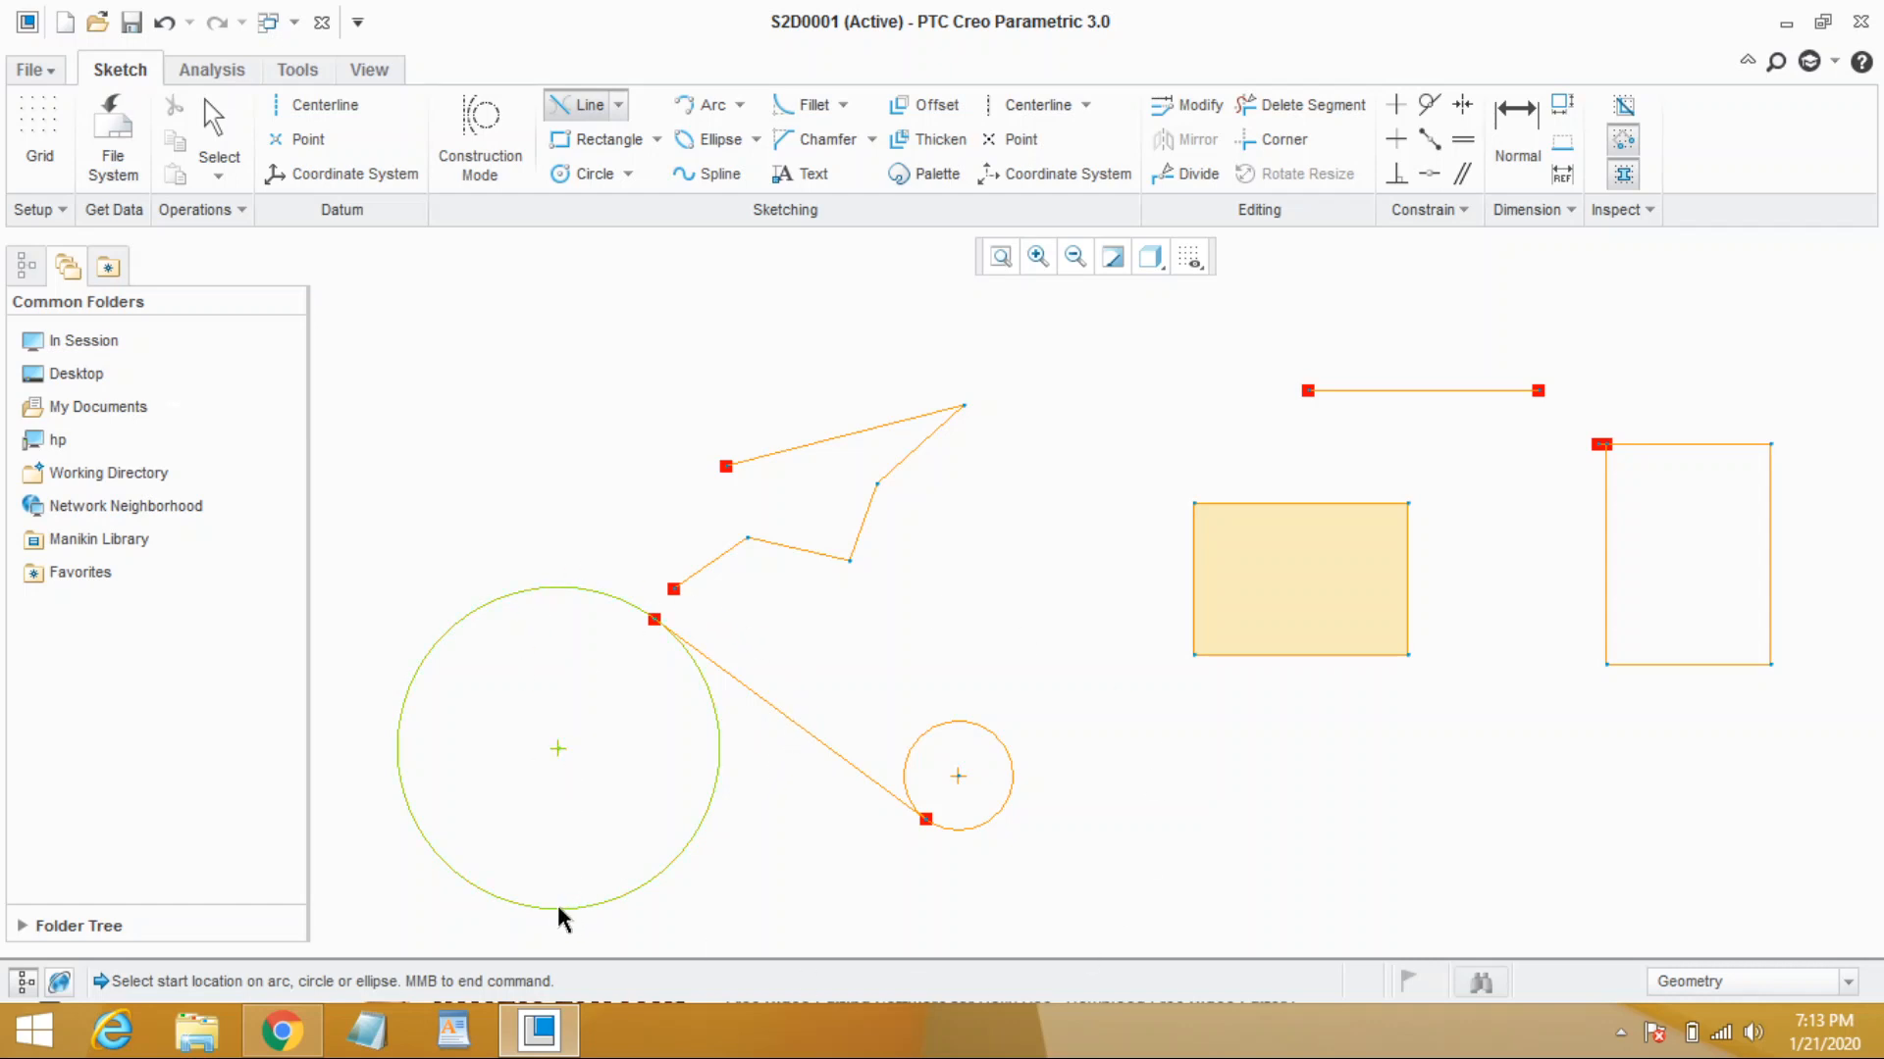
{"action": "mouse_move", "coordinate": [561, 913]}
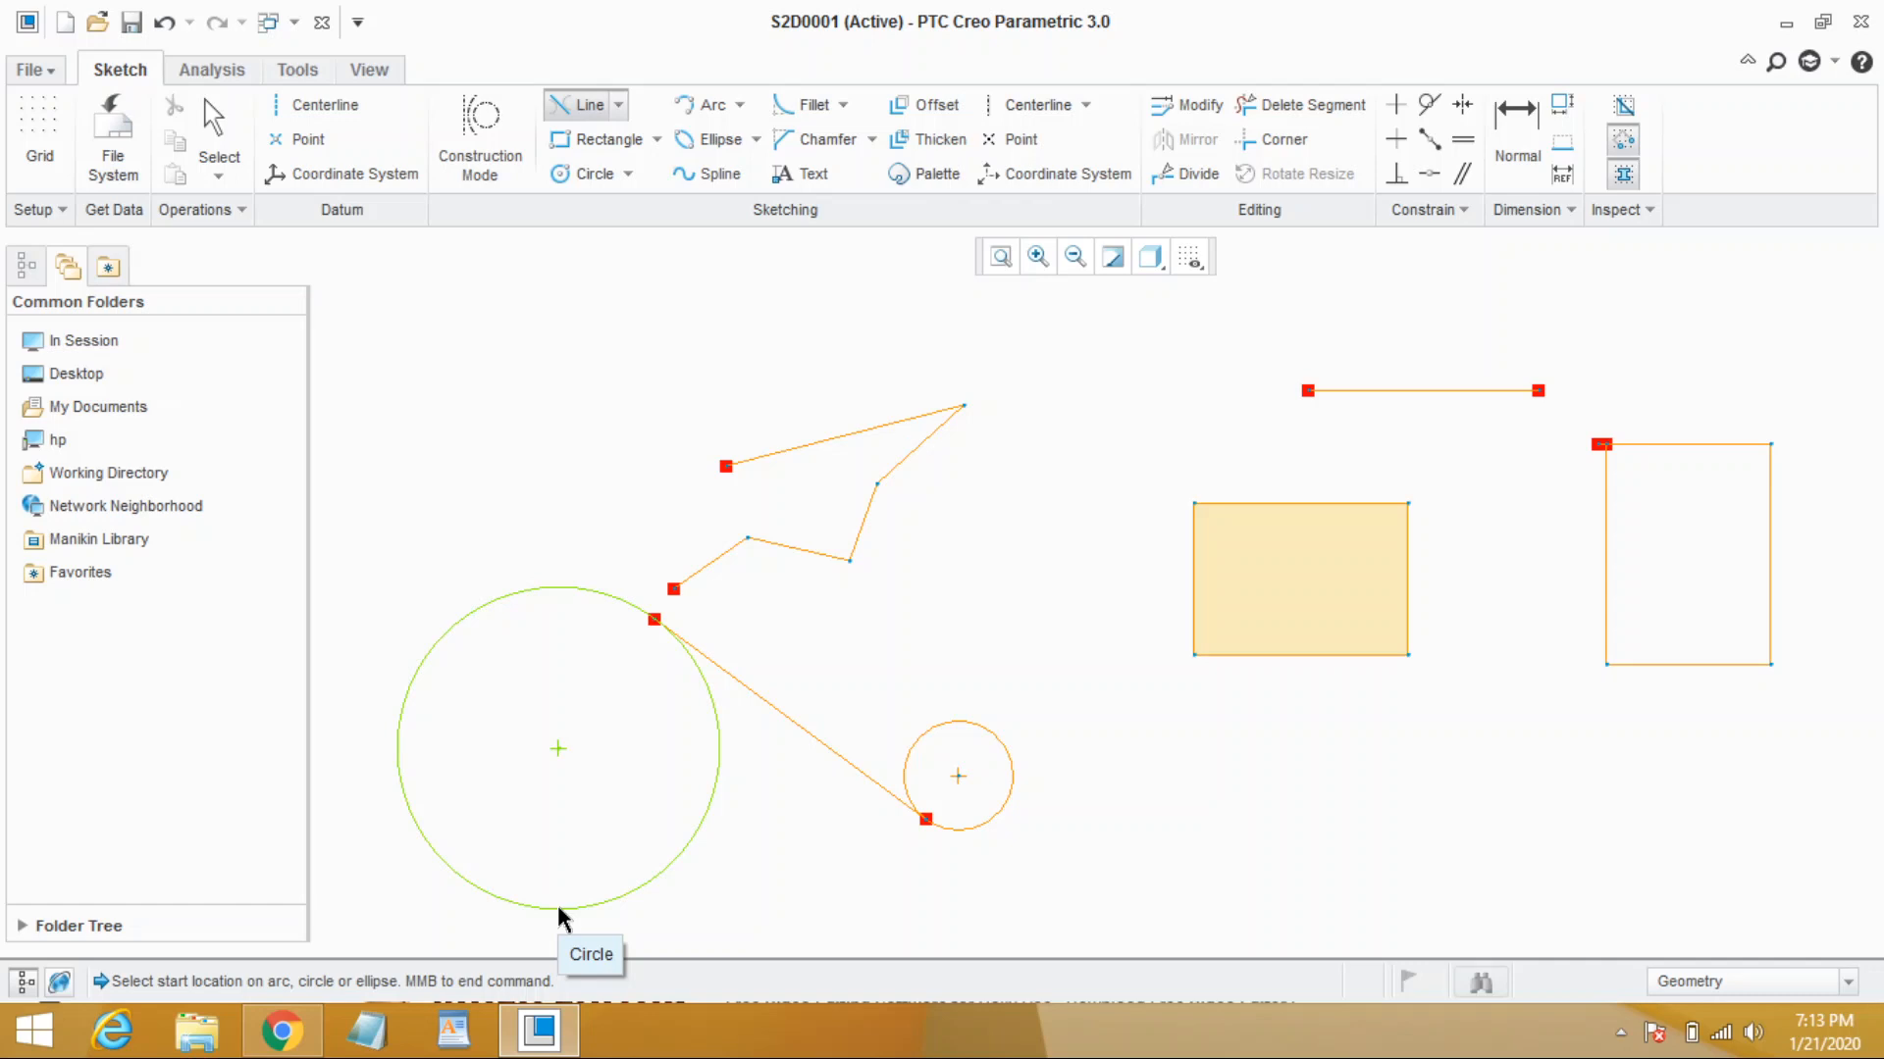
Start a tangent line on the bottom of the large circle
{"action": "left_click", "coordinate": [560, 914]}
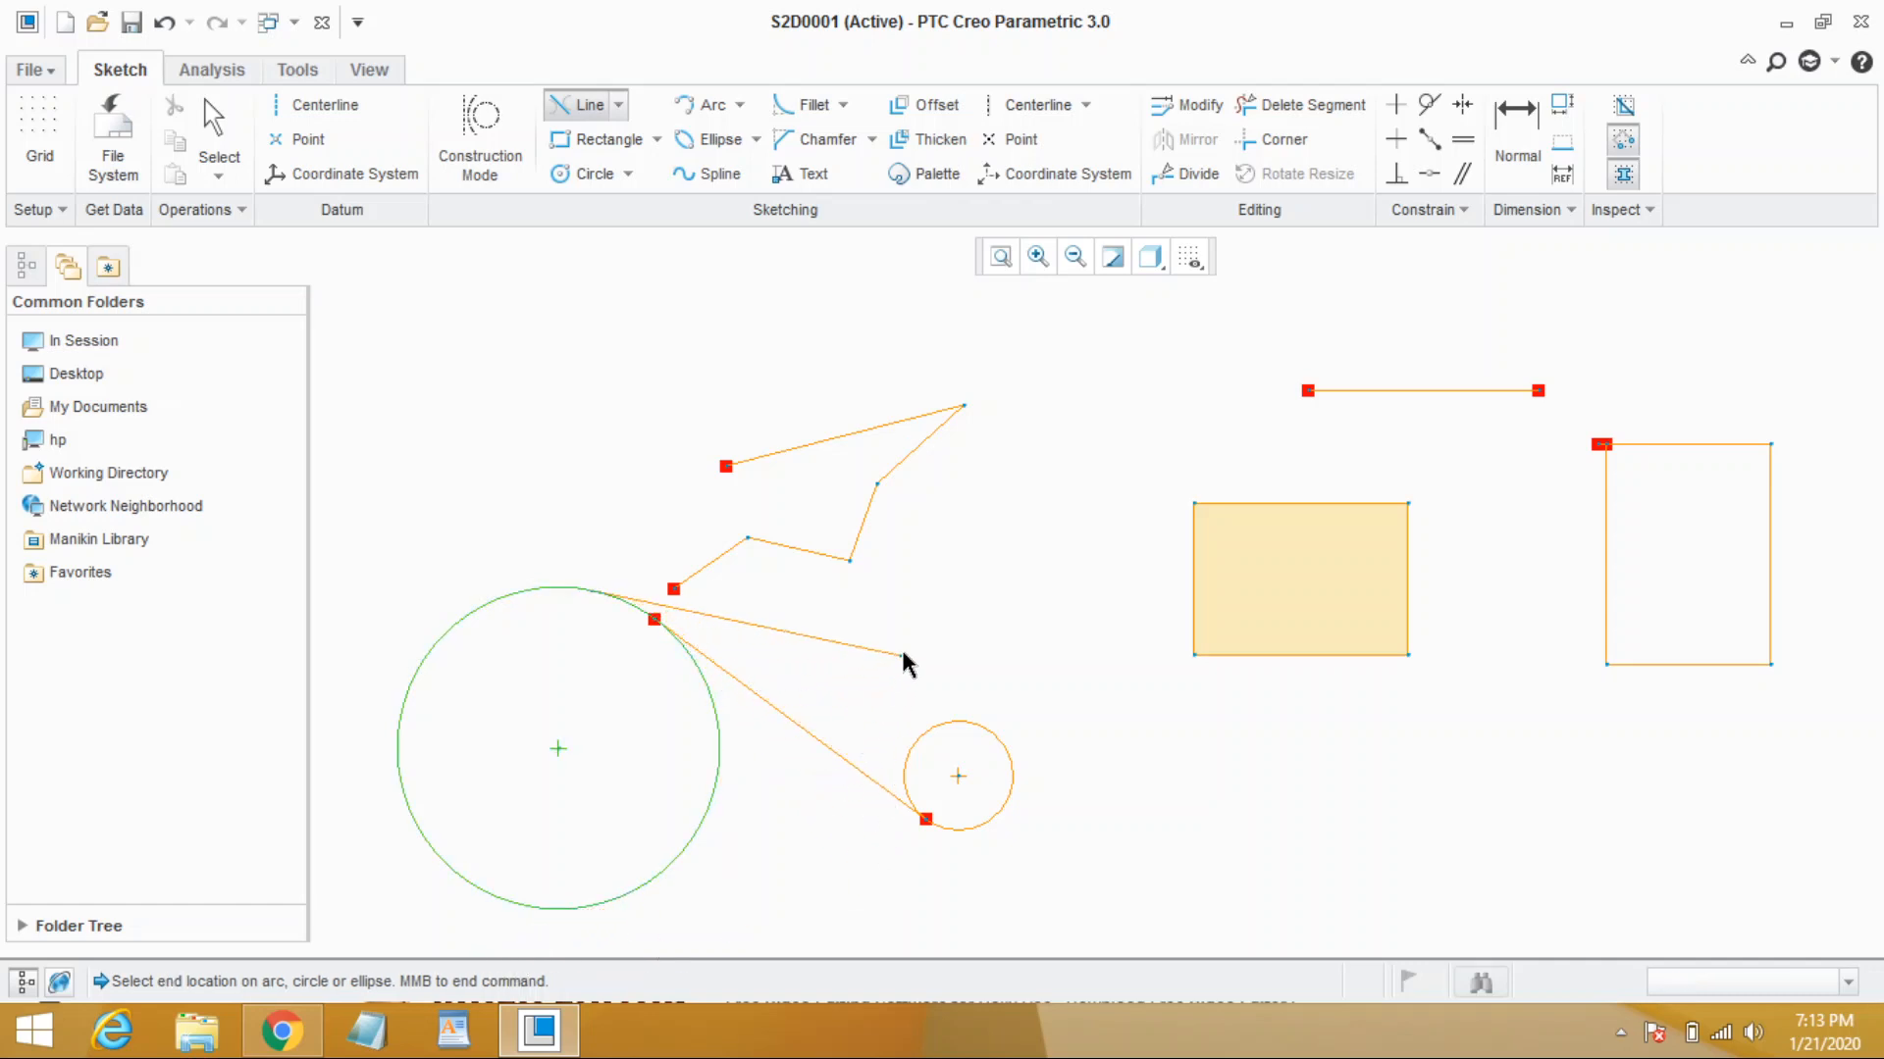
{"action": "mouse_move", "coordinate": [991, 735]}
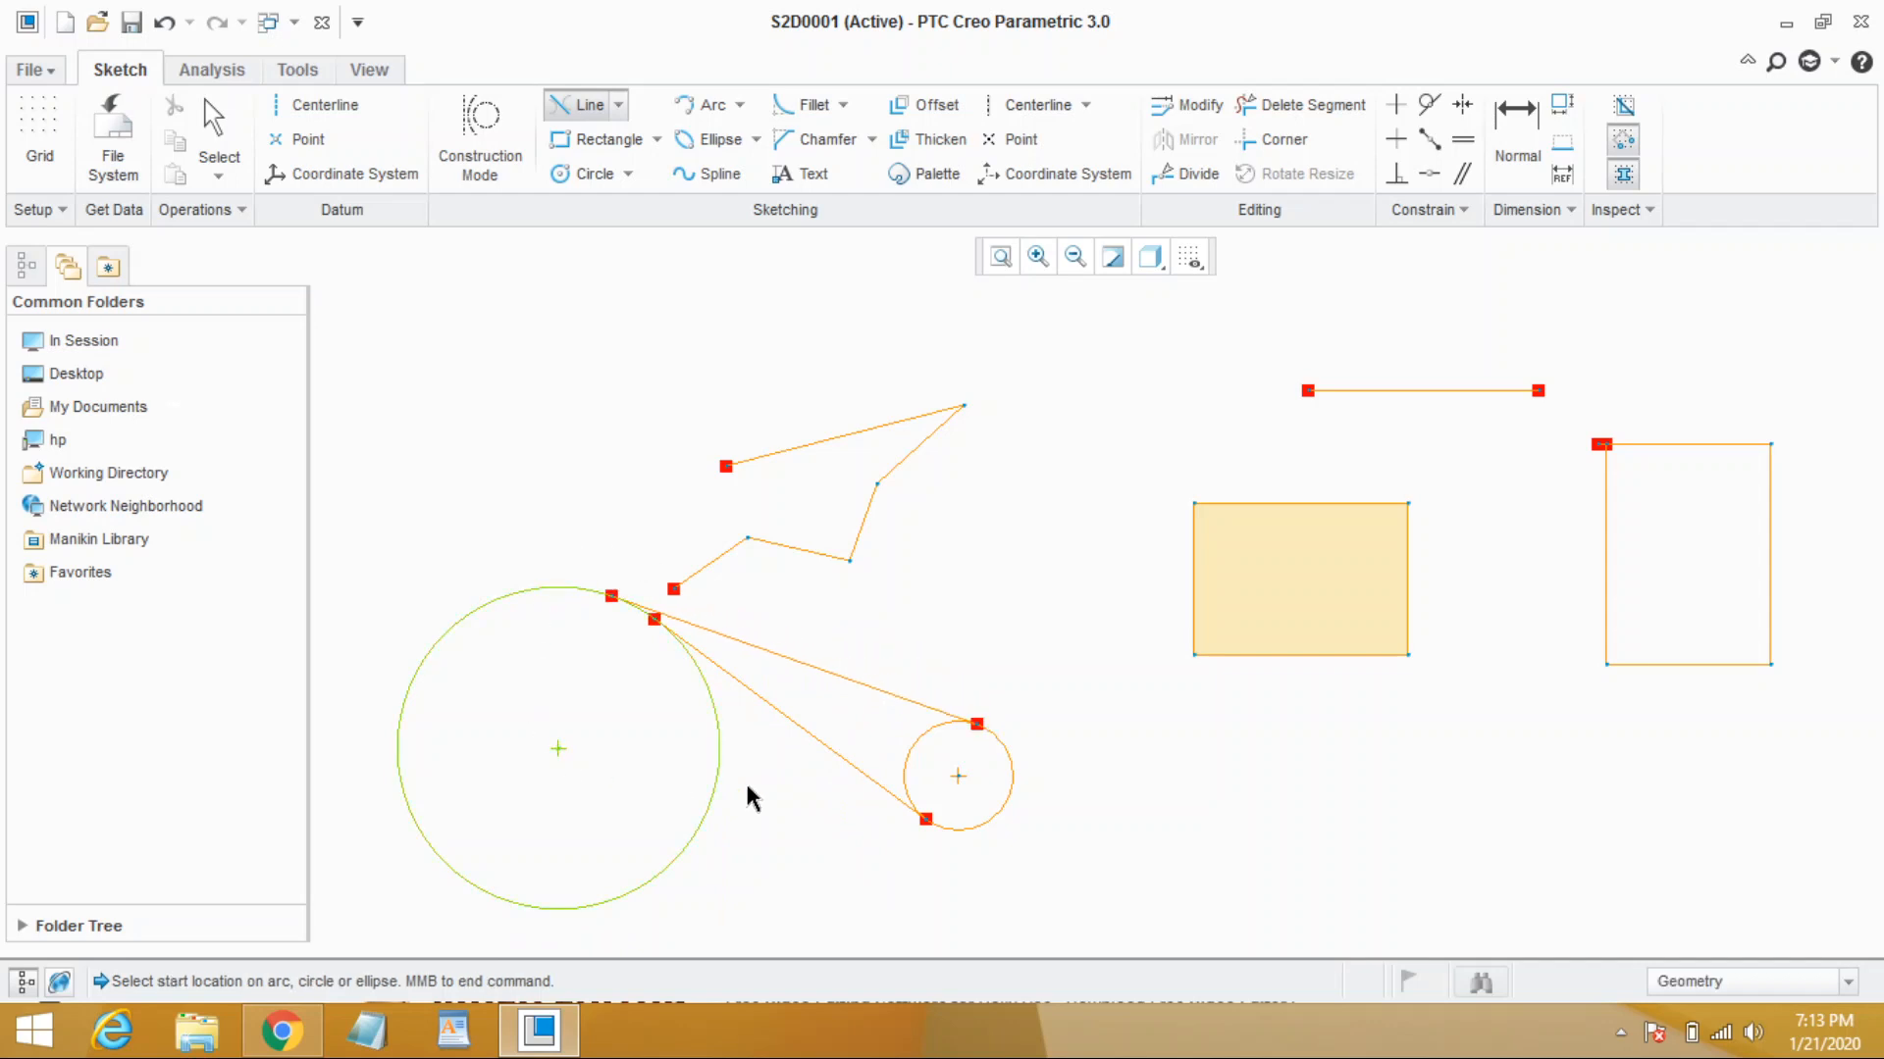
{"action": "mouse_move", "coordinate": [576, 913]}
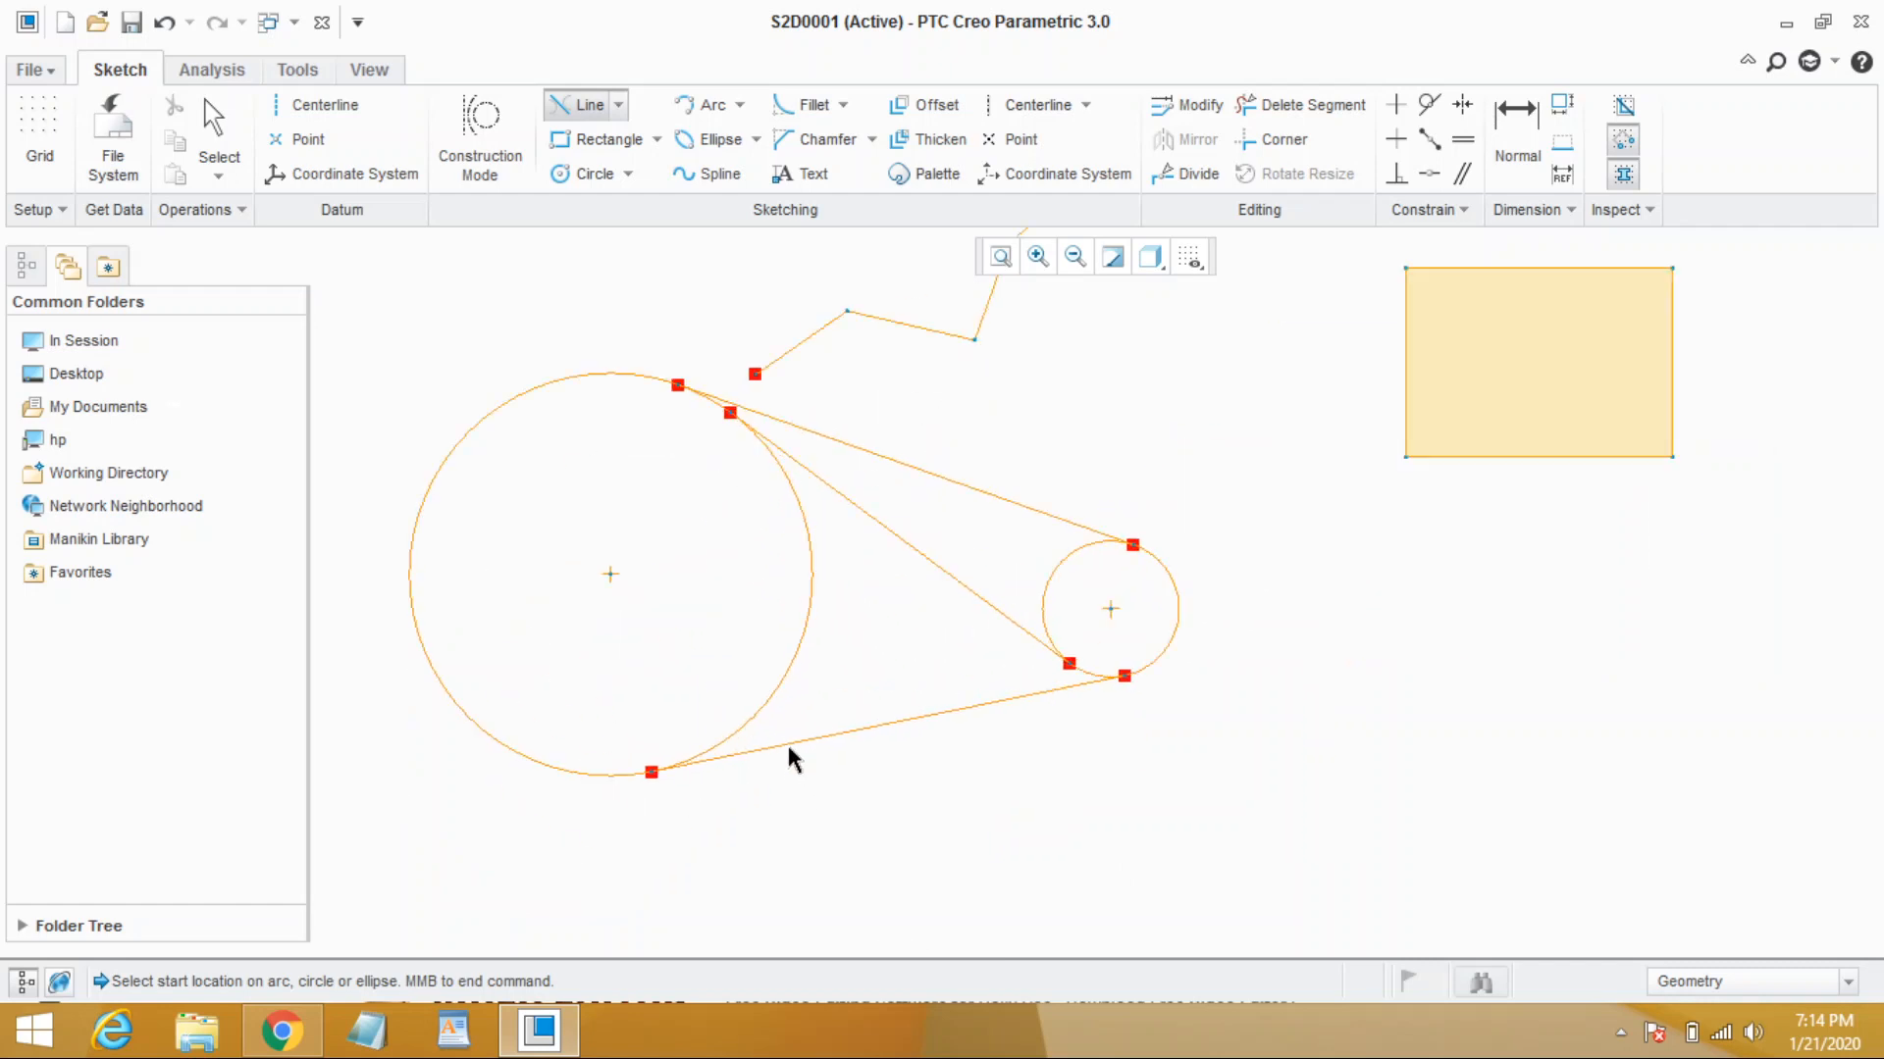
{"action": "mouse_move", "coordinate": [1129, 761]}
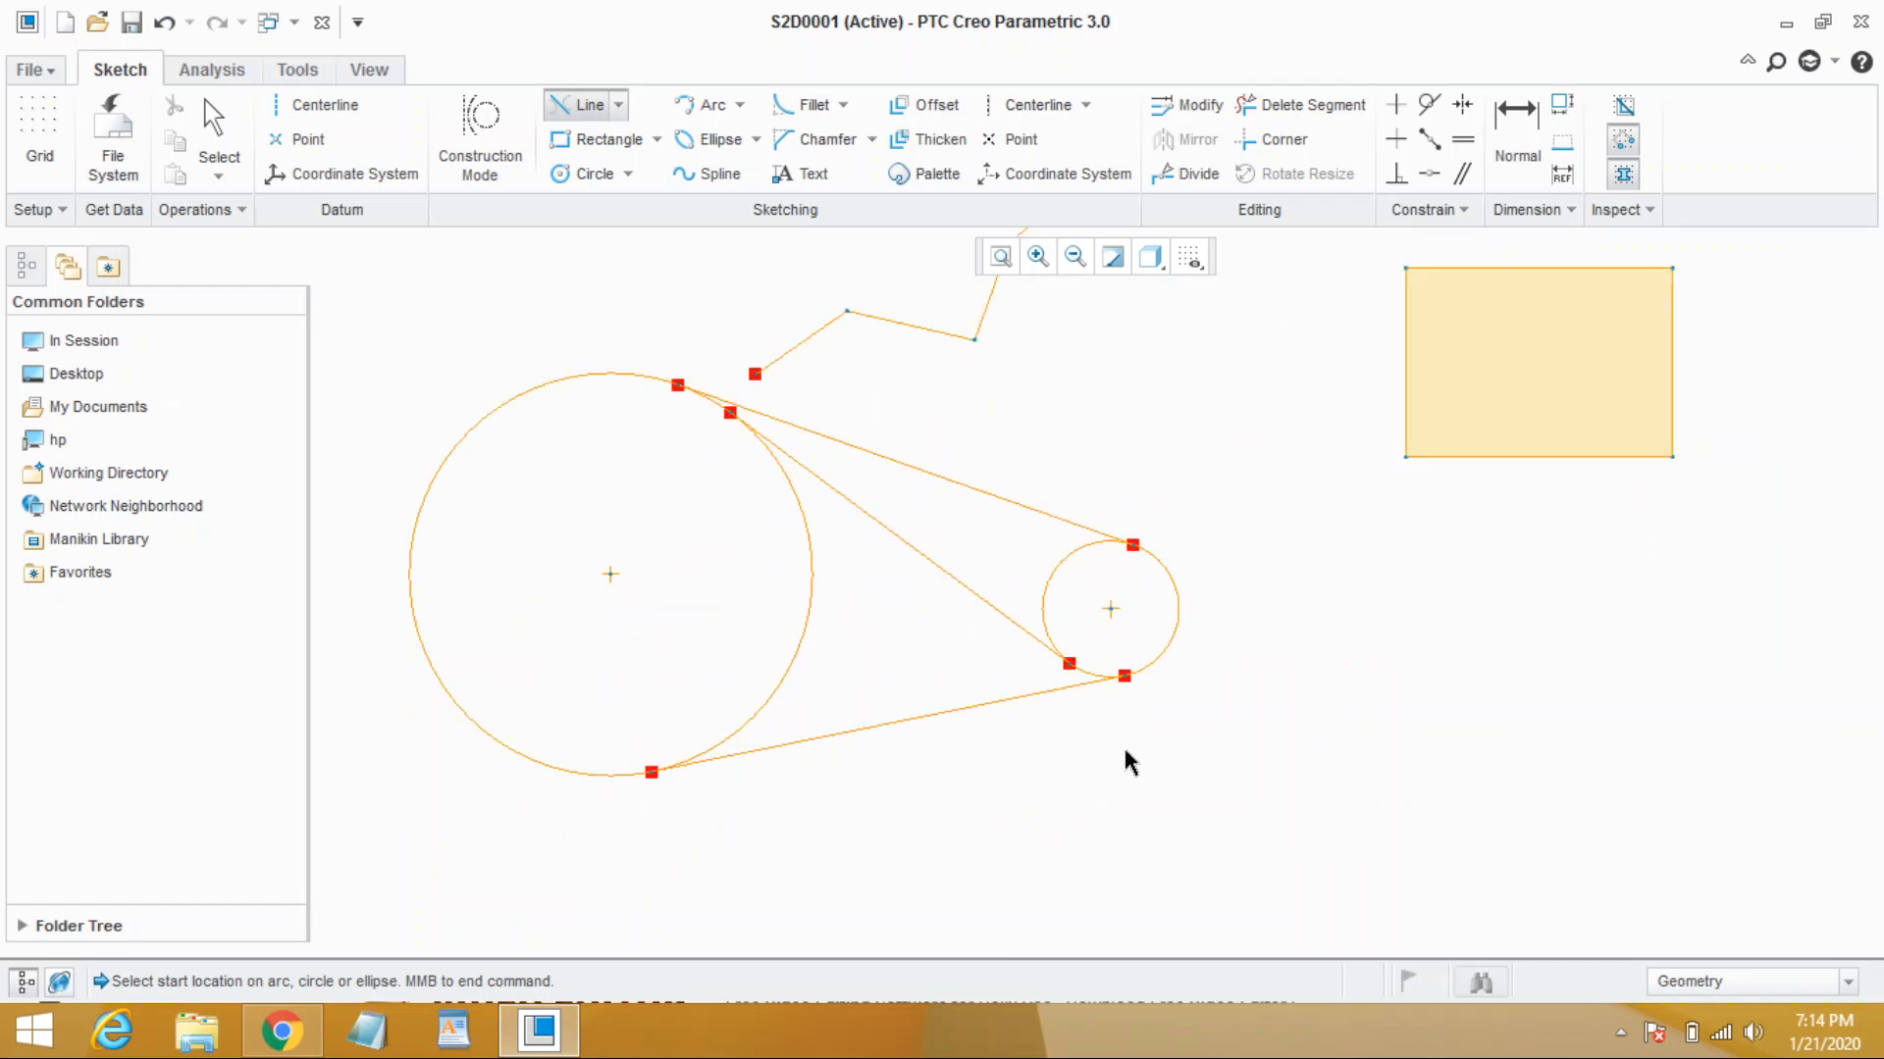
{"action": "mouse_move", "coordinate": [1060, 811]}
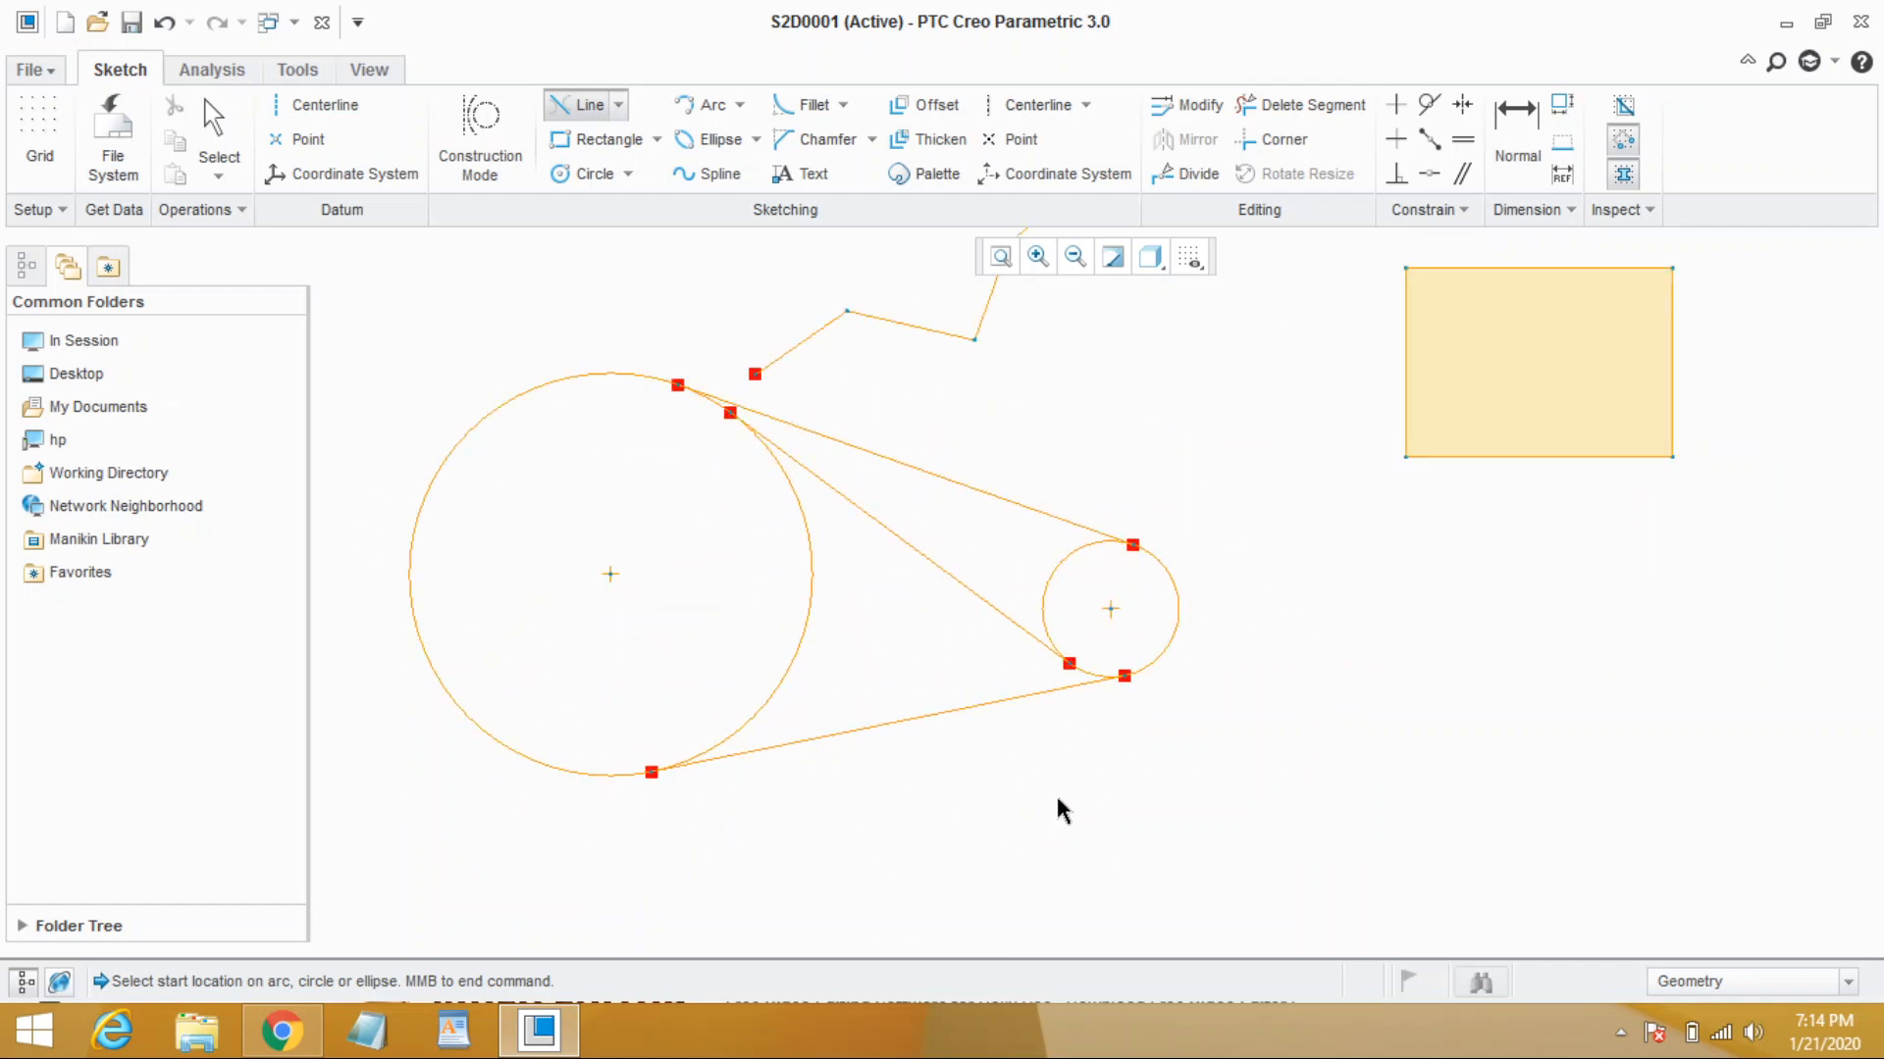